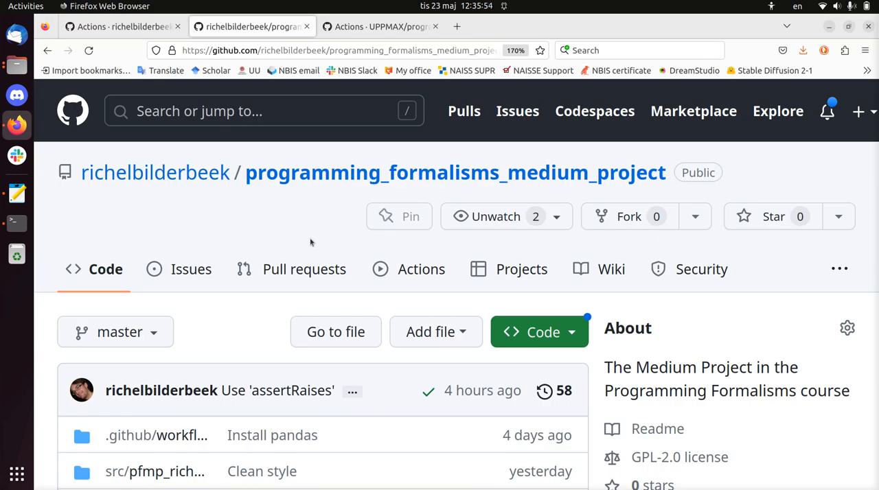
mouse_move(236, 203)
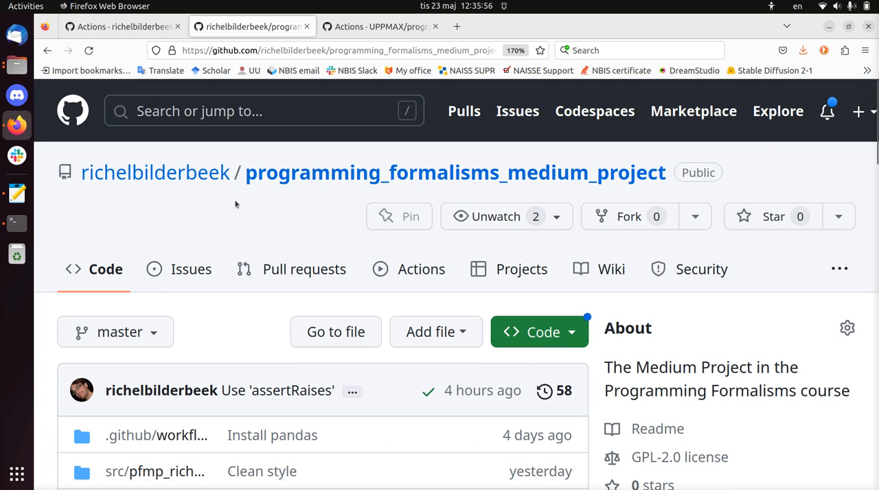
mouse_move(433, 171)
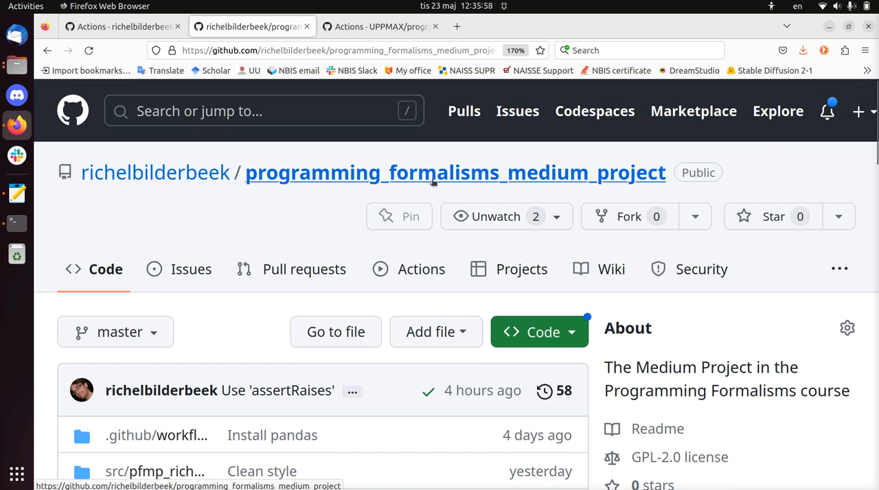
Review the 'Be unprepared' note, then launch Visual Studio Code on the medium project.
left_click(16, 193)
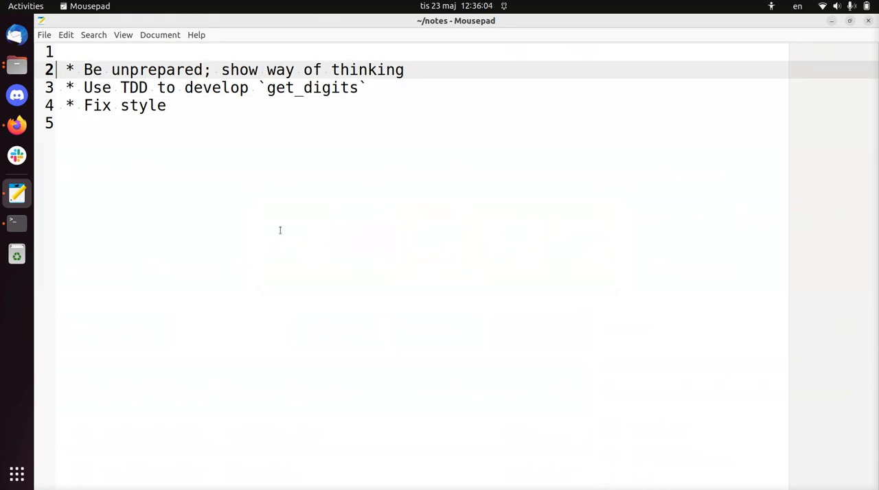
triple_click(206, 69)
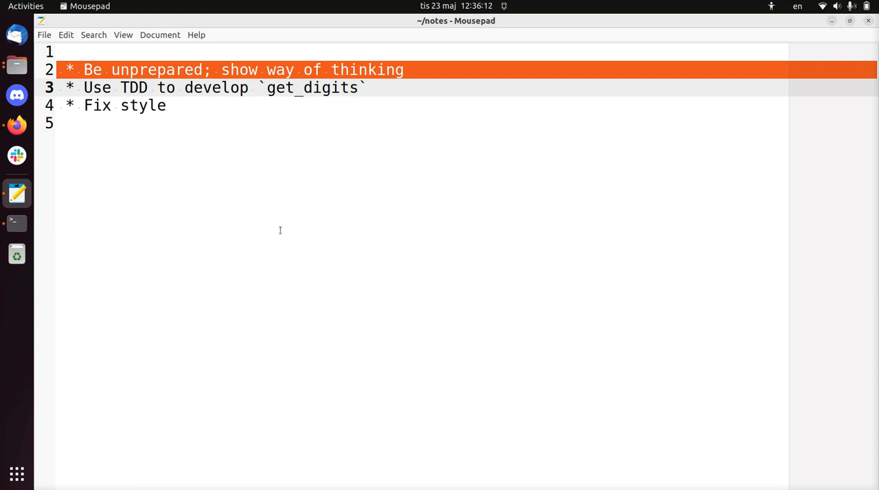
key("Down")
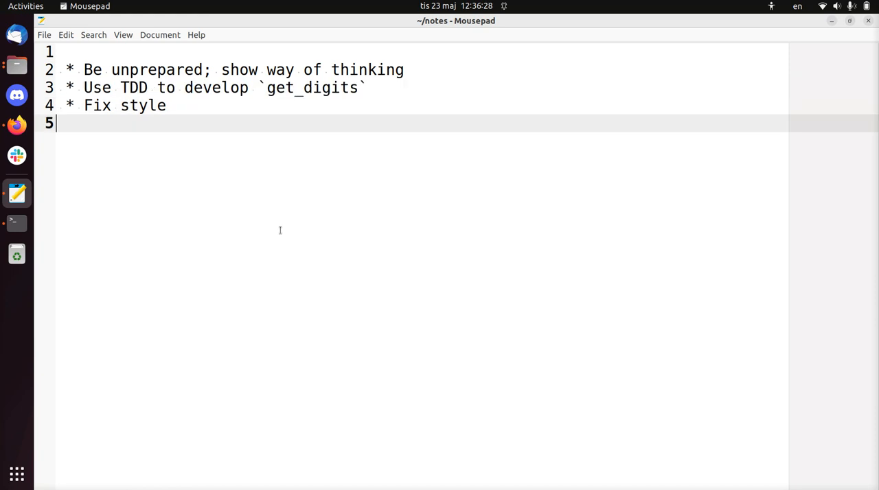
triple_click(123, 104)
type("vs")
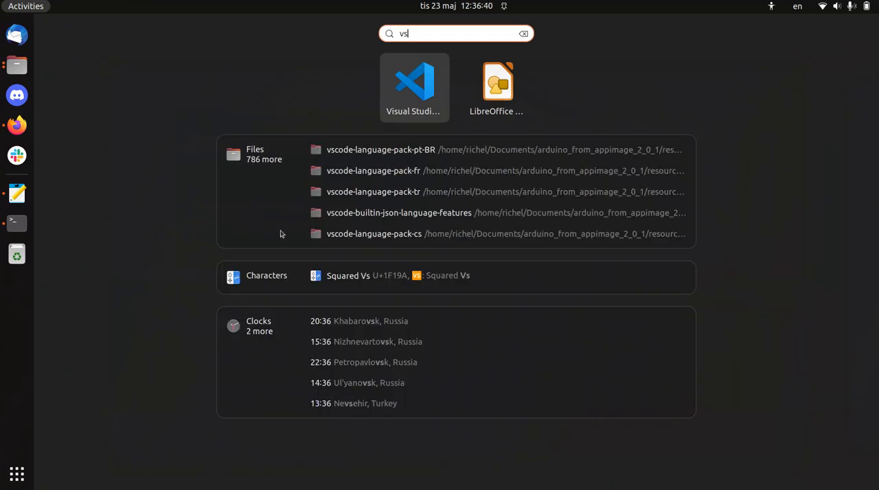
left_click(414, 82)
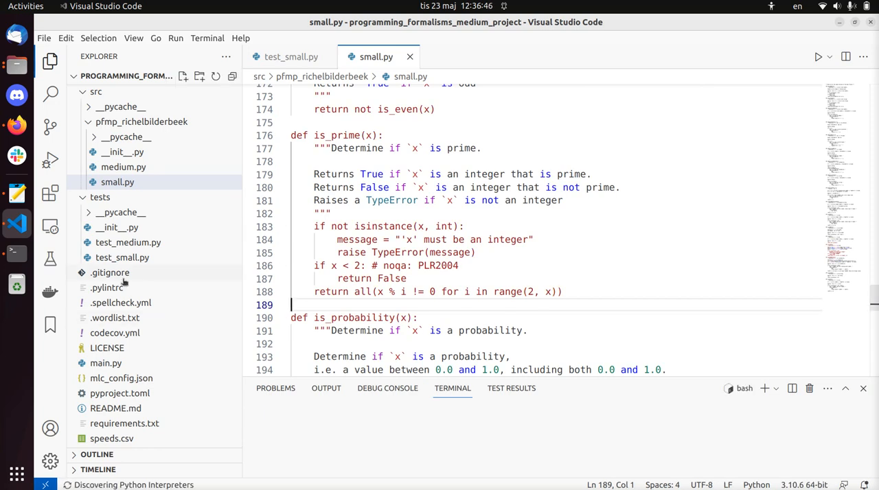
In tests/test_medium.py, copy test_get_datas into a new test_get_digits method.
left_click(126, 241)
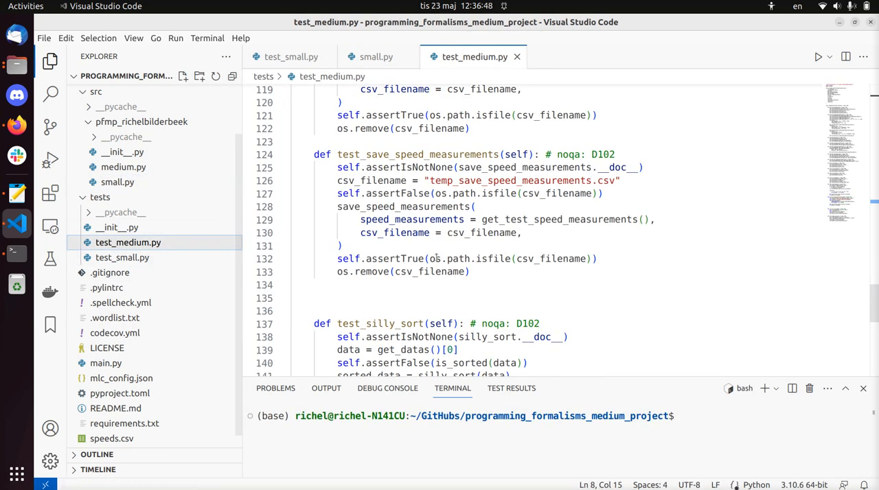
left_click(470, 272)
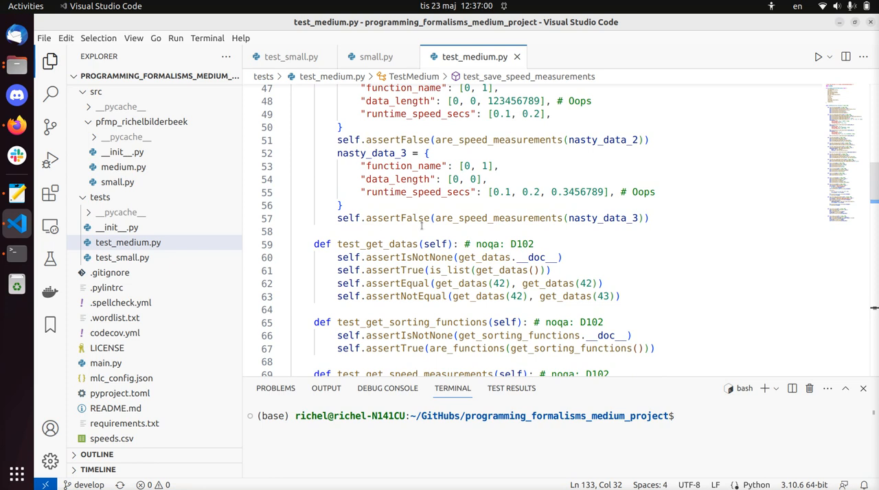
scroll("down", 3)
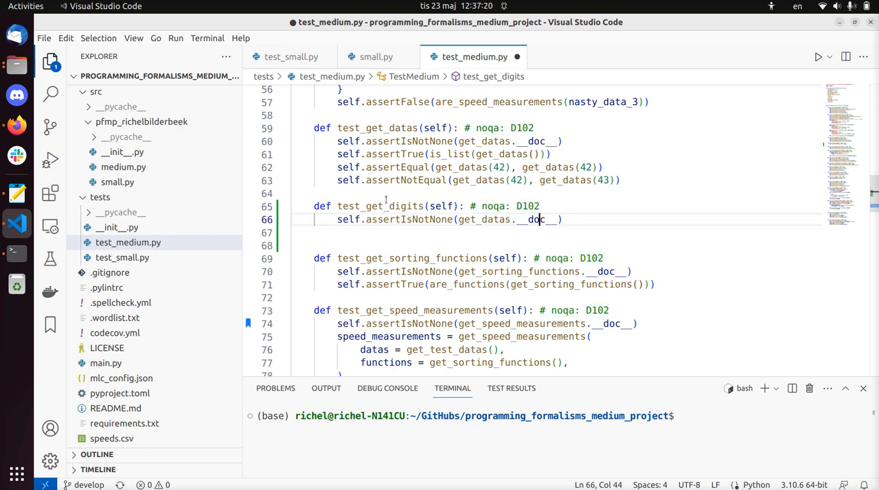
double_click(379, 206)
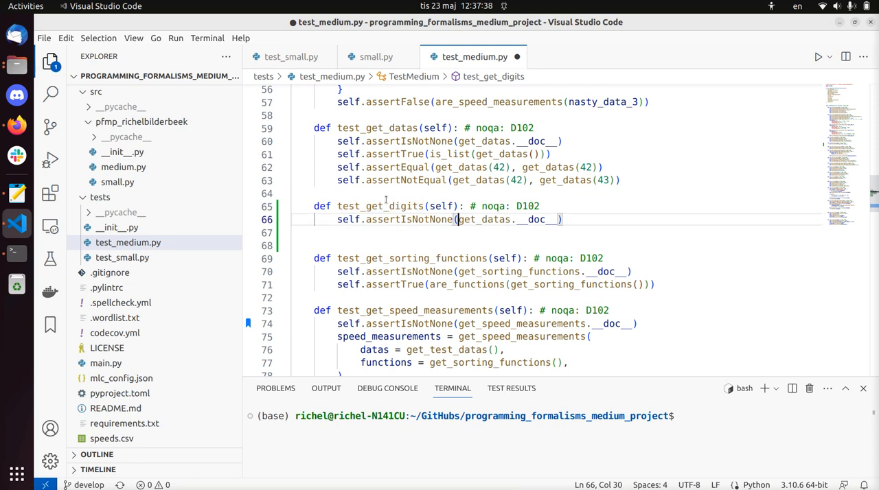
type("get_digits")
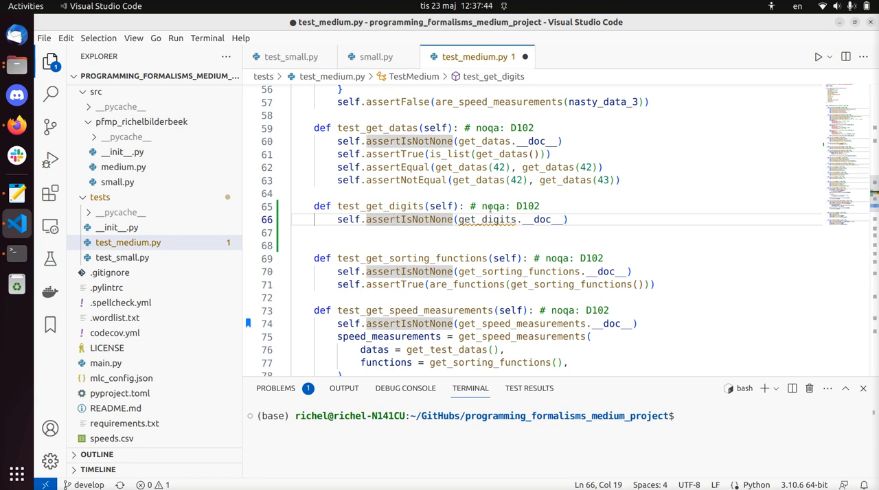
Assert get_digits.__doc__ in the test and duplicate the get_datas import line for get_digits.
double_click(486, 219)
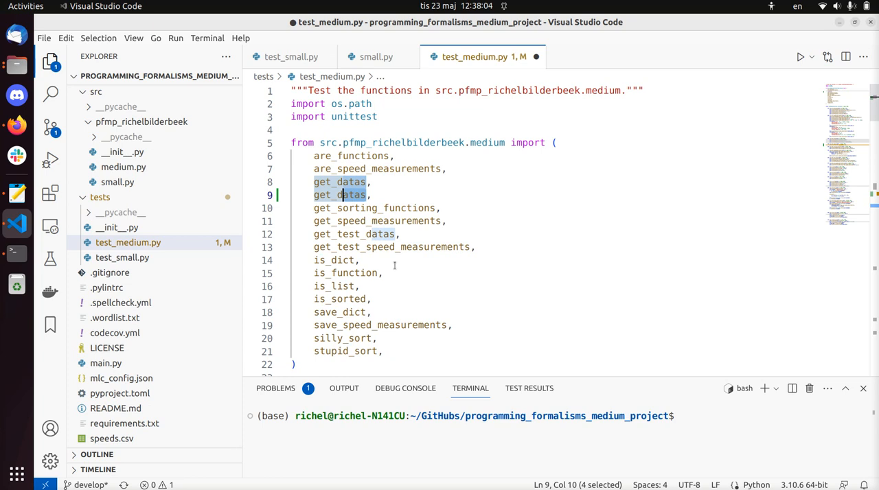
type("get_digits.__doc__)")
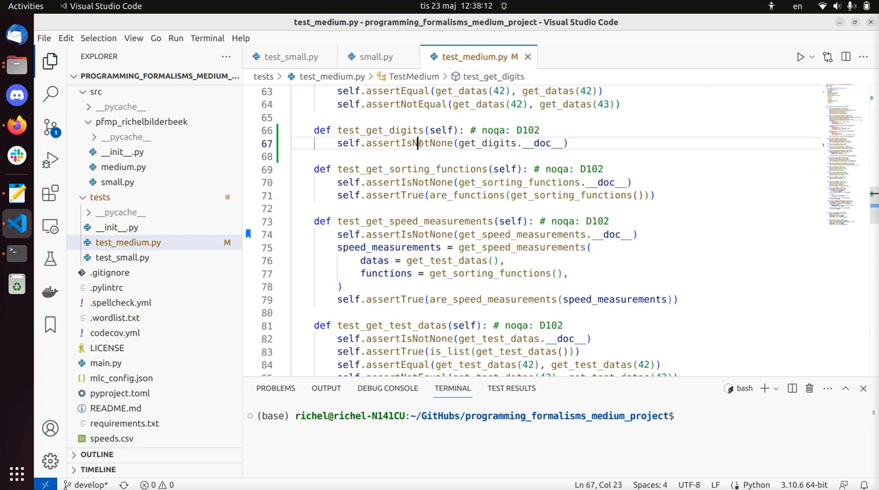
double_click(409, 143)
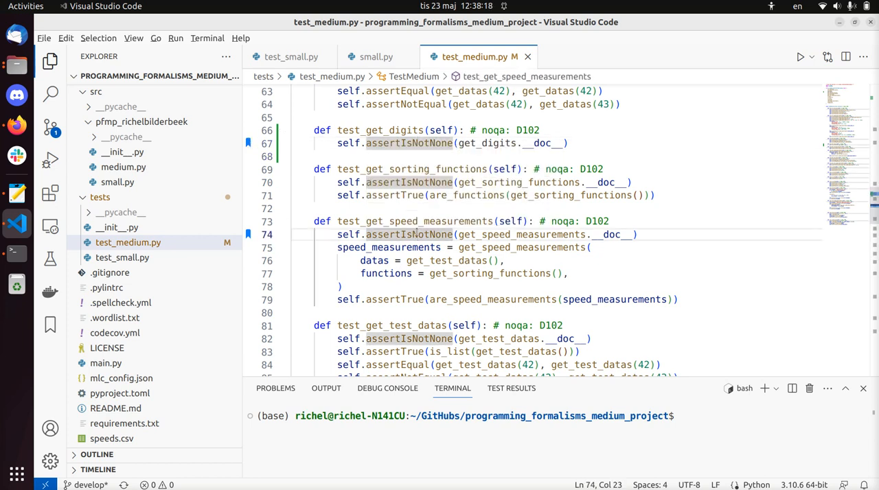
left_click(401, 142)
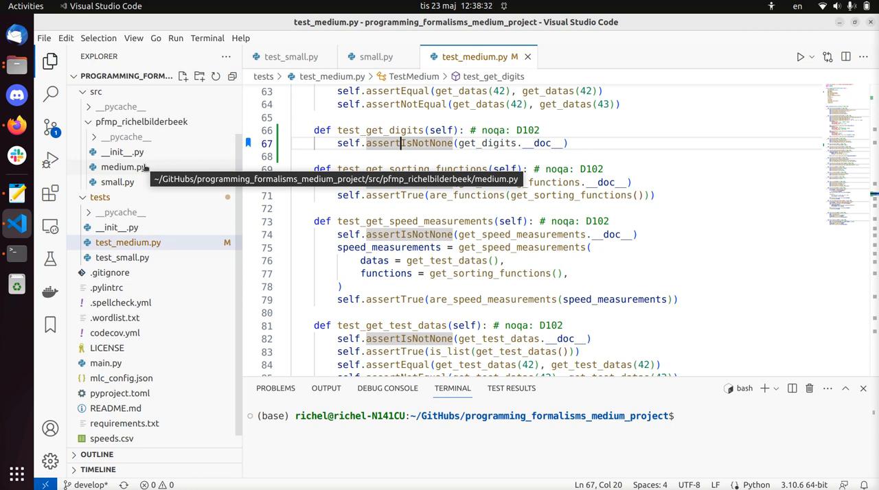
In medium.py define get_digits(x) with a docstring 'Gets the digits of an integer number.'.
left_click(124, 167)
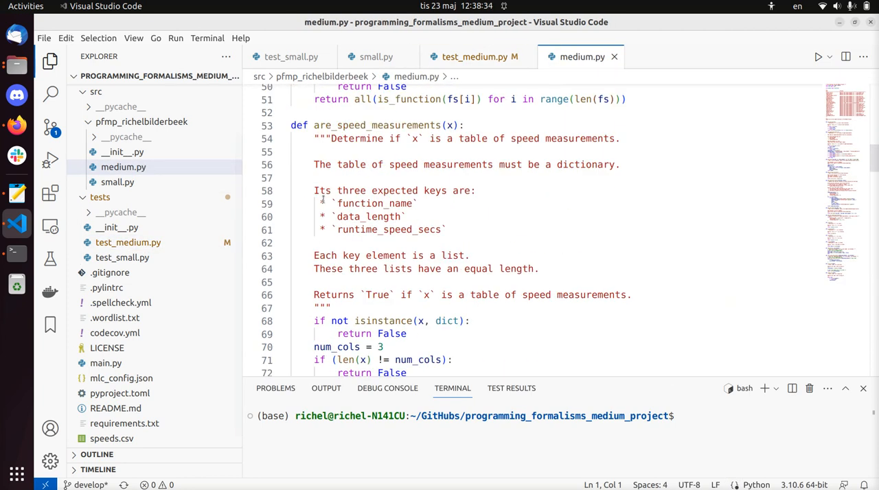
scroll("down", 3)
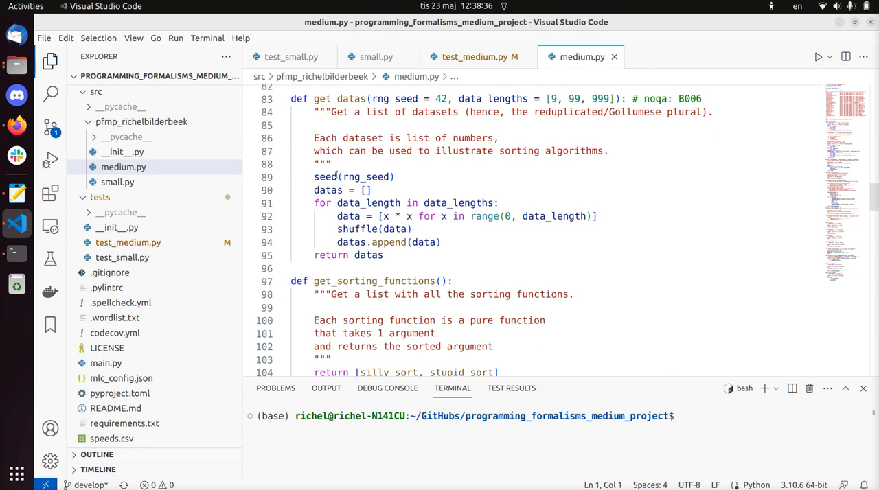
left_click(327, 270)
type("def")
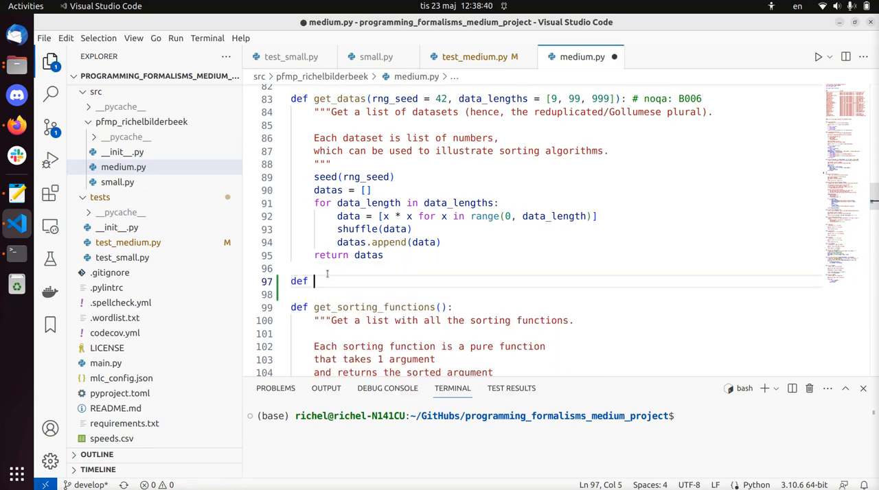
type("get_di")
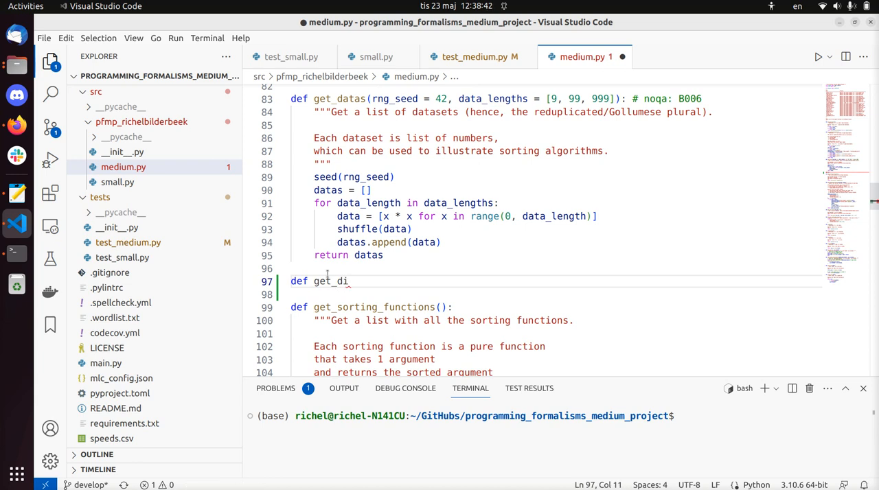
type("gits(x):")
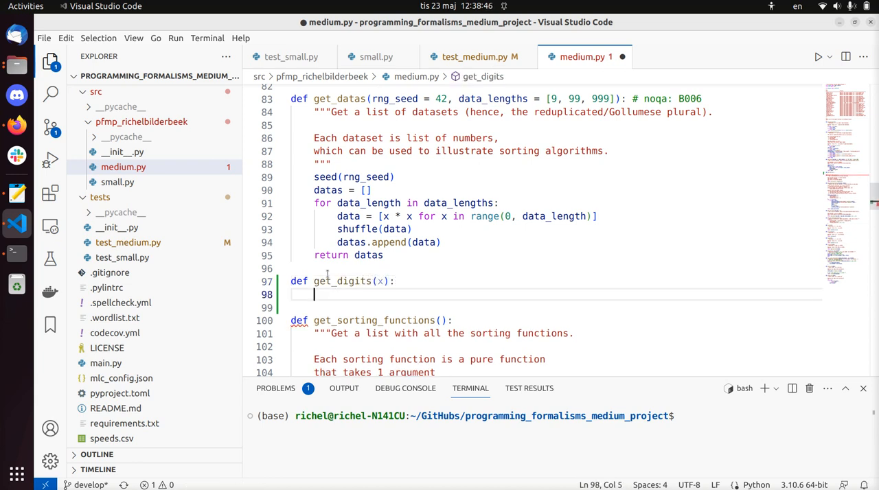
type("\"\"\"")
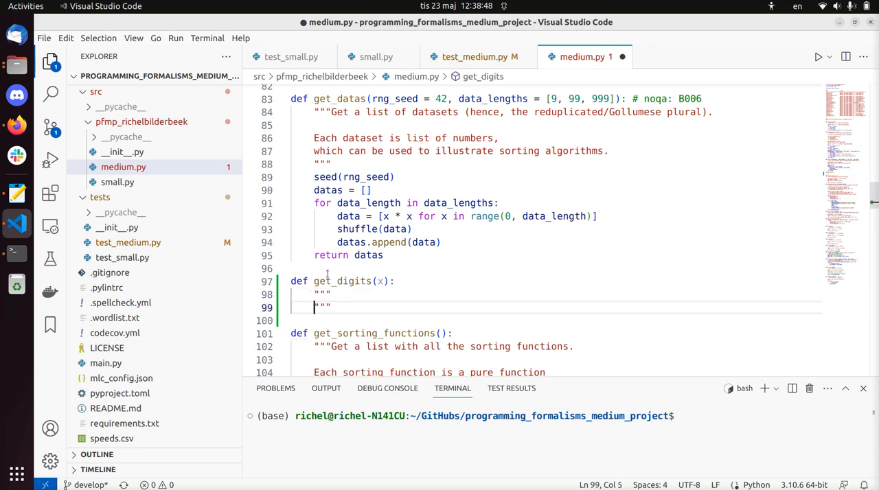
type("Gets the di")
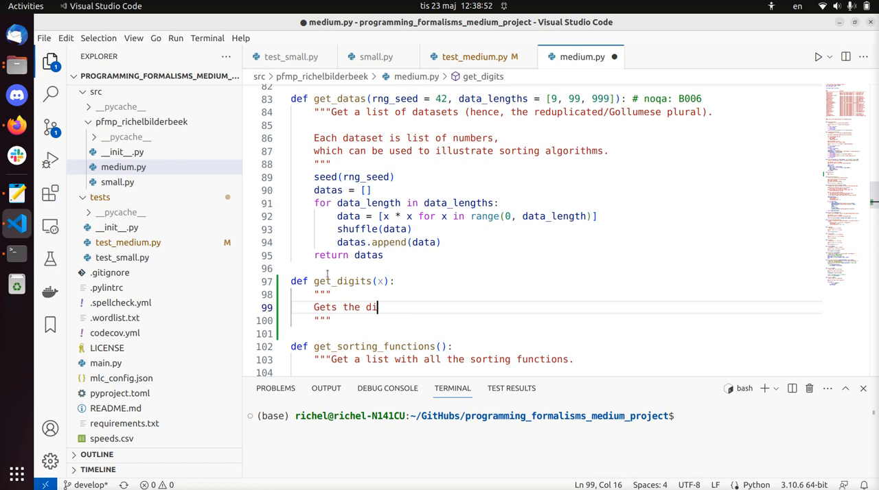
type("gits of an integer")
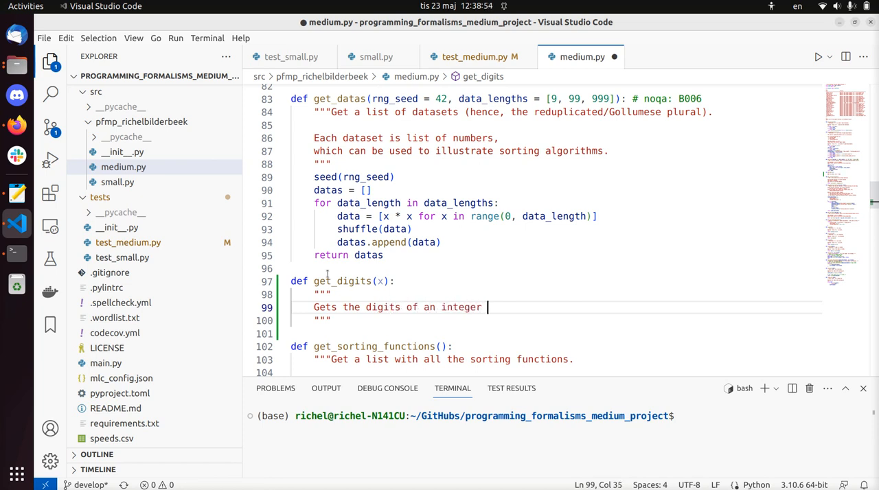
type("number.")
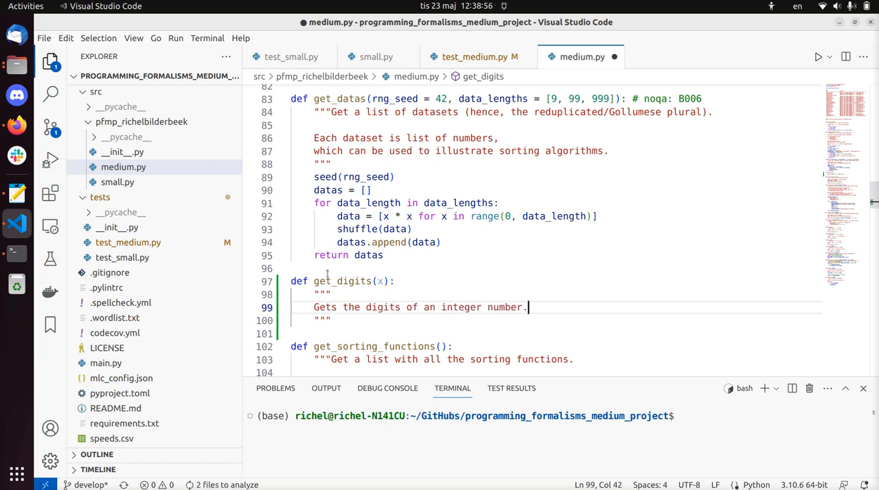
key("Enter")
type("Gets the digits of an integer number,")
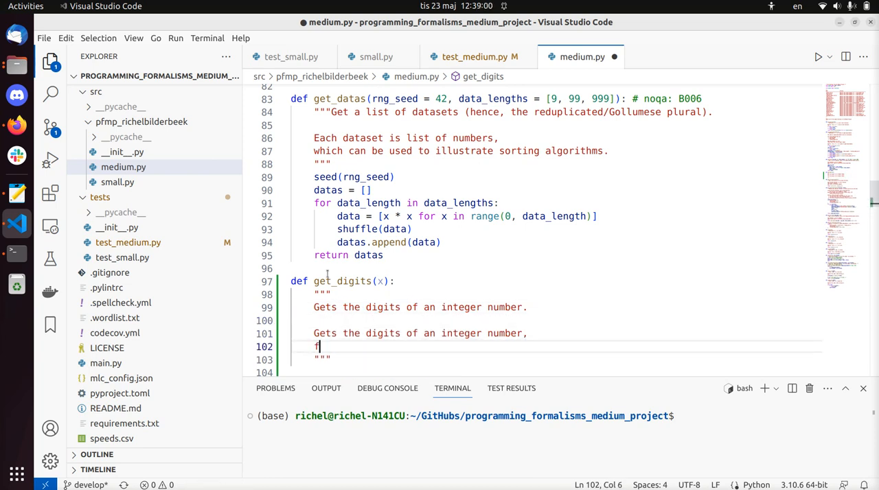
Document that '123' becomes '[1, 2, 3]' and that TypeError is raised if `x` is not an integer.
type("or example, '1")
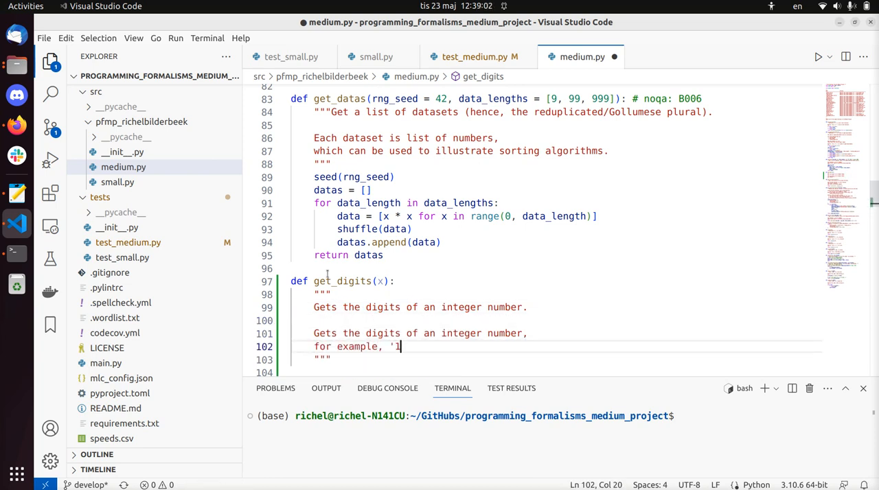
type("23' becomes")
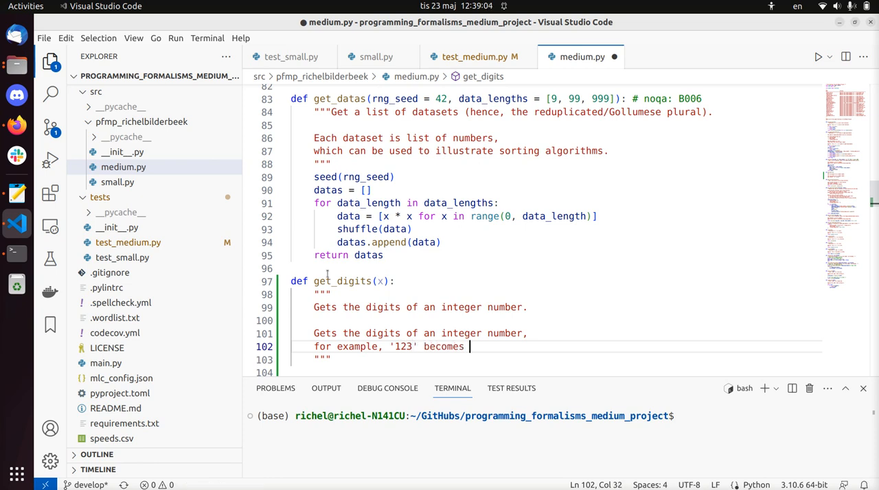
type("'1'")
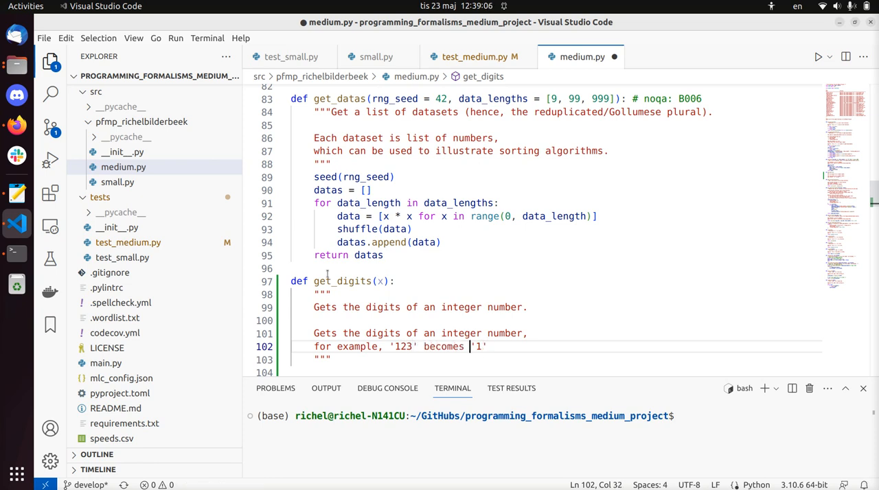
type("[]")
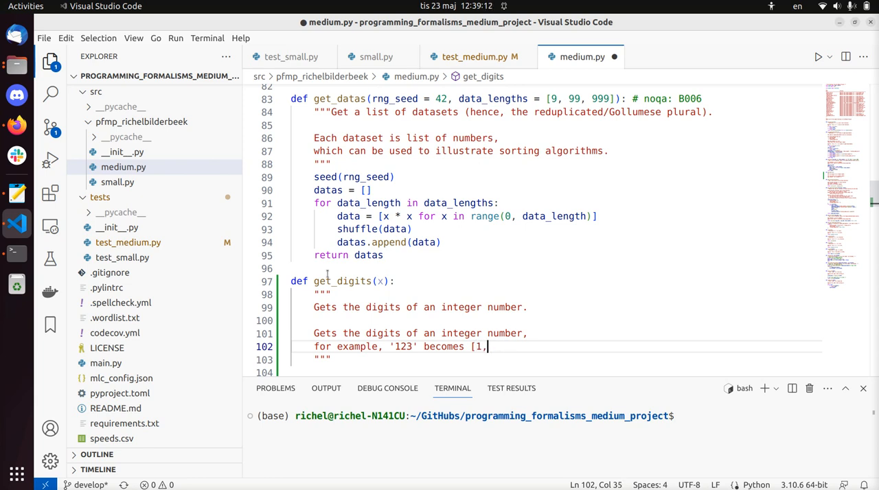
type("2, 3]'.")
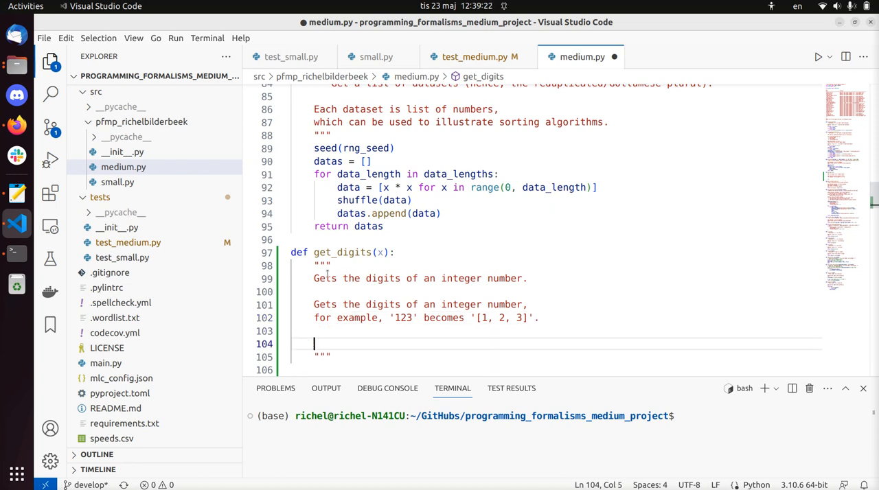
type("Will raise Type")
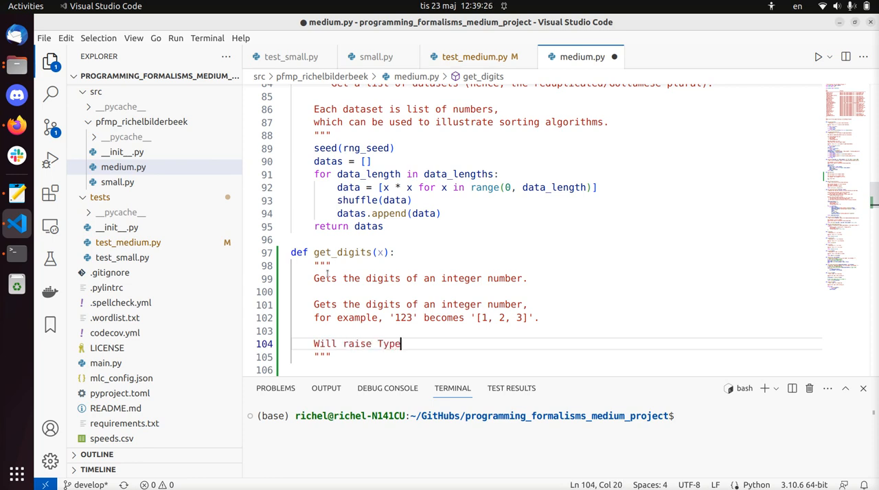
type("Error if ``")
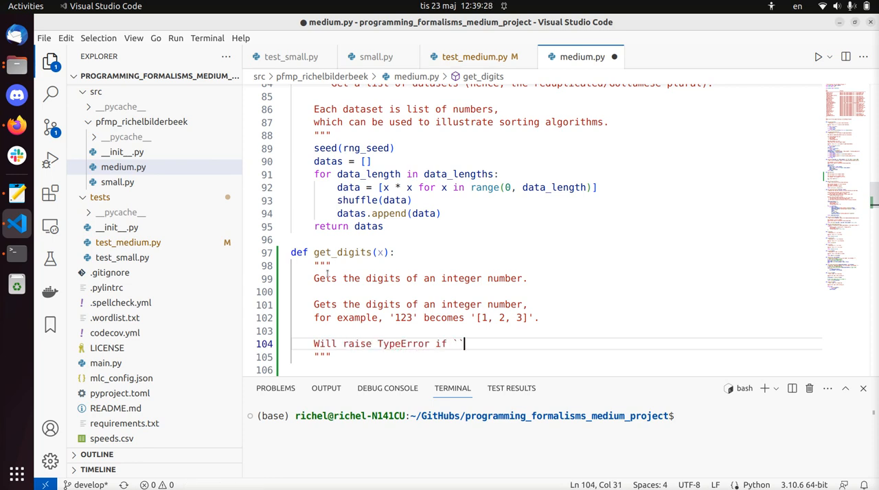
type("x` is not an")
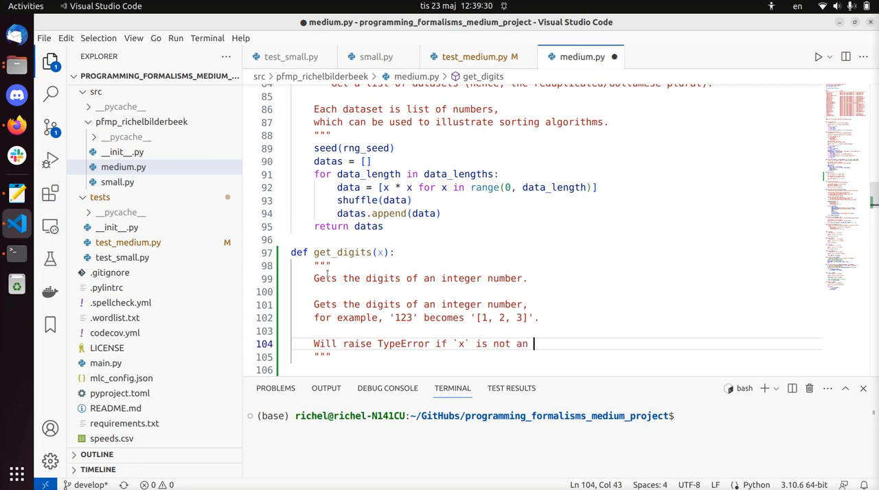
type("integer.")
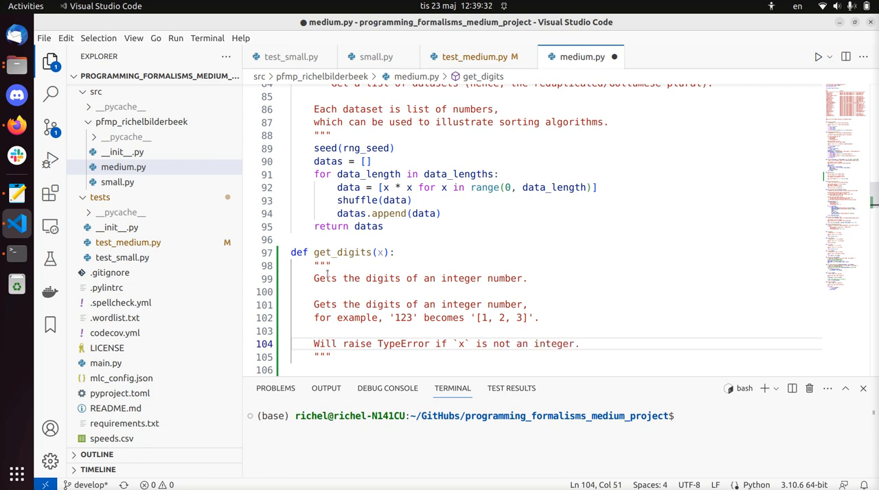
Save, then note that negative numbers give the same digits, e.g. '123' becomes '[1, 2, 3]'.
key("ctrl+s")
type("Runtim")
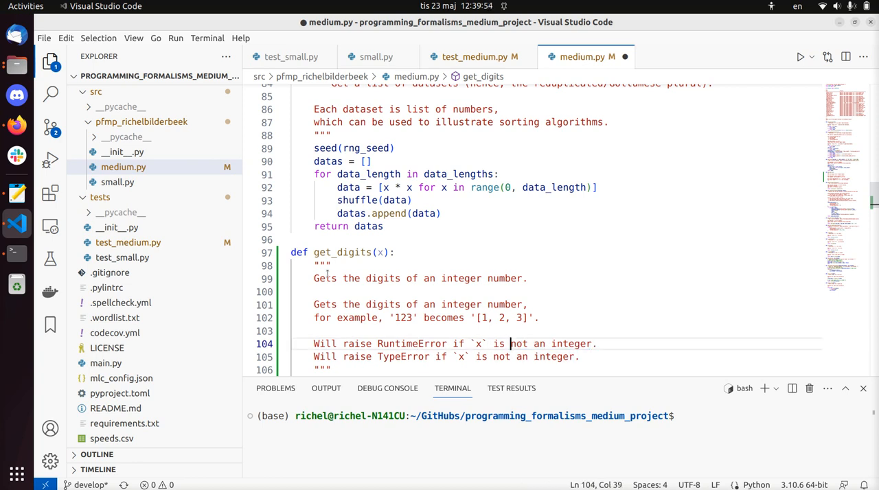
left_click(435, 277)
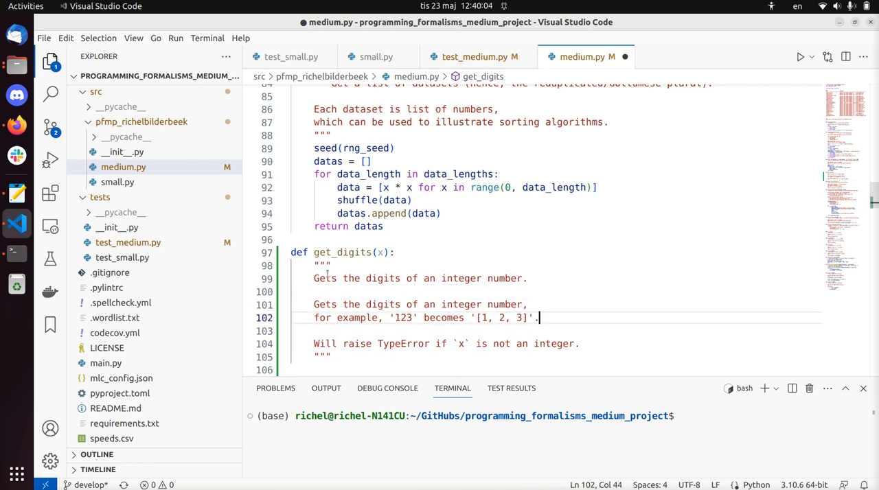
type("Ne")
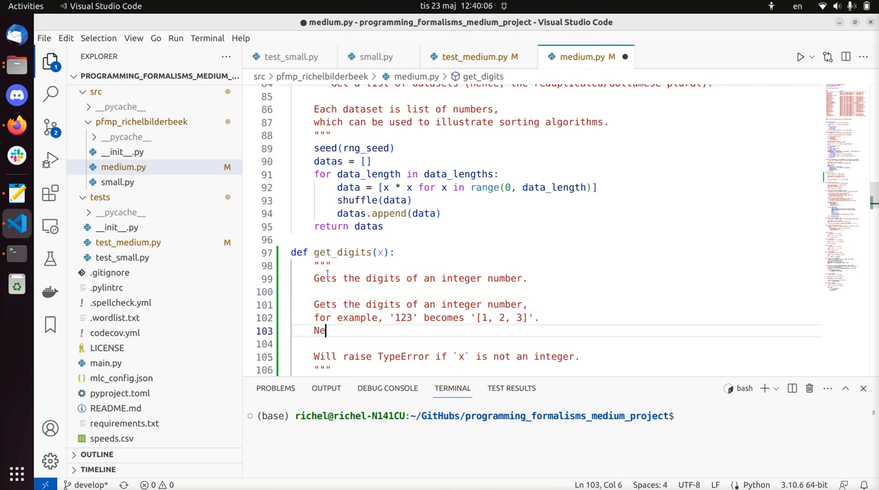
type("gative numbe")
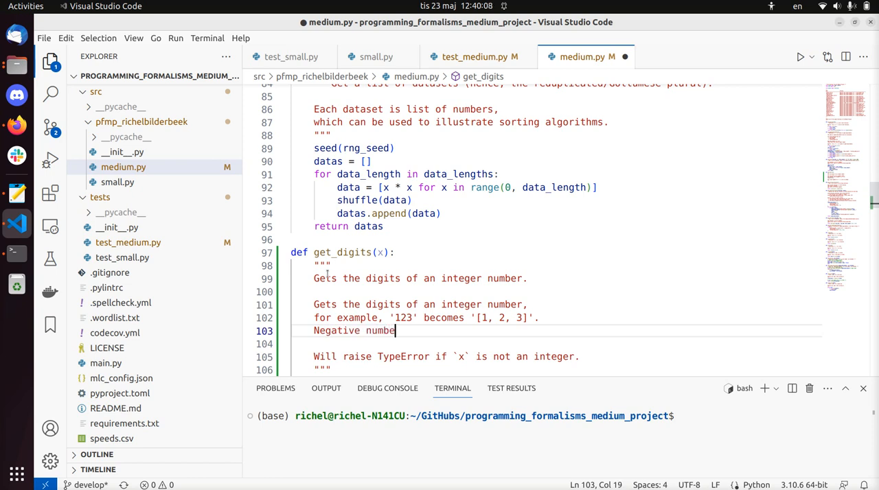
type("rs")
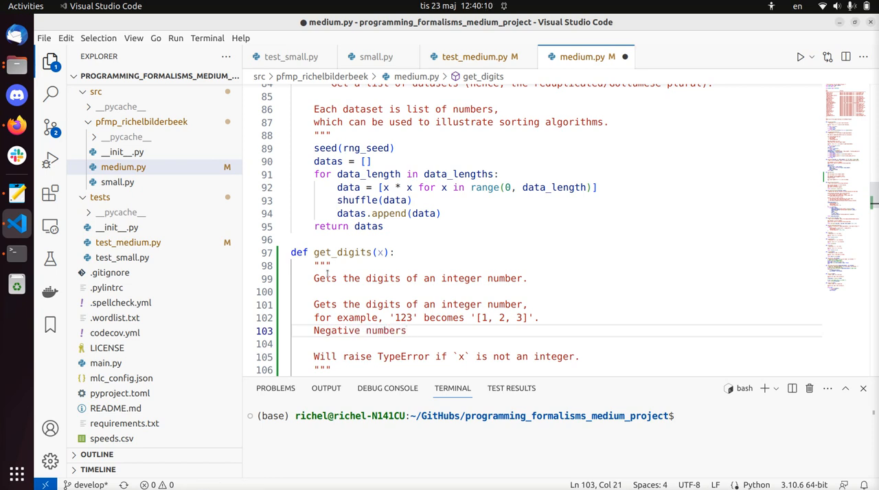
type("have the")
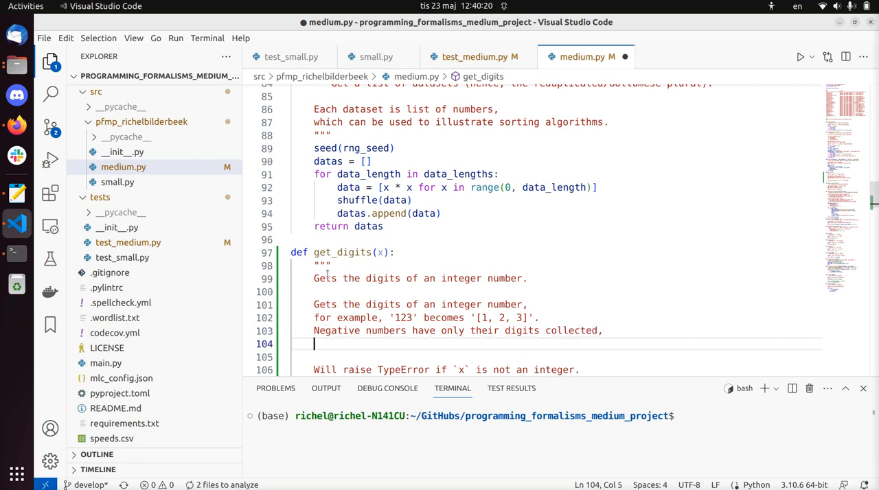
type("for example, '123' becomes '[1, 2, 3]'.")
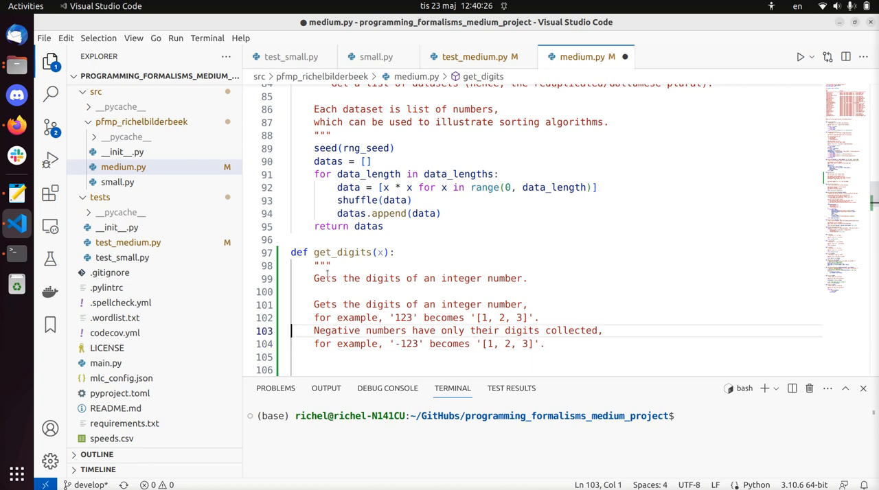
Add that zero is handled and '0' becomes '[0]' in the get_digits docstring.
key("Down")
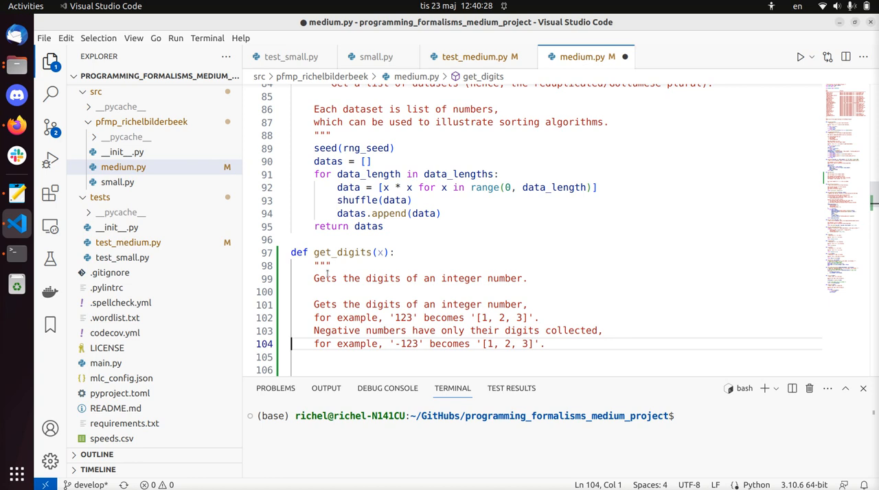
type("Zw")
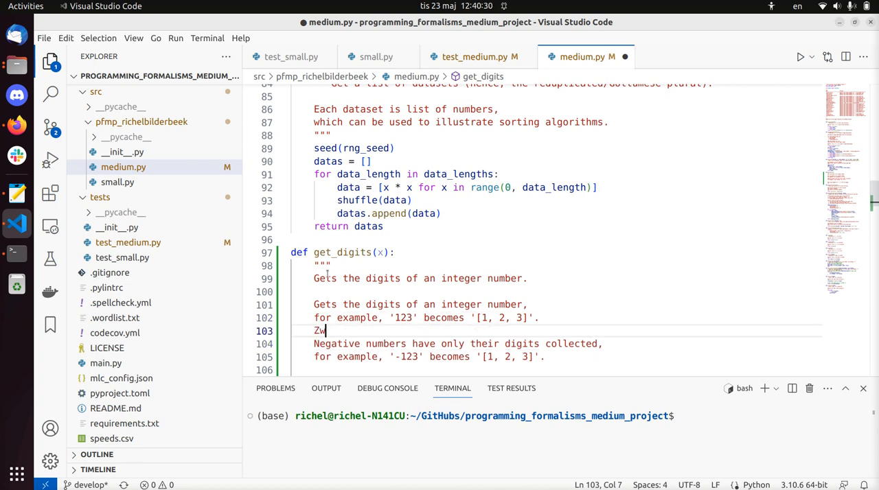
type("er")
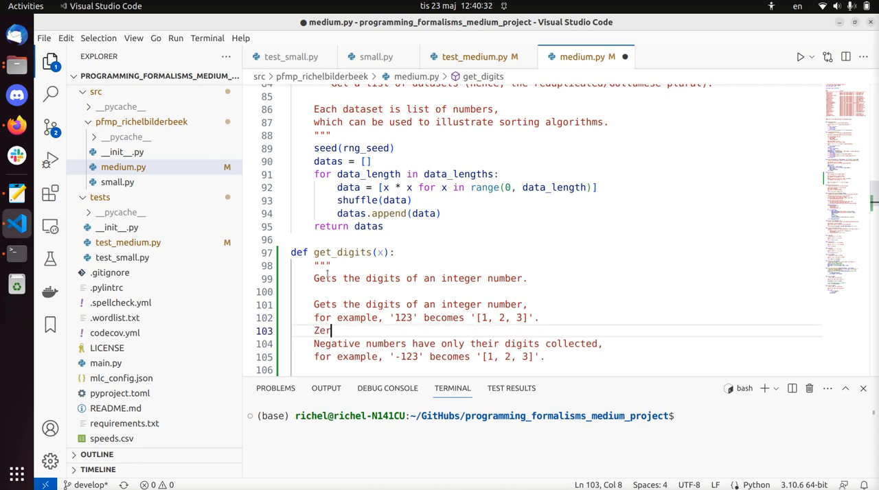
type("o")
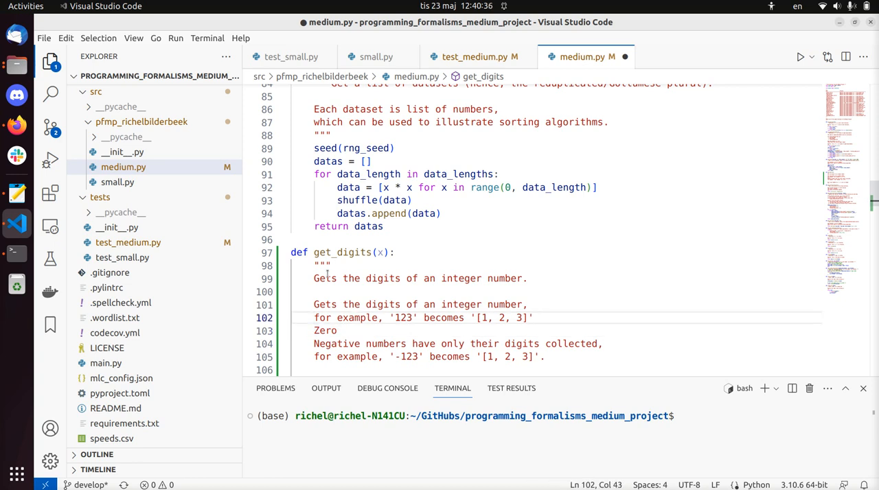
type("and '")
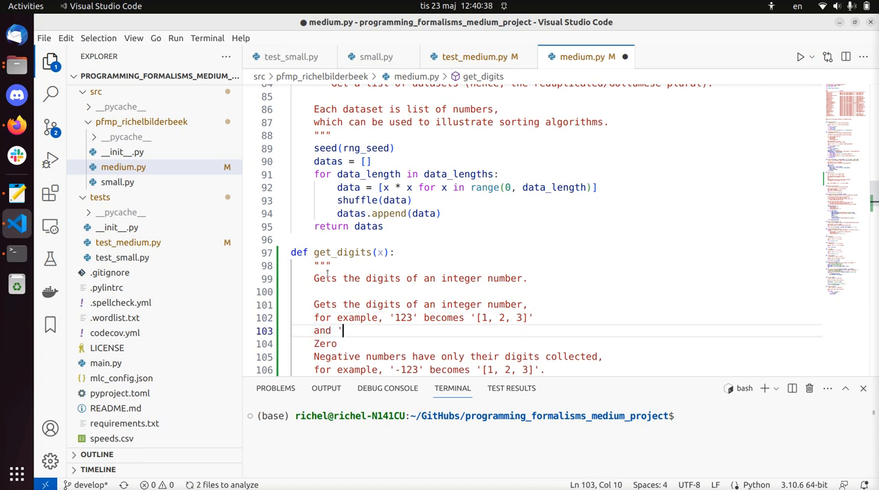
type("0' becomes []")
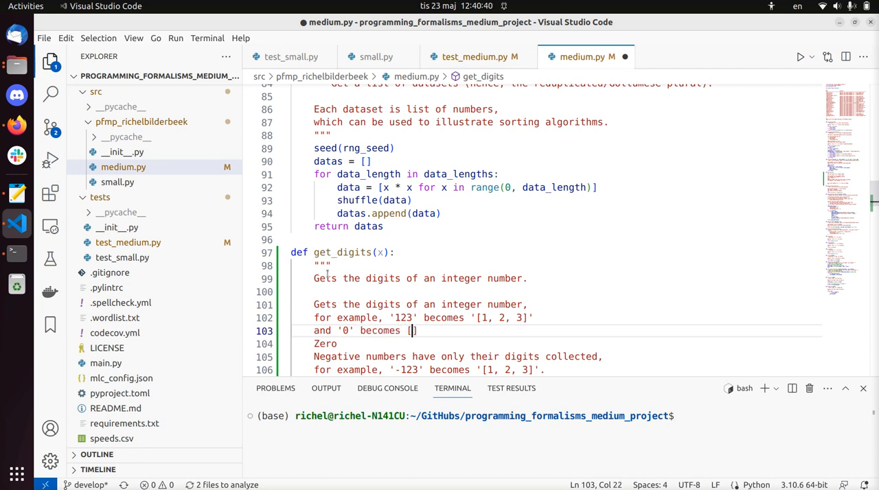
type("0]")
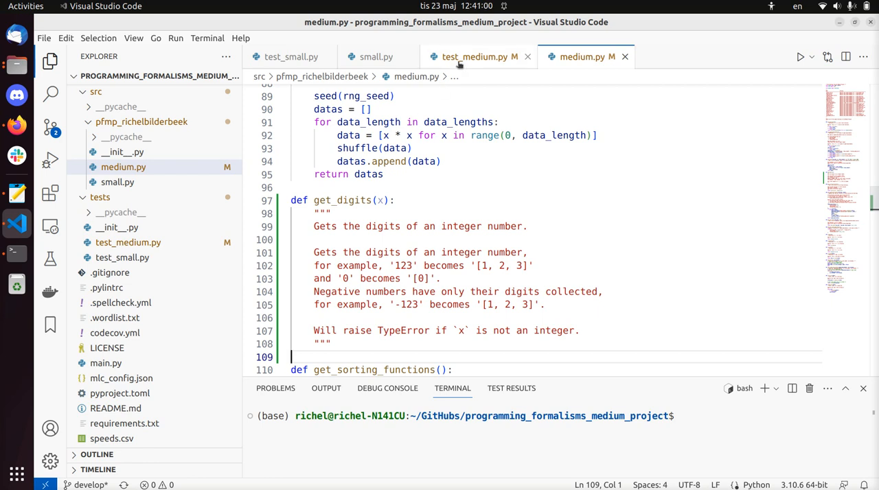
Run test_get_digits from the Testing sidebar in test_medium.py, which passes.
left_click(478, 56)
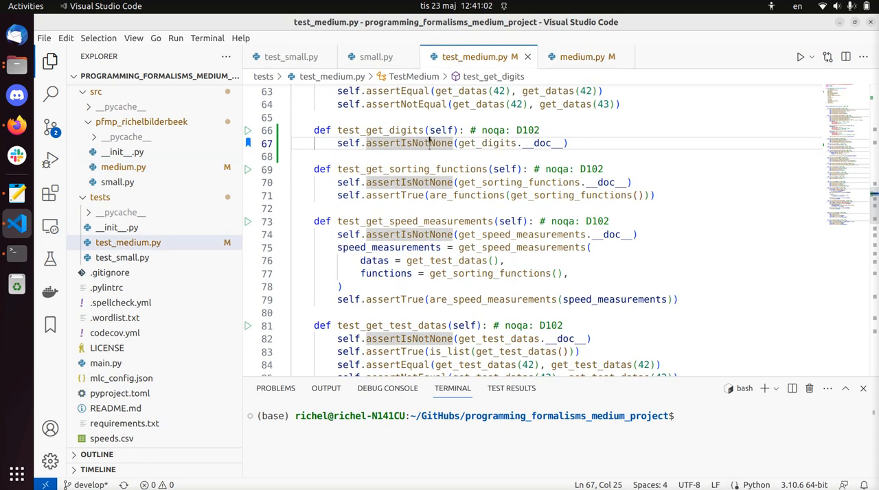
left_click(49, 259)
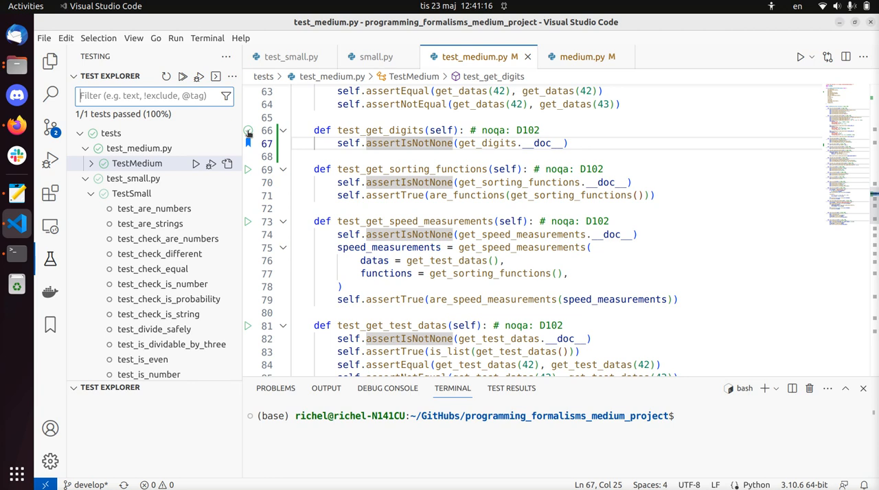
left_click(365, 143)
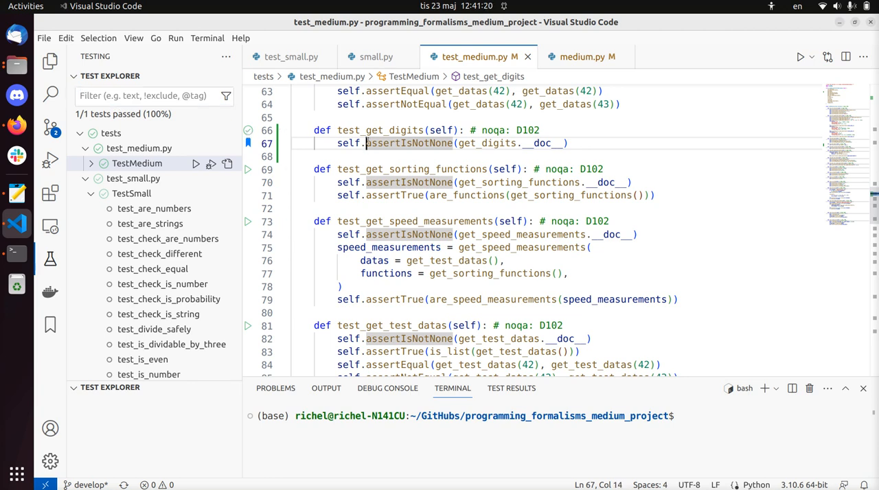
left_click(309, 156)
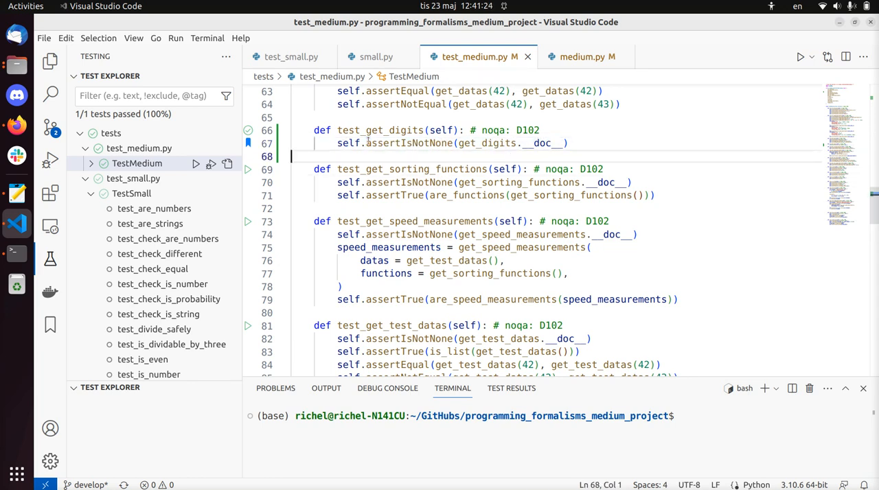
Add self.assertRaises(TypeError, get_digits, "evil string") to test_get_digits.
type("self.assertIsNotNone(get_digits.__doc__)")
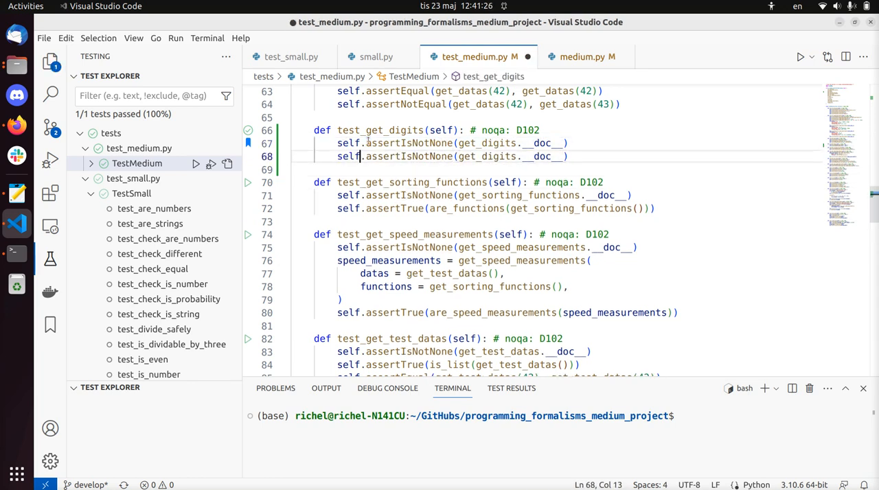
type("assert")
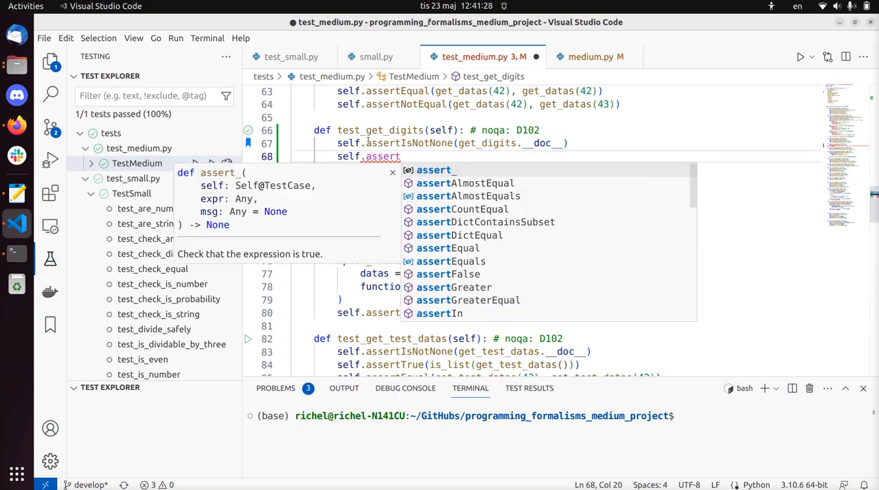
type("Raises(")
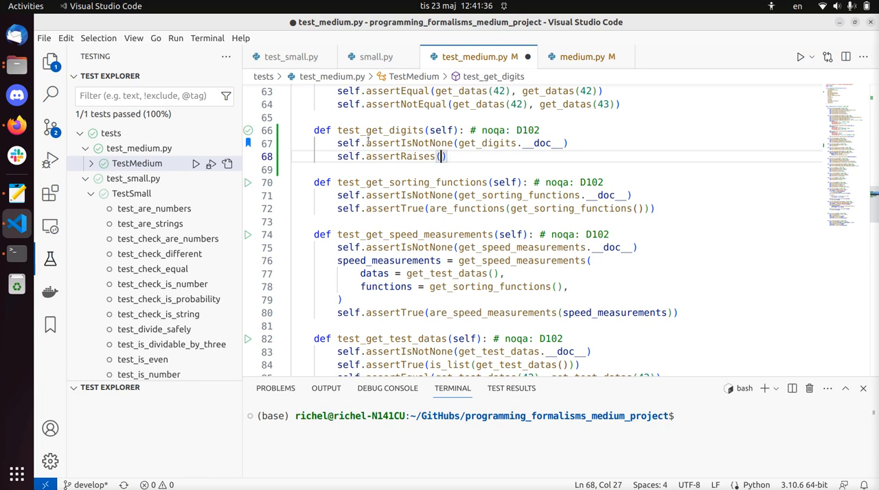
type("Error")
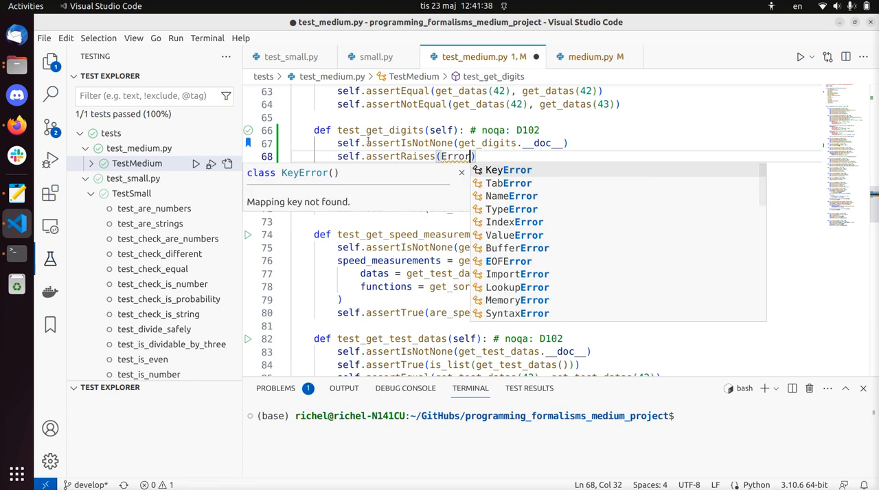
type("Type")
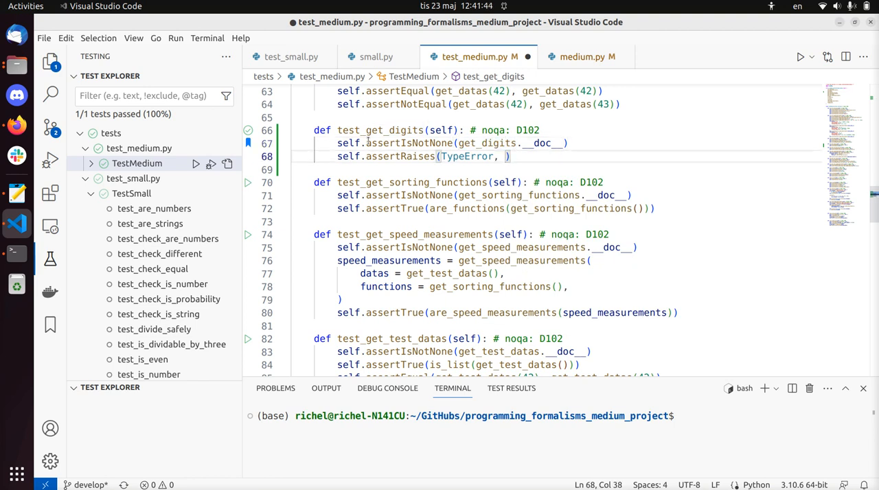
type("get_digits, \"")
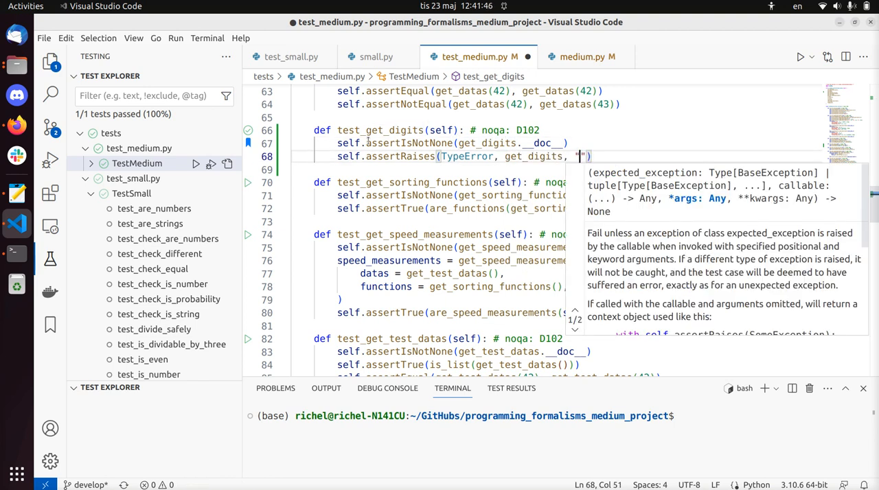
type("evil string")
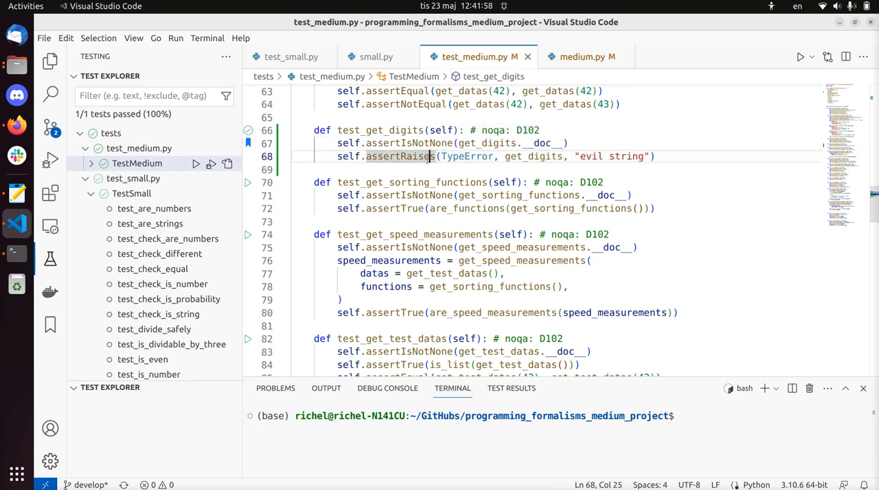
double_click(467, 156)
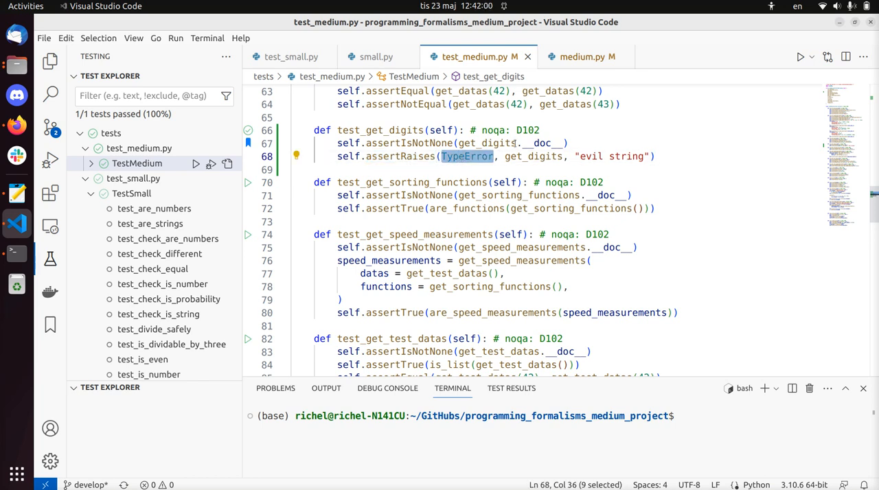
double_click(626, 156)
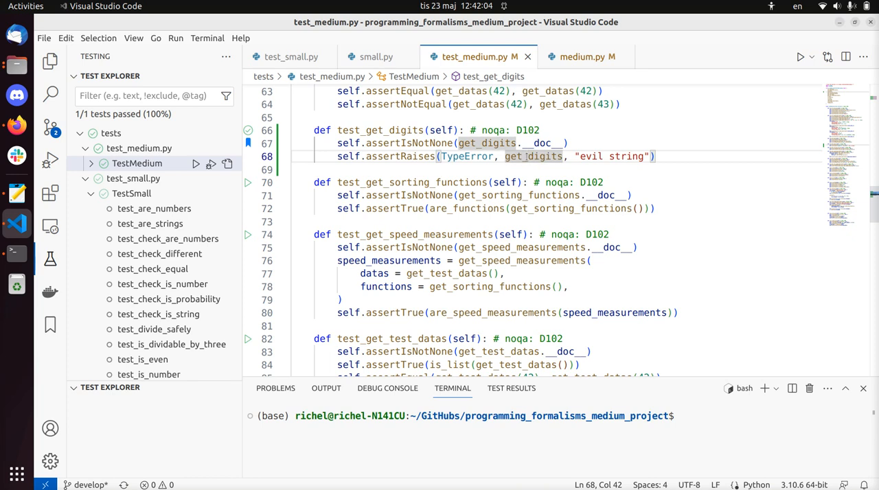
mouse_move(247, 130)
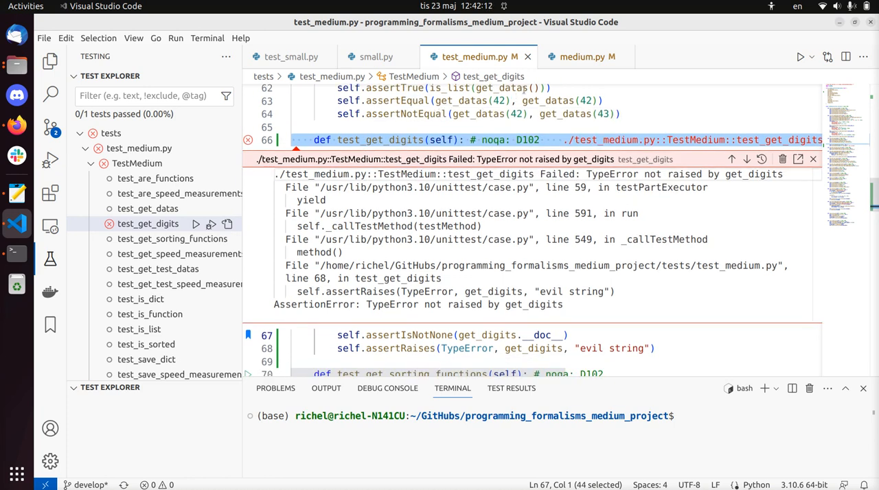
In get_digits, raise TypeError("'x' must be an integer") when not isinstance(x, int).
left_click(582, 57)
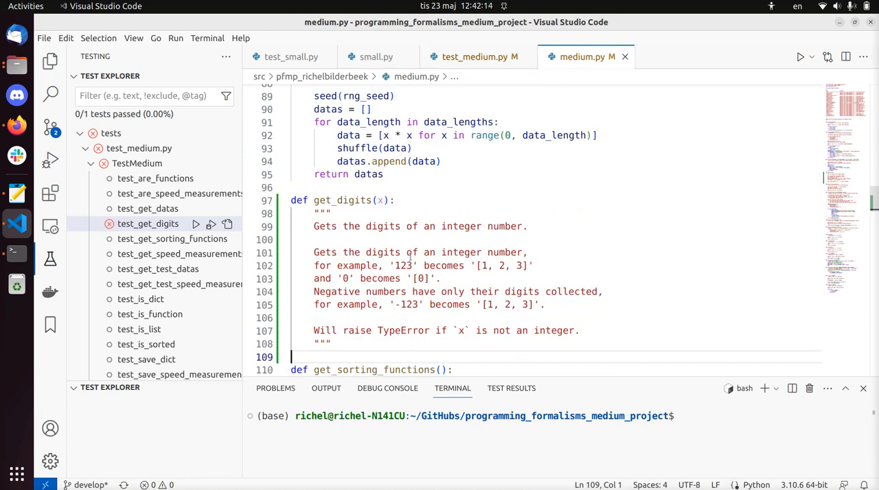
type("if i")
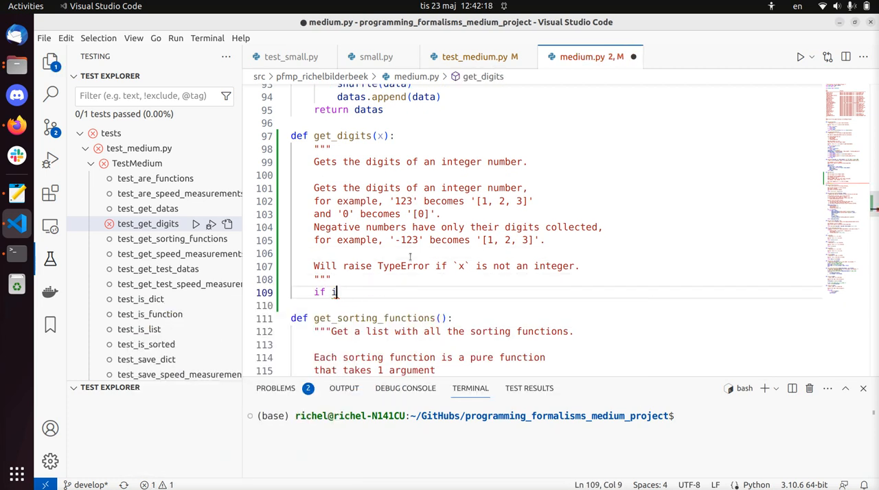
type("not isinstance")
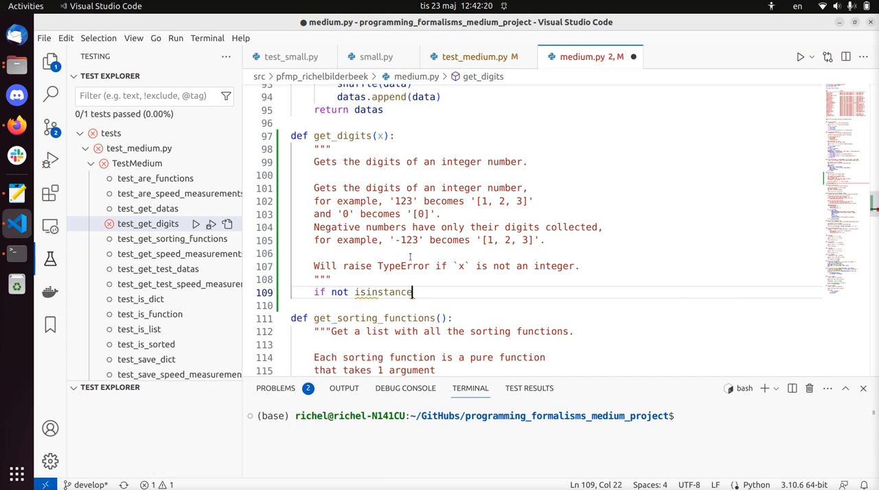
type("(x,")
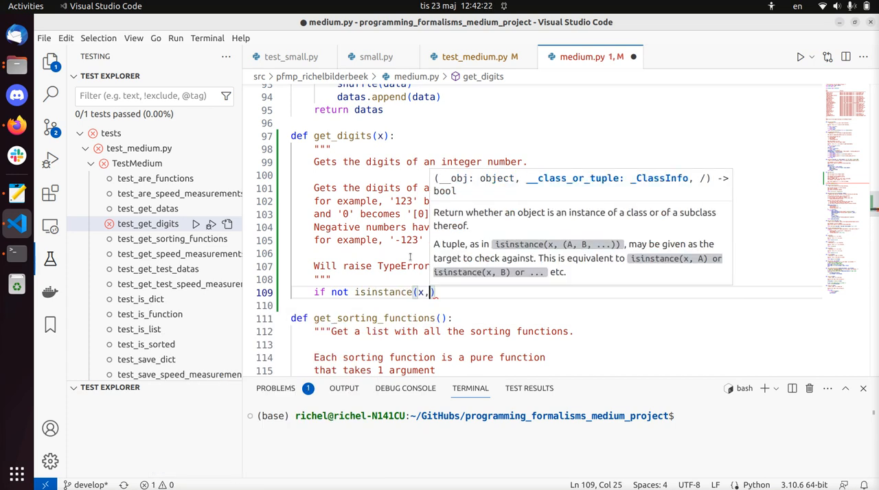
type("int")
type("raise")
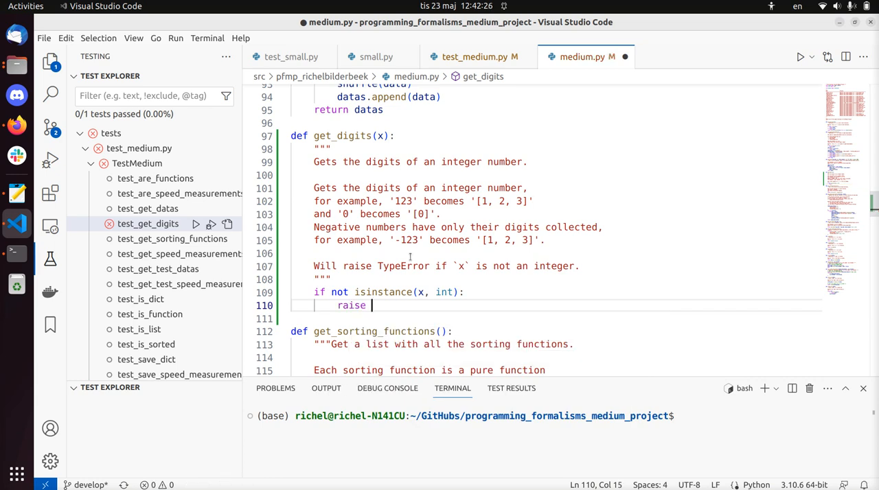
type("T")
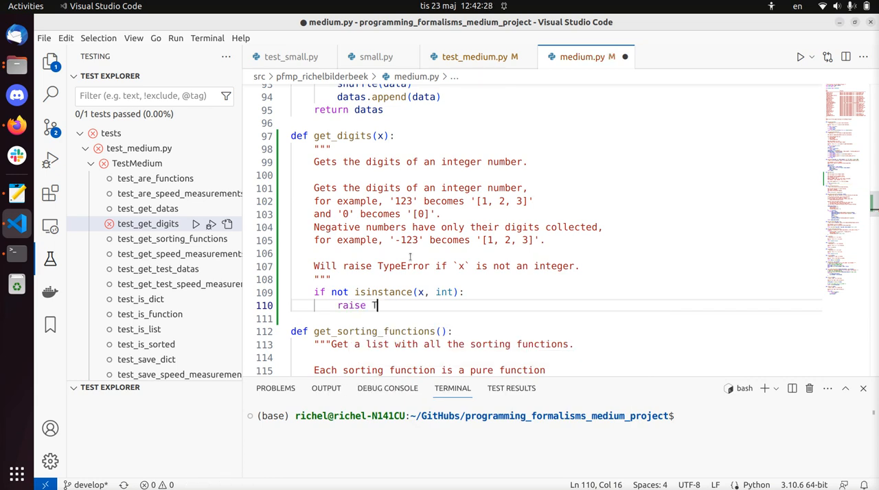
type("ypeError()")
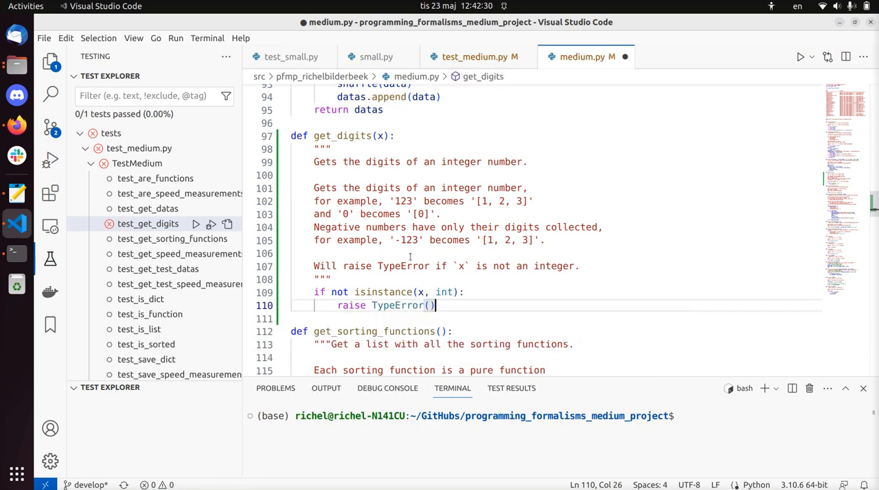
type("\"'x' m")
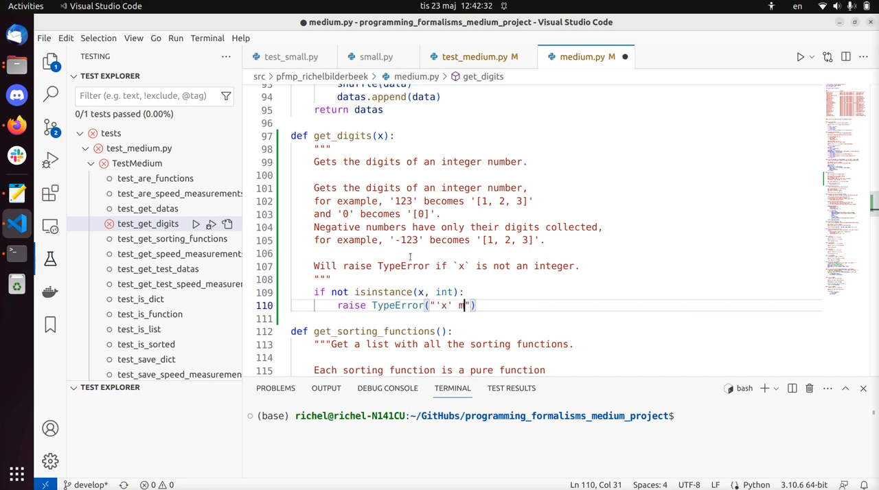
type("ust be an integer")
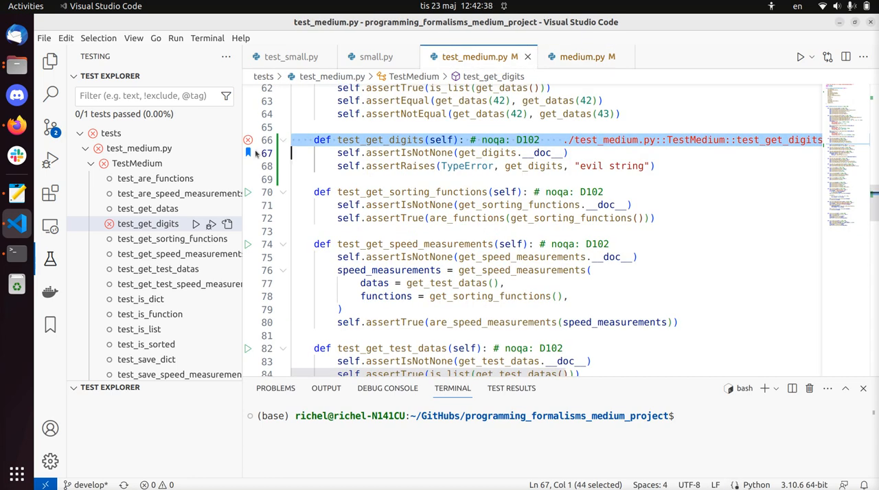
Rerun test_get_digits, now passing, and duplicate its TypeError assertion line.
left_click(195, 224)
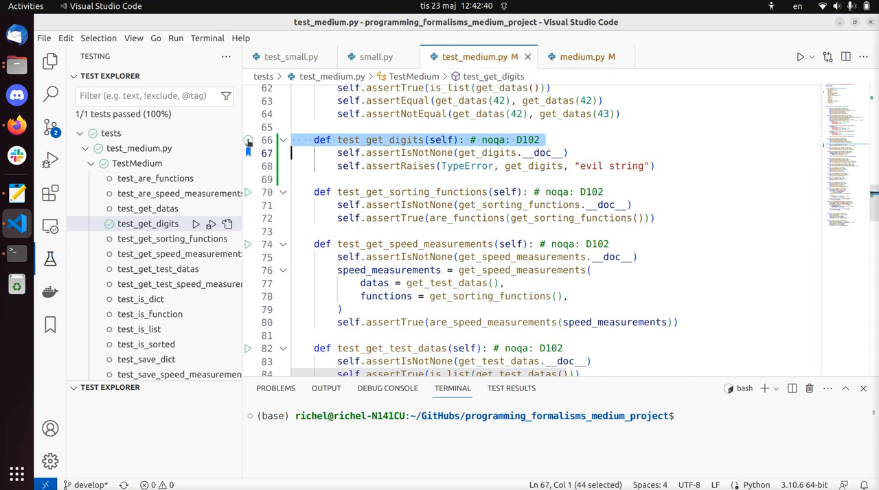
left_click(351, 166)
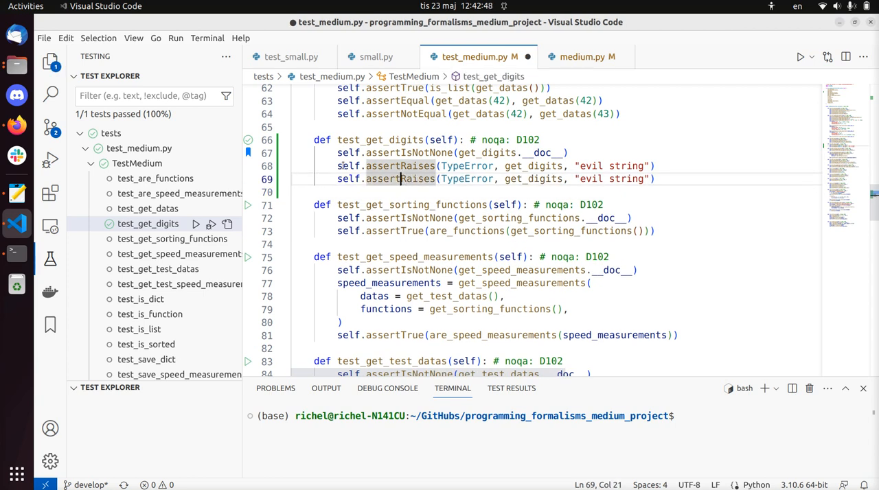
Change the duplicate to assertEqual(get_digits(0), [0]) and run the test, which fails.
type("assertEqual(")
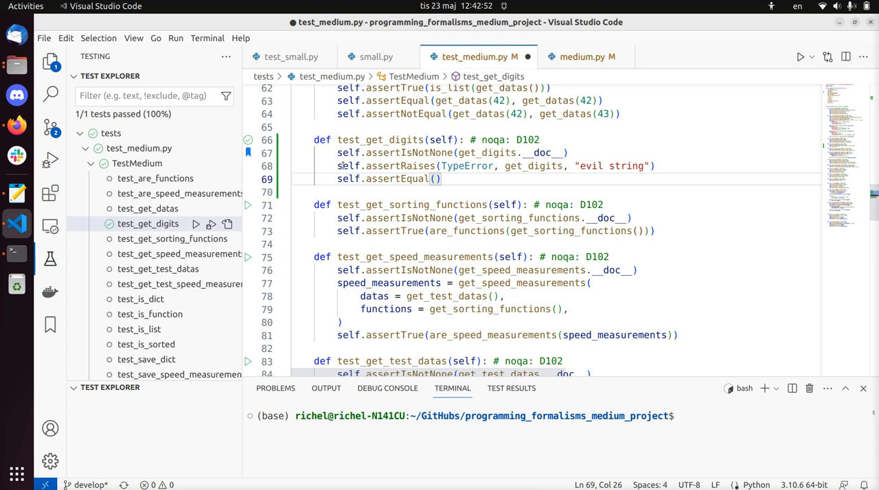
double_click(532, 167)
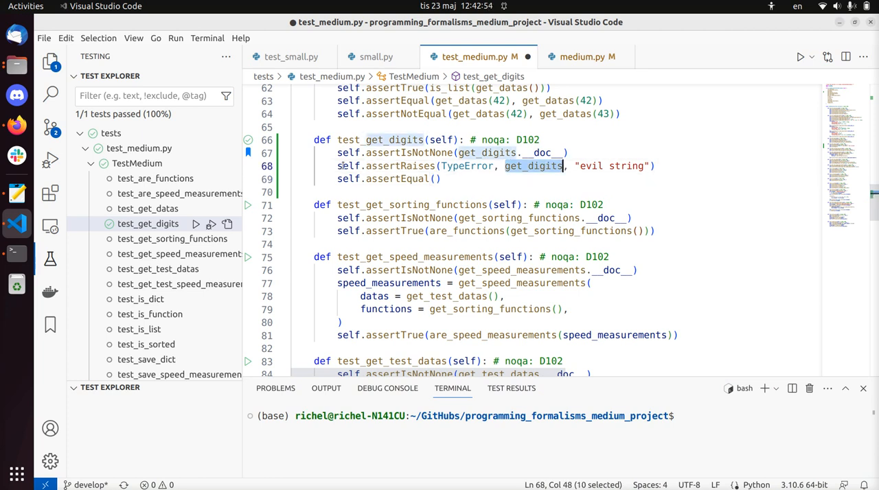
type("get_digits(")
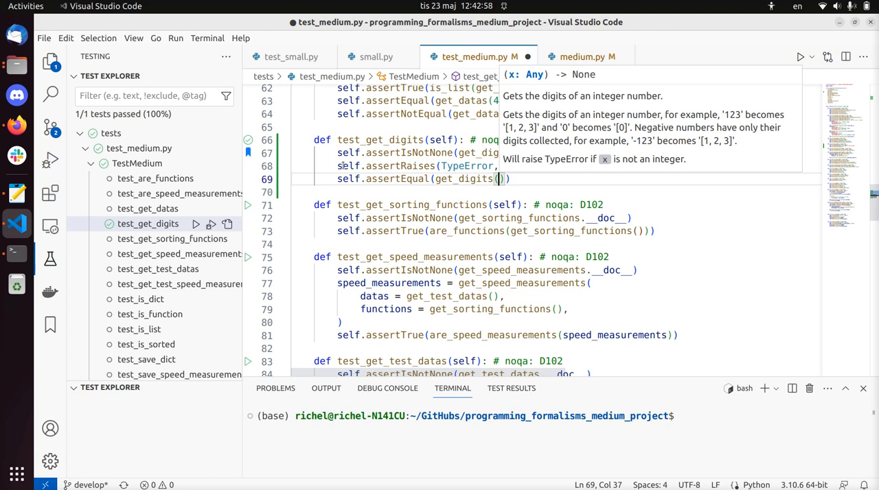
type("0,")
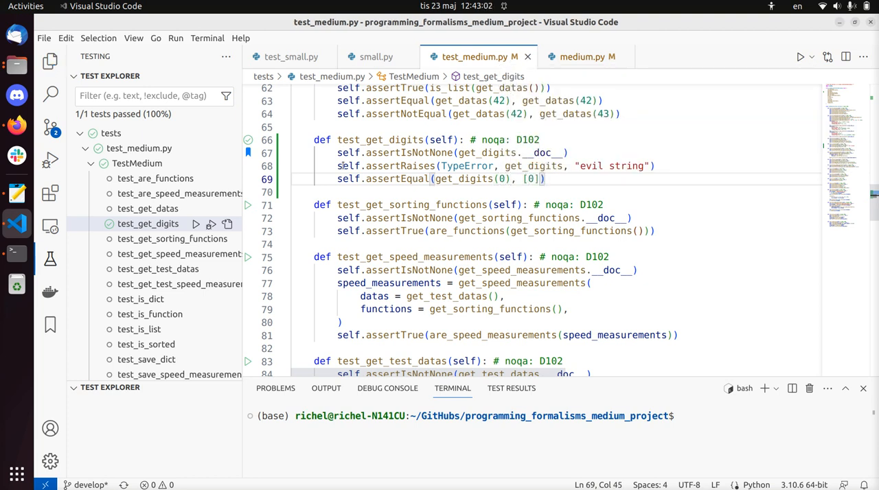
left_click(195, 224)
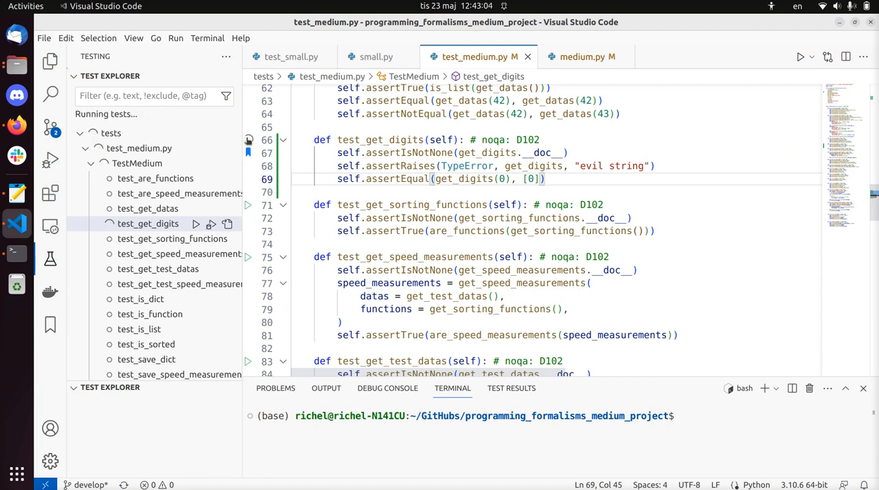
left_click(195, 224)
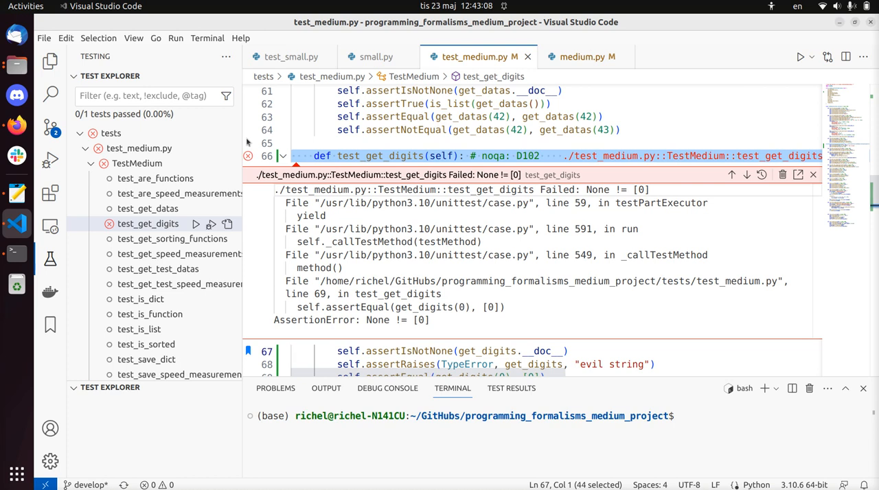
mouse_move(376, 57)
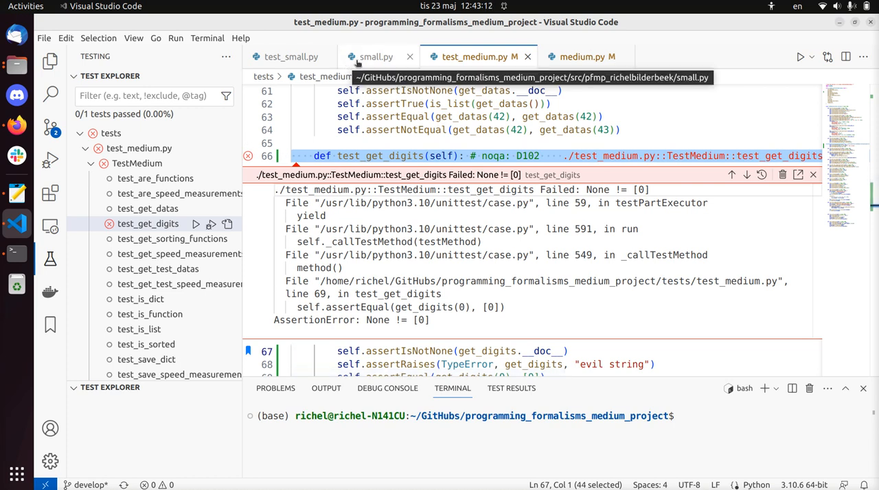
Close the small.py tabs and add 'if x < 10: return [x]' in get_digits.
left_click(376, 56)
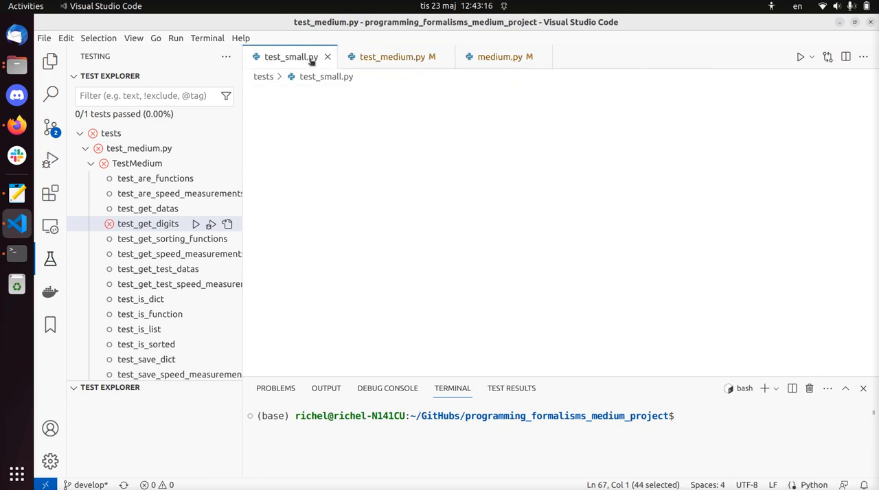
left_click(327, 57)
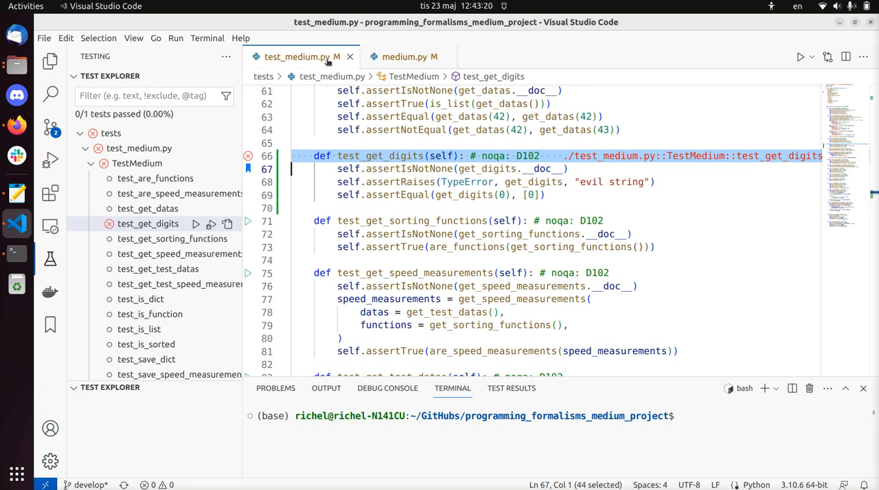
left_click(410, 56)
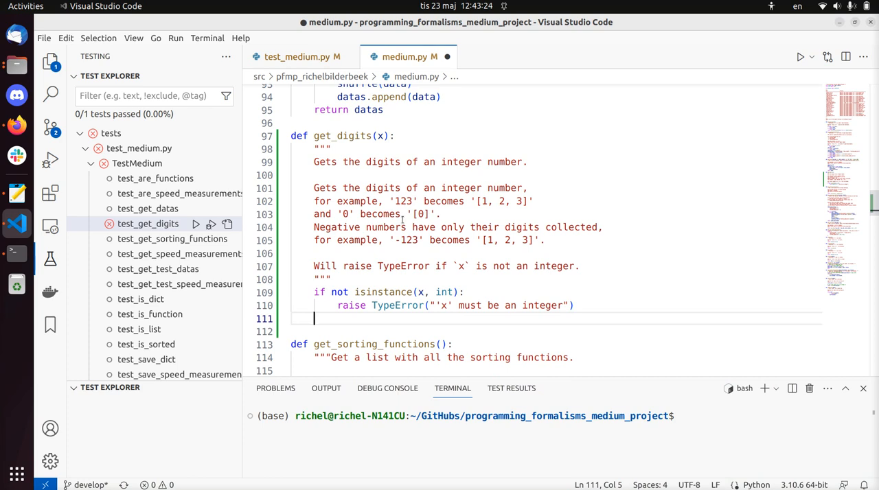
type("for")
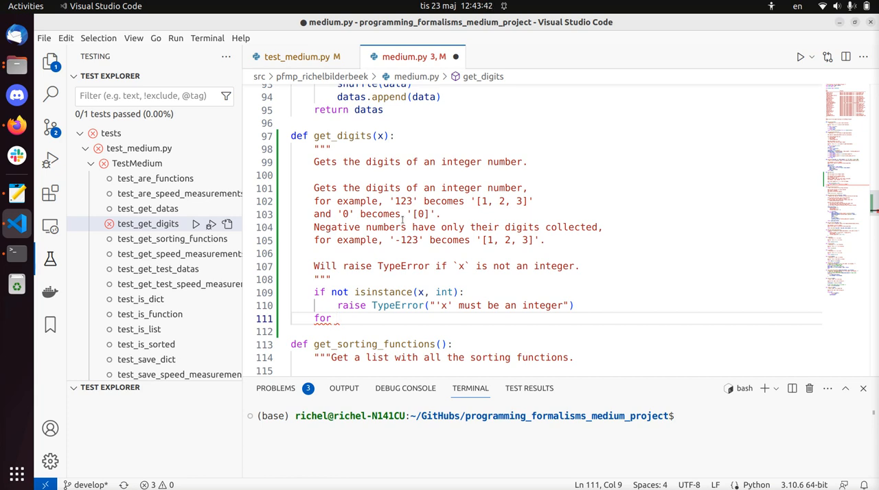
double_click(323, 319)
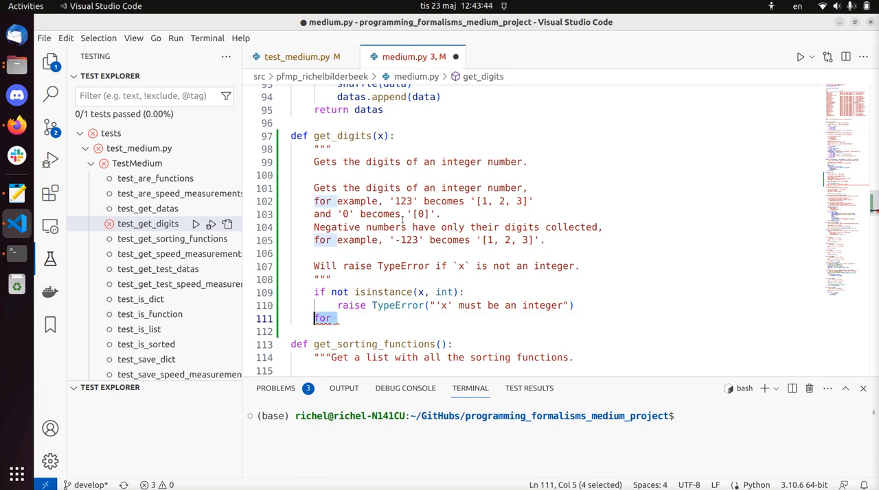
type("if x")
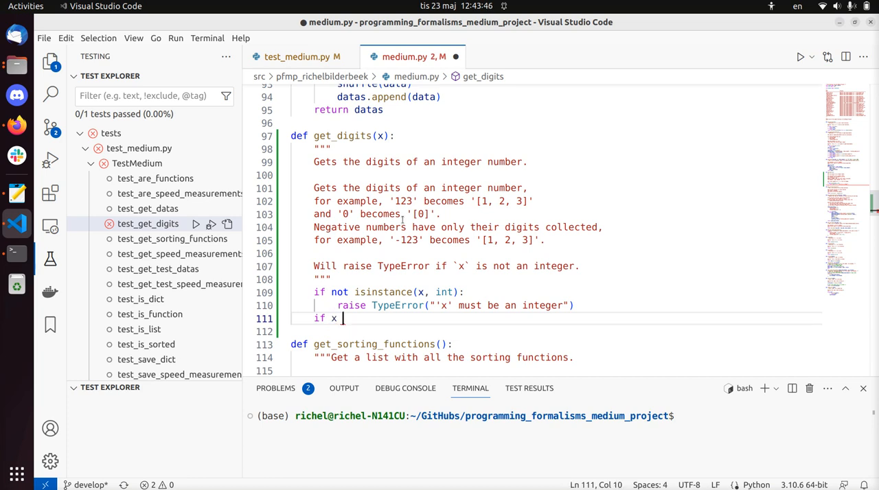
type("< 10")
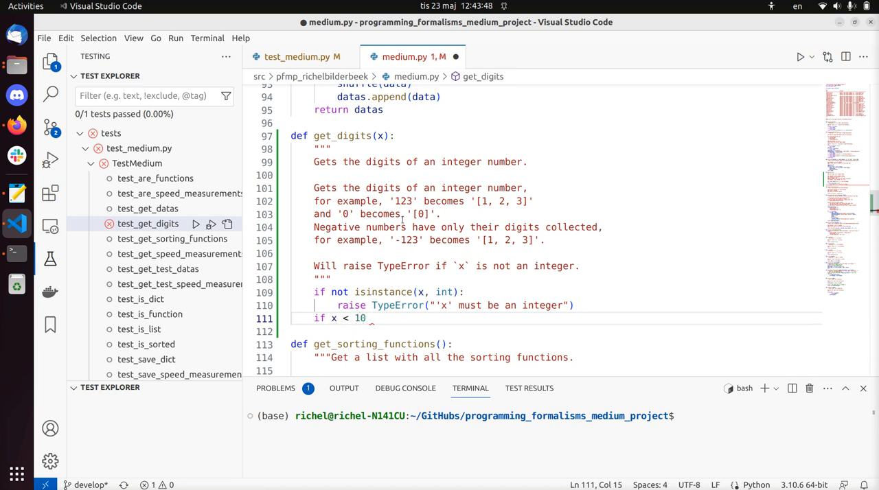
type(":")
left_click(556, 331)
type("return [x]")
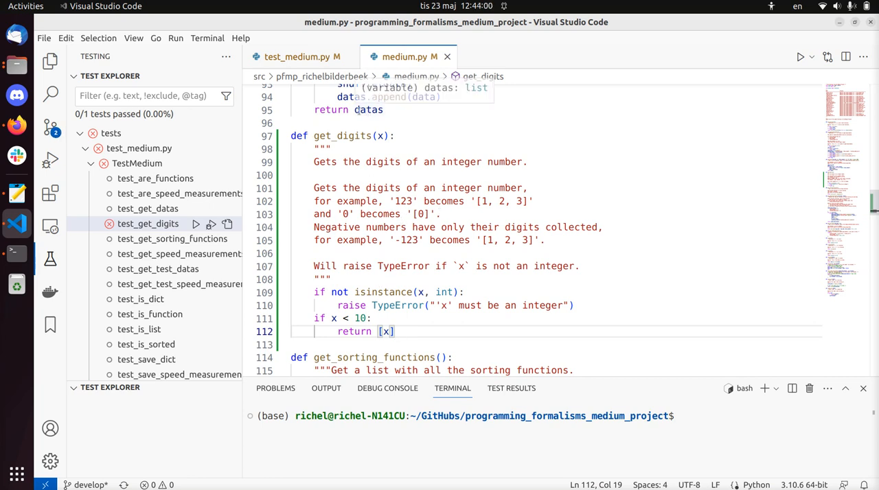
left_click(302, 56)
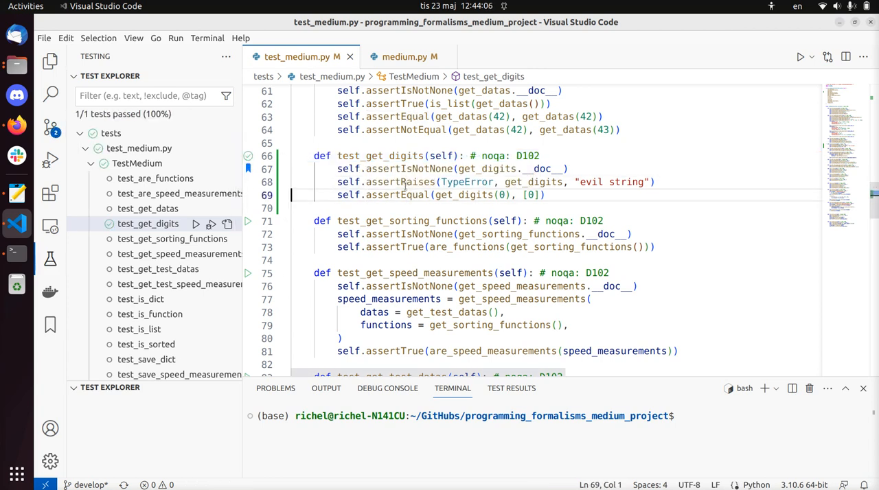
Add test assertions expecting get_digits(0) == [0] and get_digits(12) == [1, 2].
type("self.assertEqual(get_digits(0), [0])")
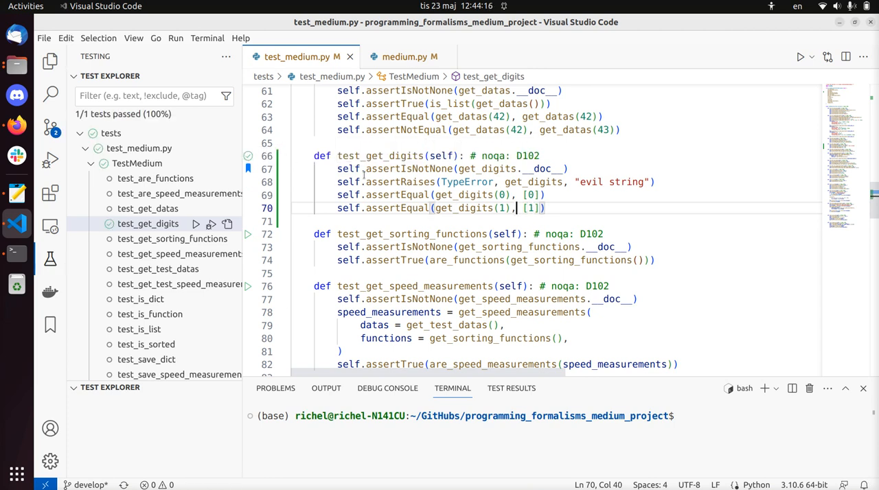
type("2")
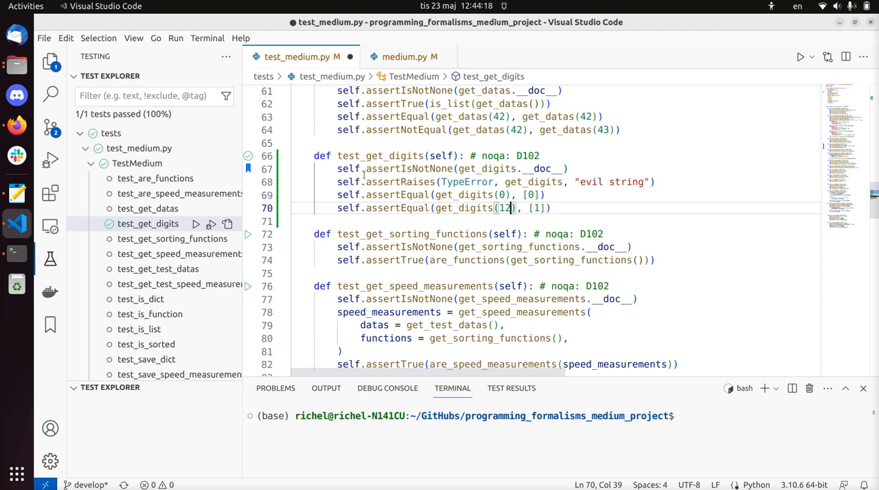
type(", 2")
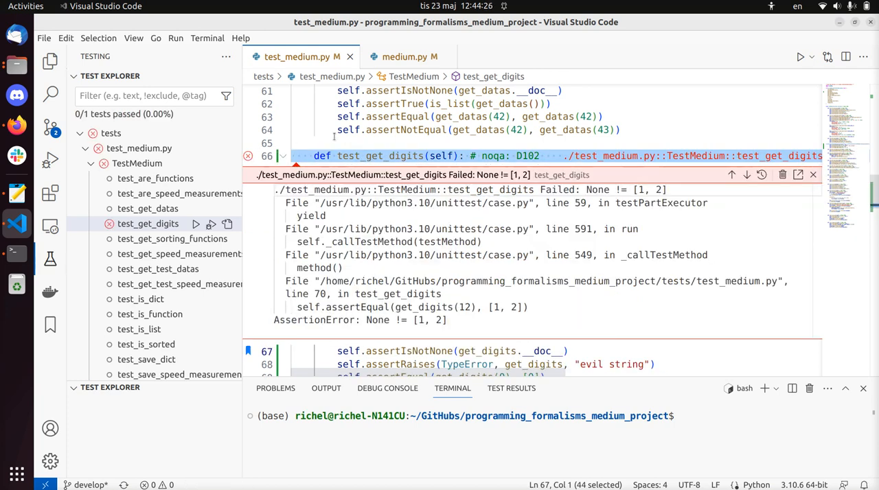
Dismiss the test_get_digits failure peek and return to medium.py.
left_click(813, 174)
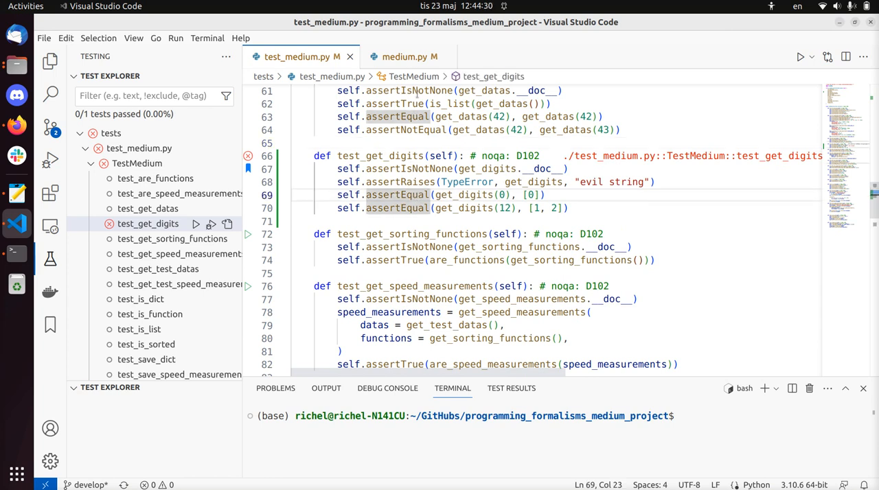
left_click(404, 57)
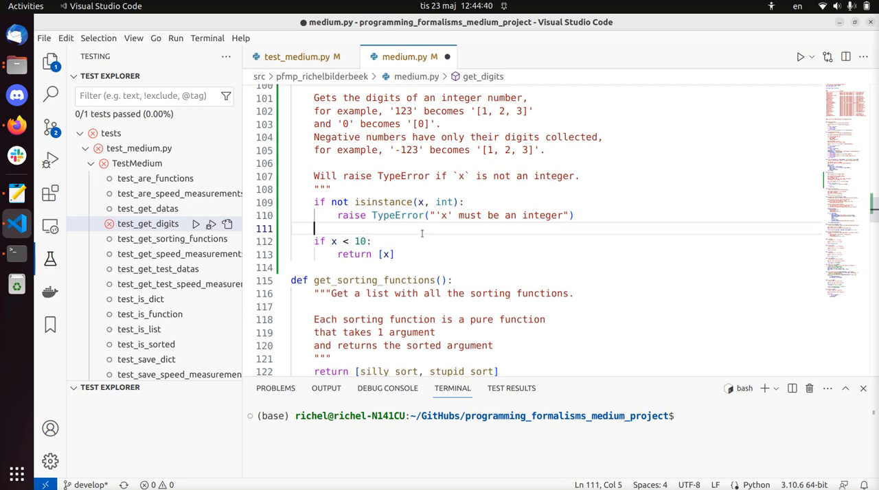
Wrap get_digits' below-10 return in 'while True:' with 'x = x / 10' each pass.
type("while")
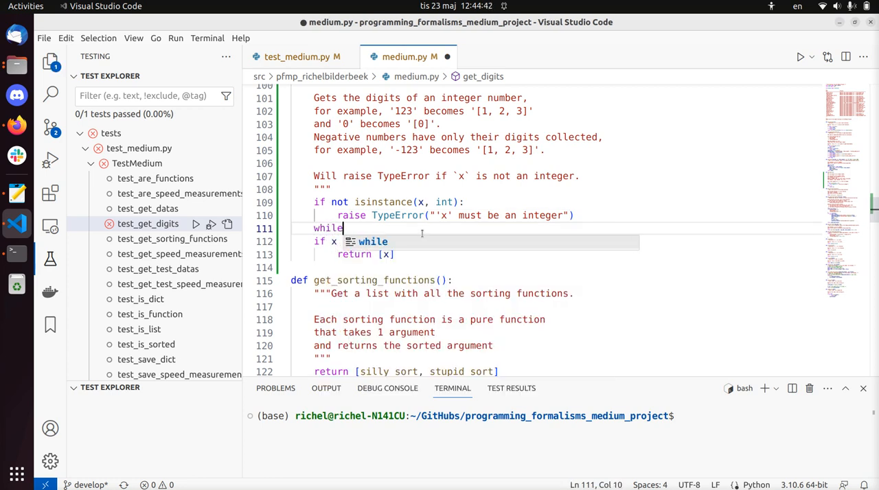
type("True:")
type("x =")
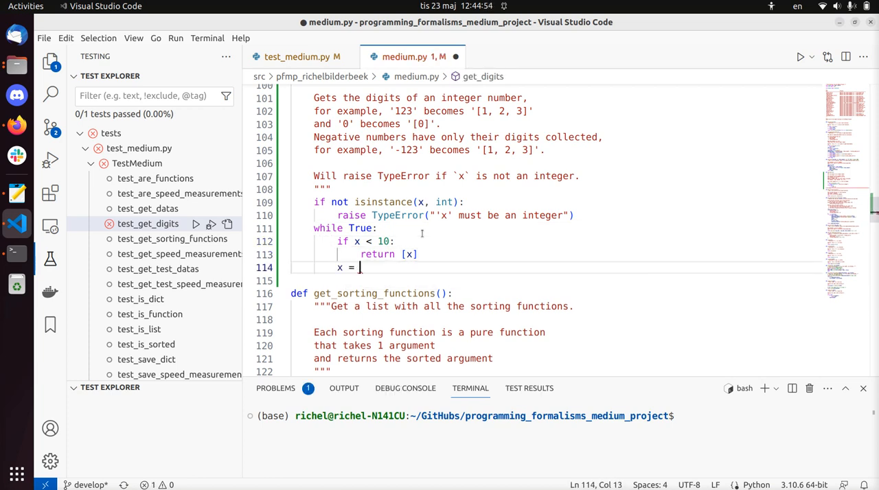
type("x / 0")
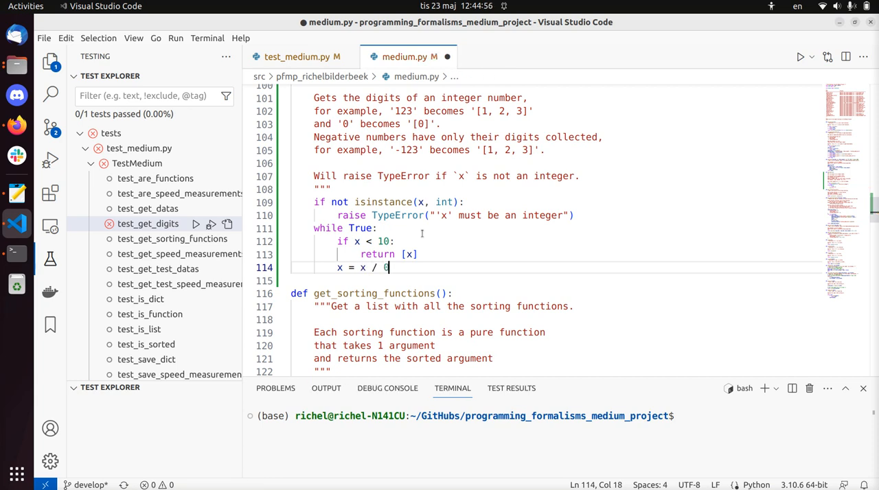
type("10")
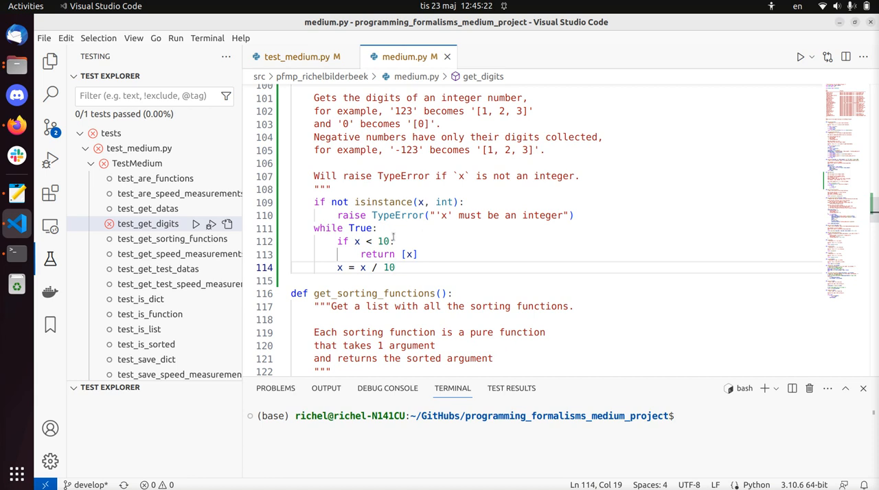
left_click(302, 56)
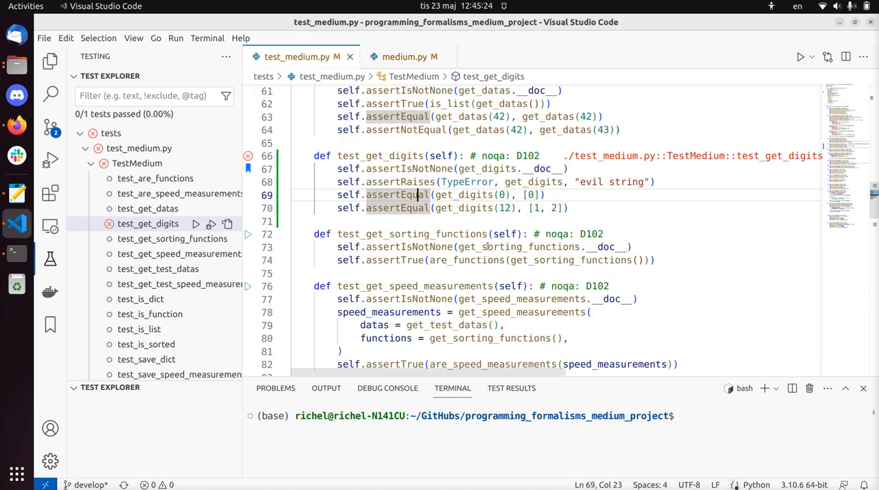
left_click(409, 57)
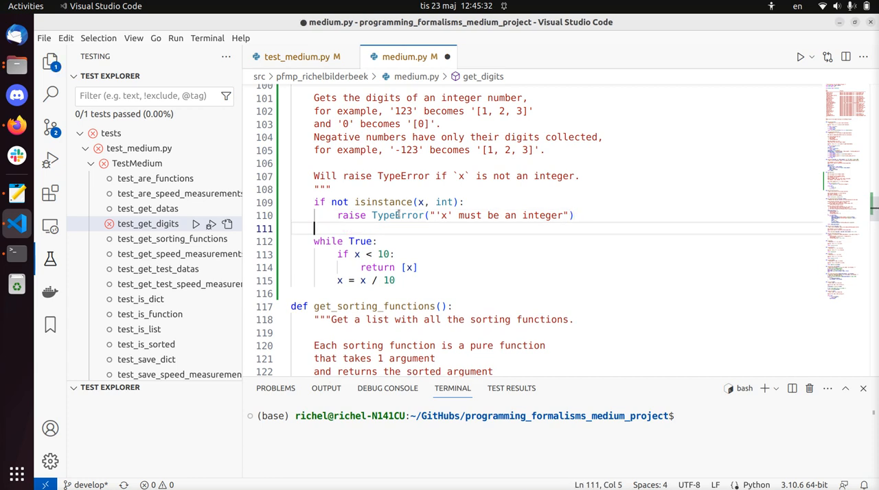
Start get_digits with 'digits = []' and append x to it instead of returning [x].
type("d")
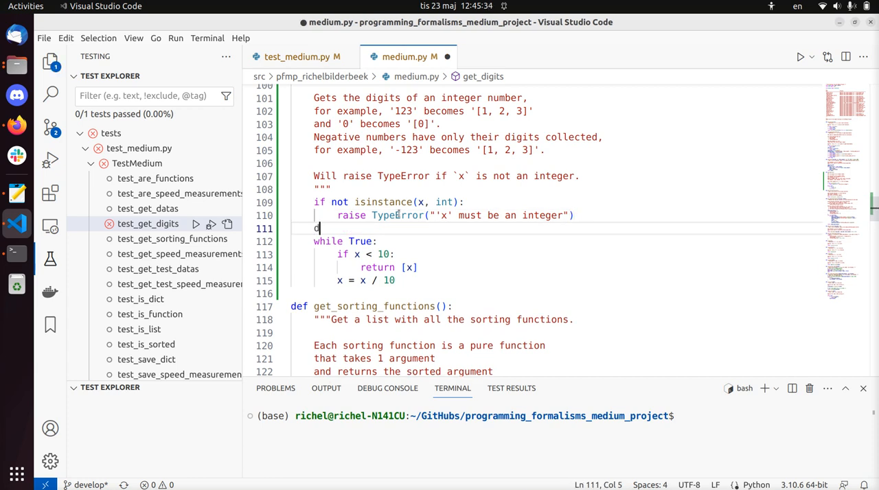
type("igits = []")
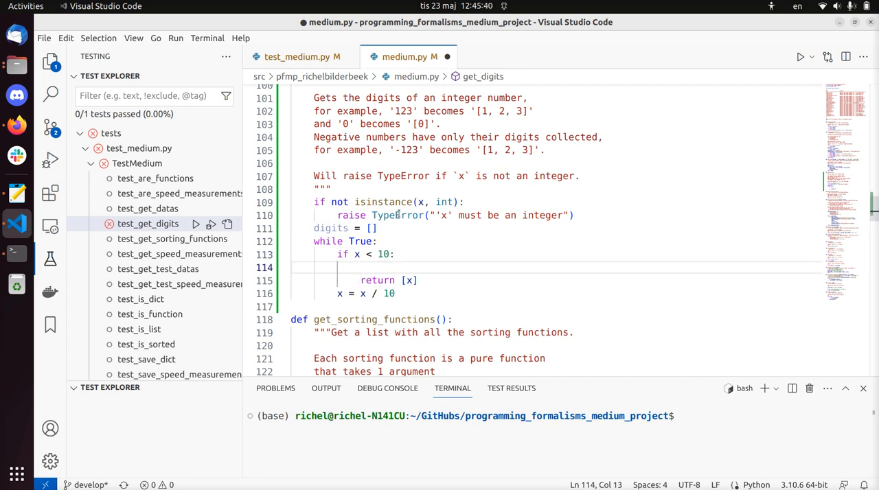
type("digits,ap")
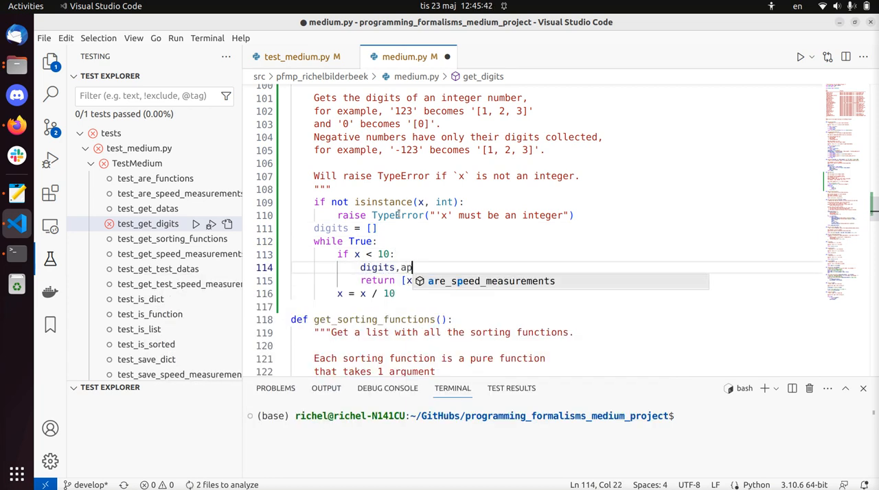
type("pend")
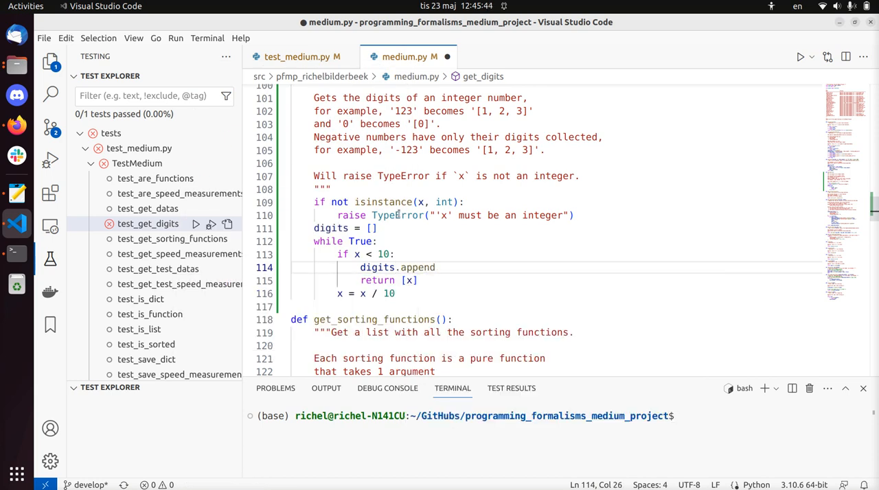
type("(x)")
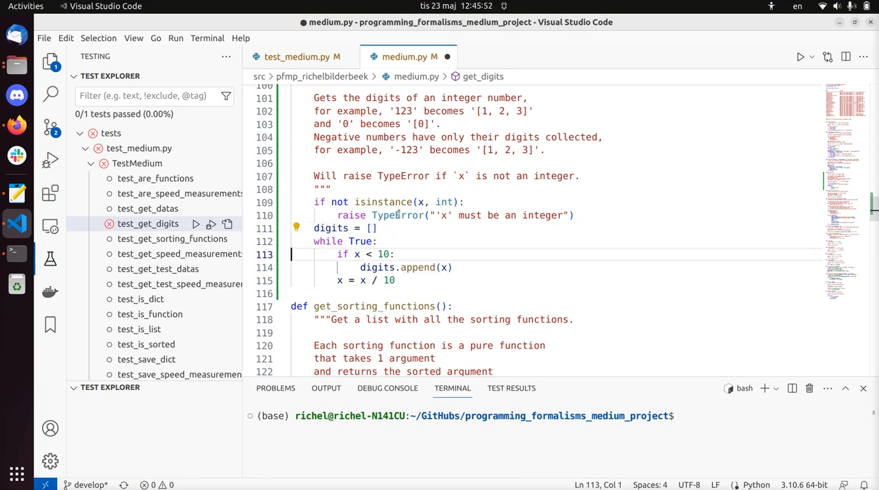
Return digits inside the loop and keep 'x = x / 10' after it.
double_click(328, 242)
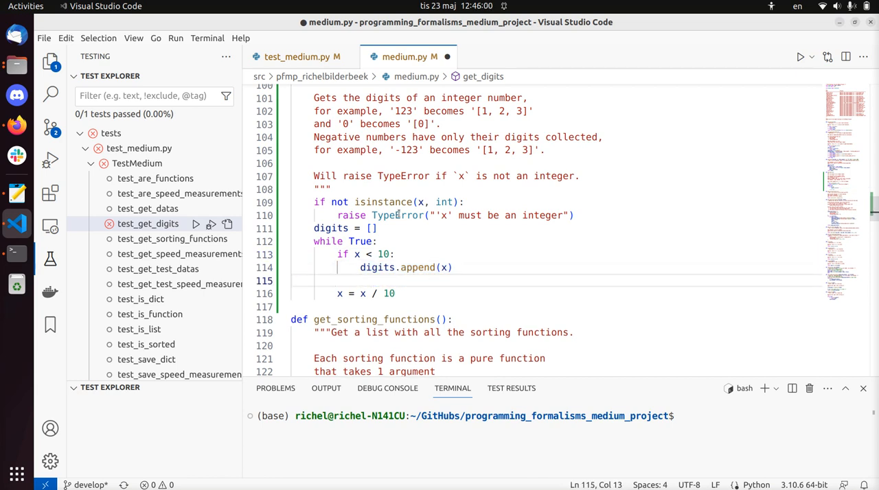
type("return digits")
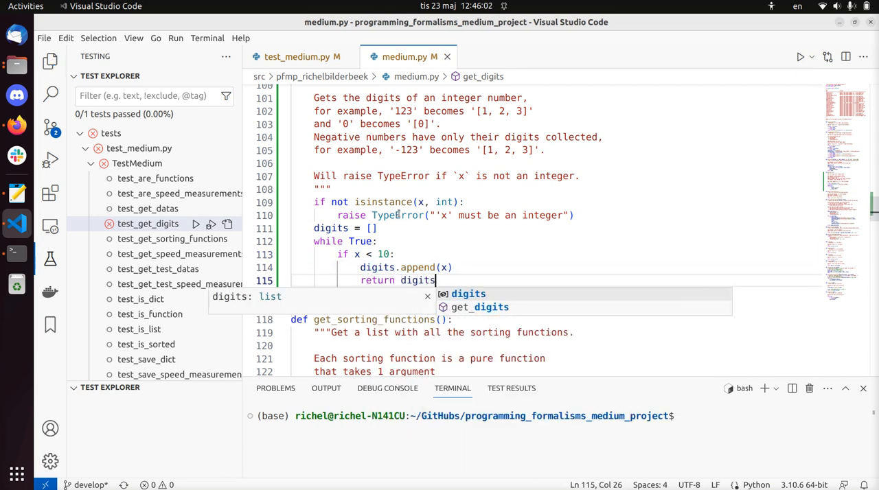
type("x = x / 10")
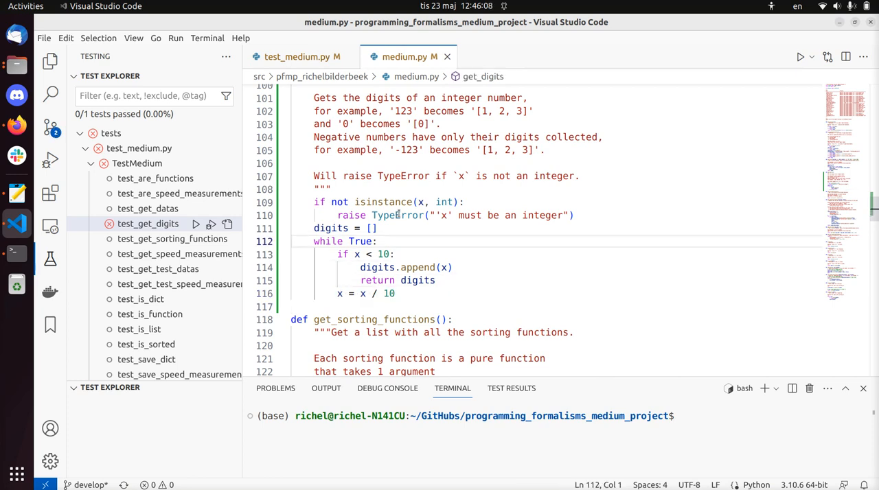
mouse_move(302, 57)
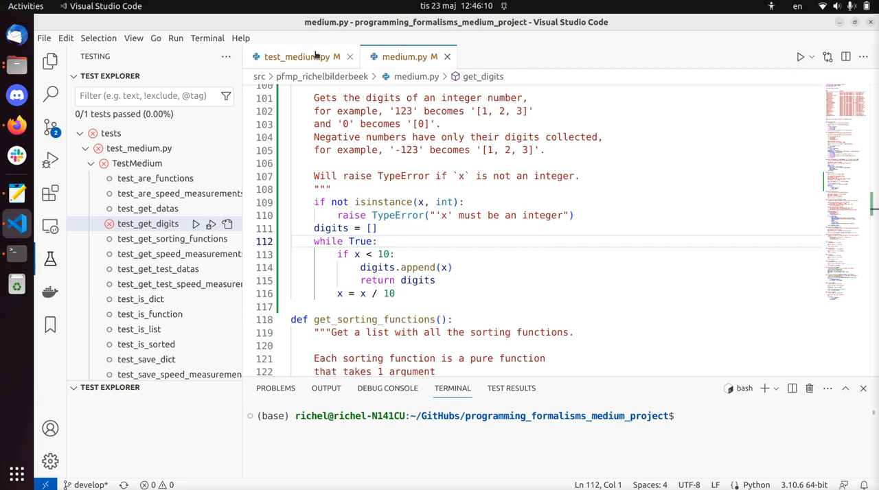
Run test_get_digits, which fails with [1.2] versus [1, 2], and return to medium.py.
left_click(299, 56)
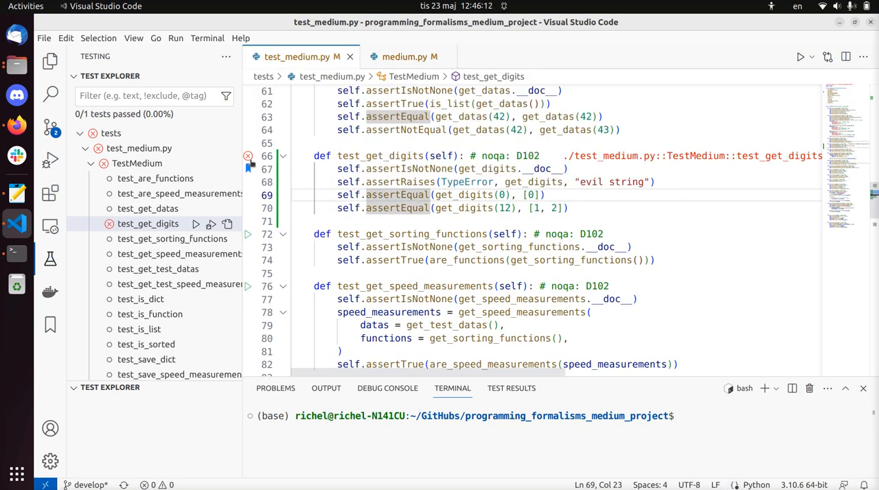
left_click(247, 156)
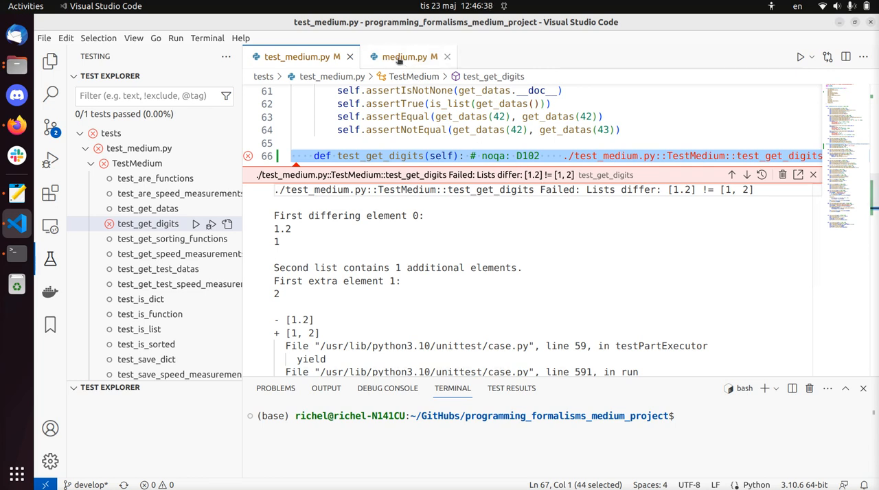
left_click(410, 56)
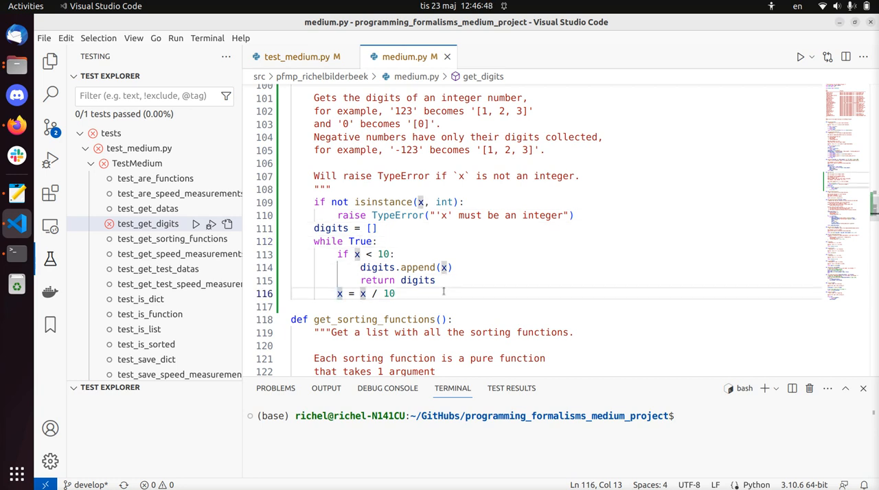
Edit the divide line to 'x = (int)x / 10', attempting an int cast.
type("tr")
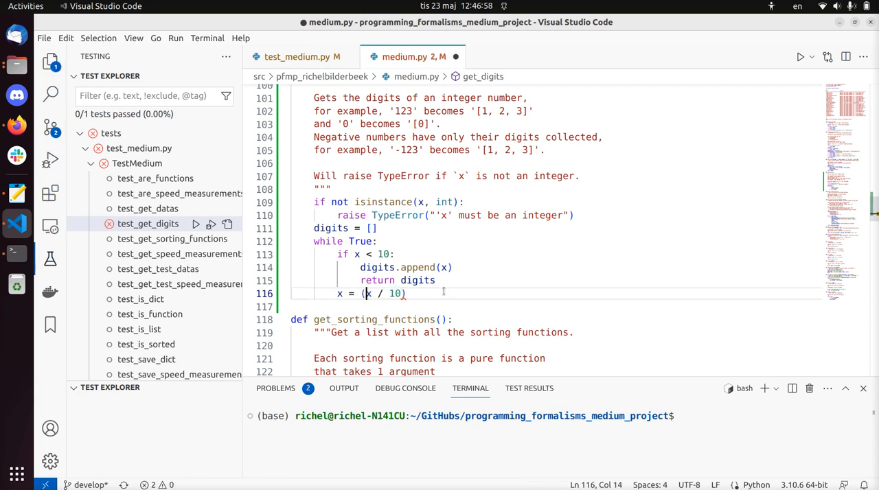
type("(int)")
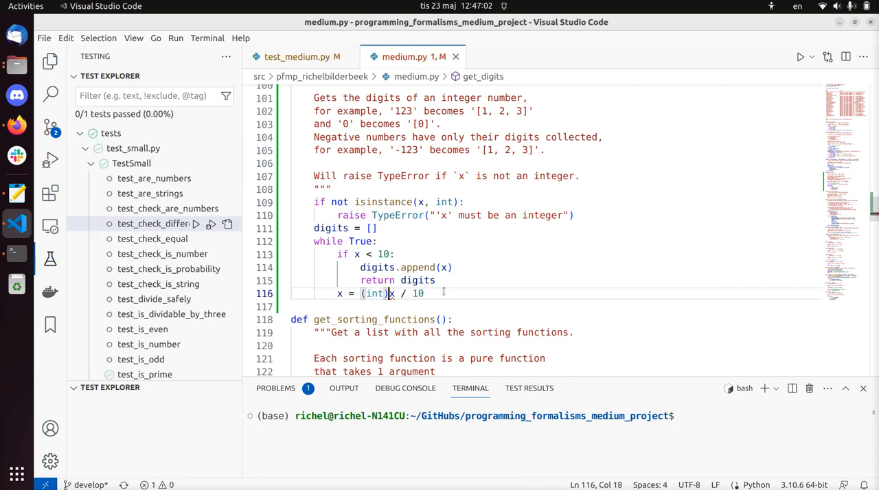
double_click(373, 294)
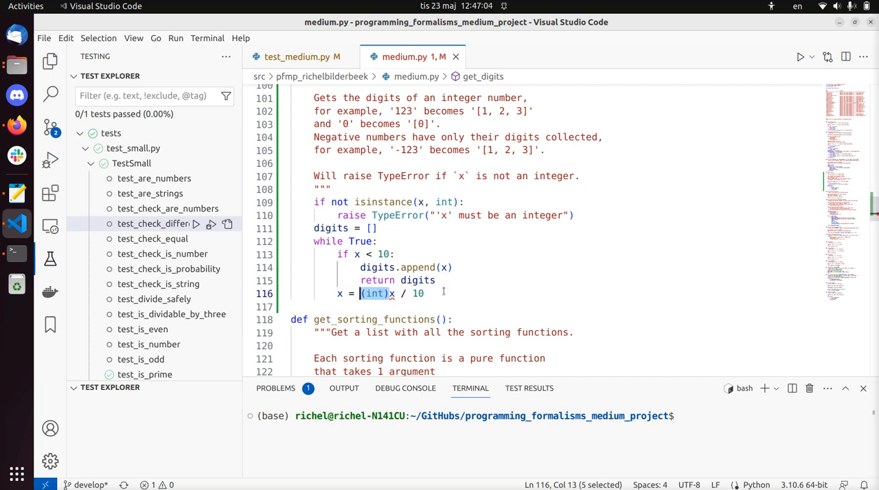
type("(int)")
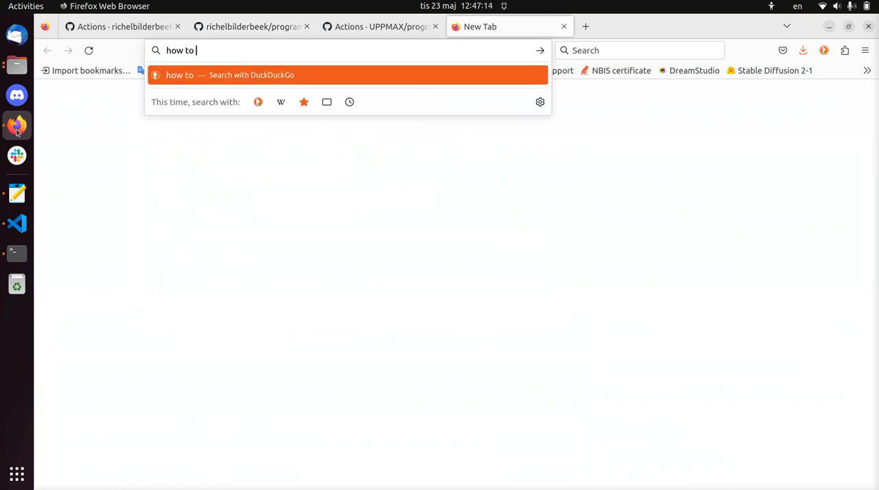
Search for Python division without rounding and read the Ubuntu forums thread.
type("python")
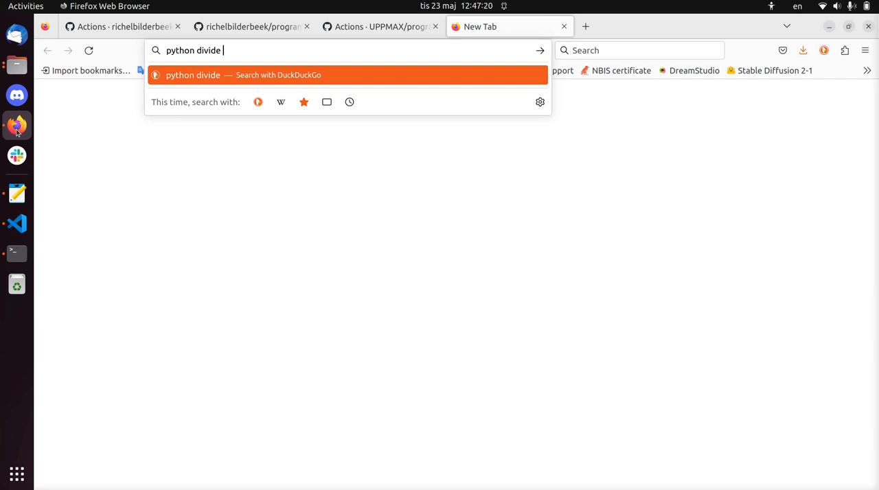
type("without rounding")
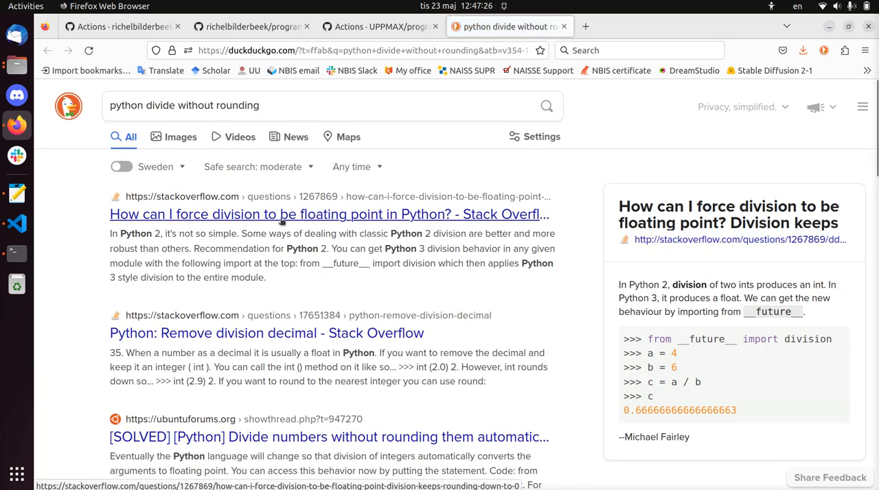
scroll("down", 3)
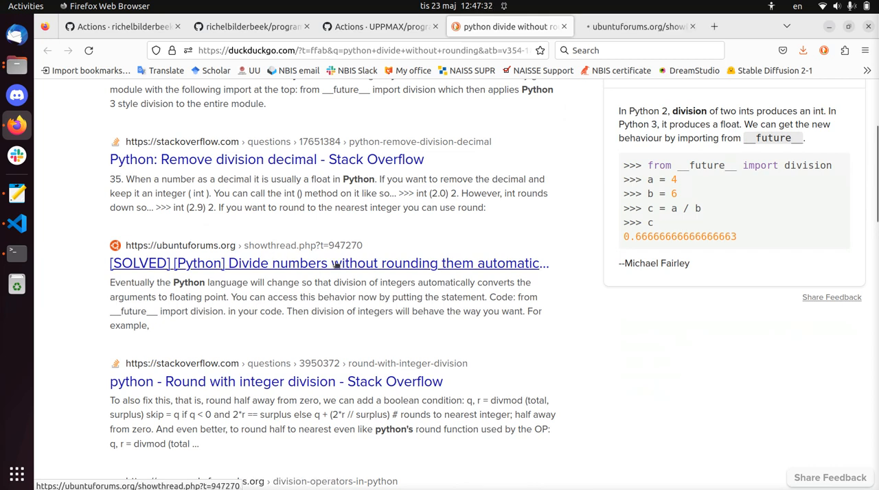
left_click(328, 264)
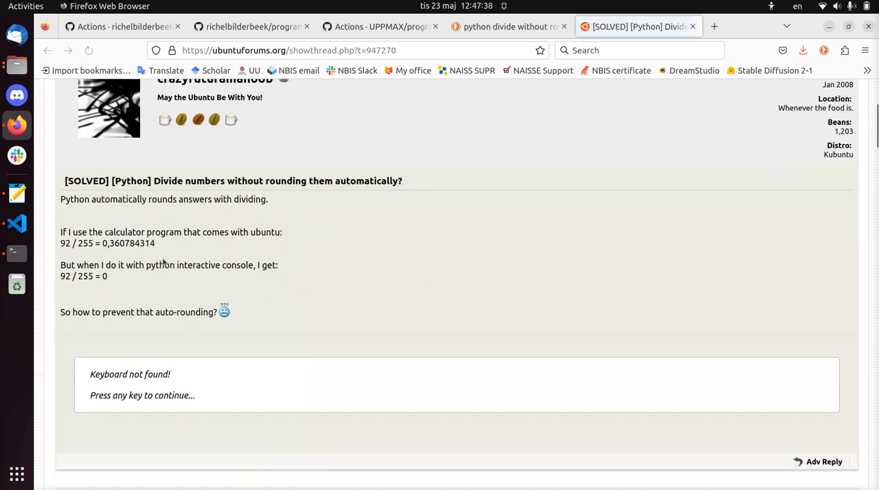
scroll("down", 3)
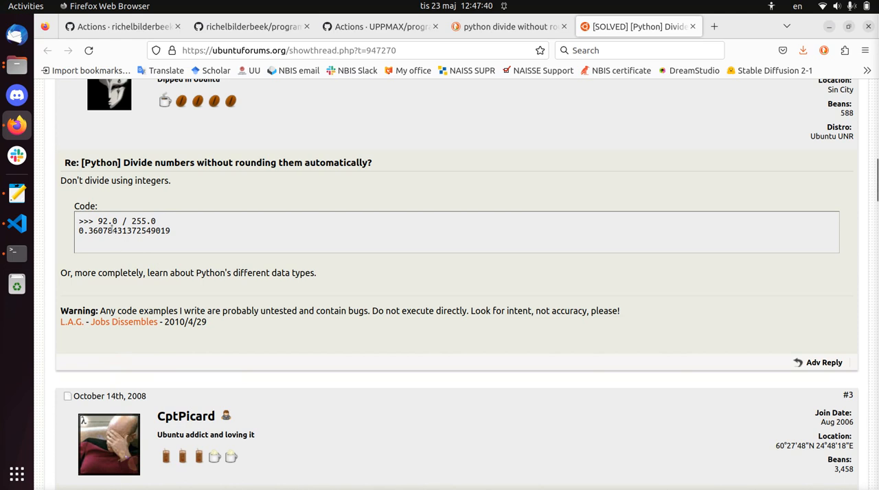
scroll("down", 3)
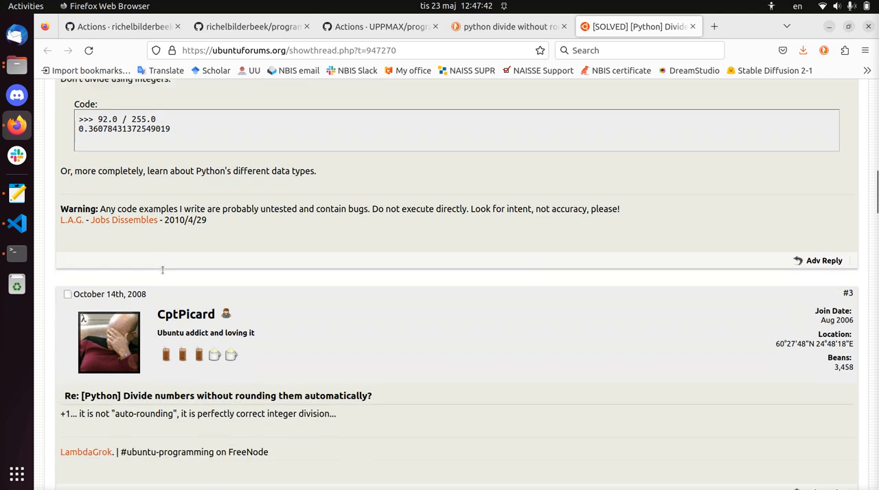
scroll("down", 3)
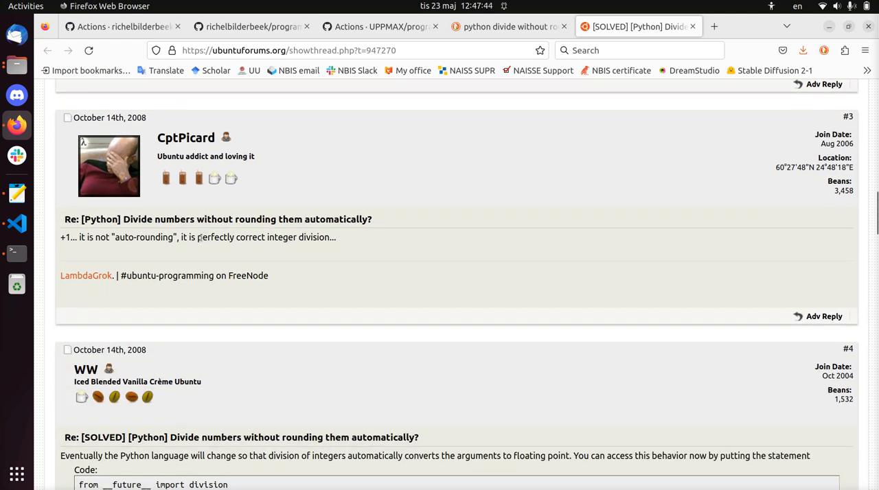
scroll("down", 3)
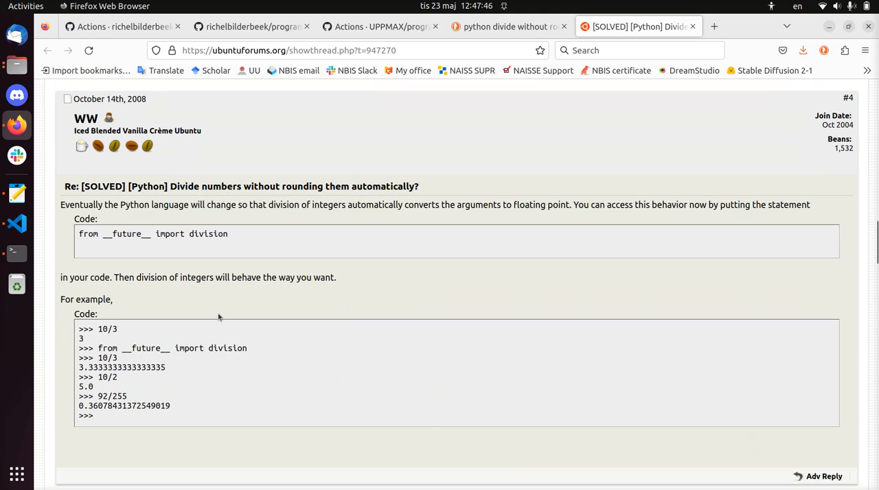
scroll("down", 3)
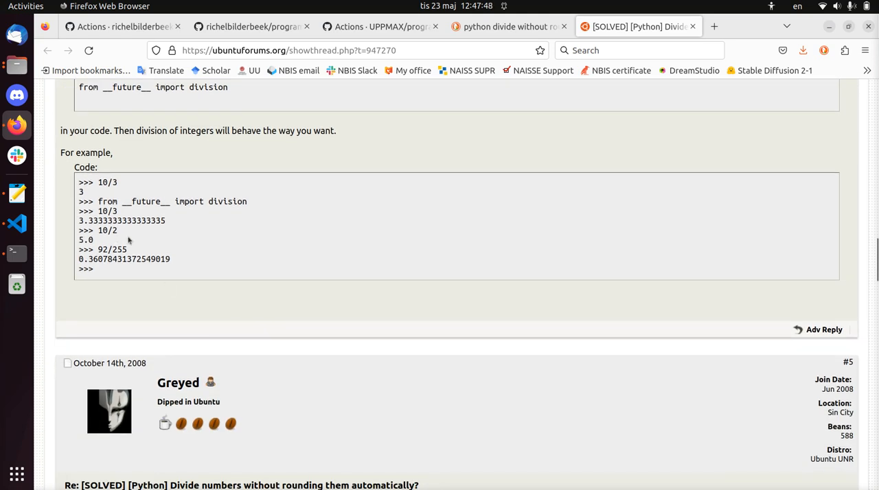
mouse_move(173, 263)
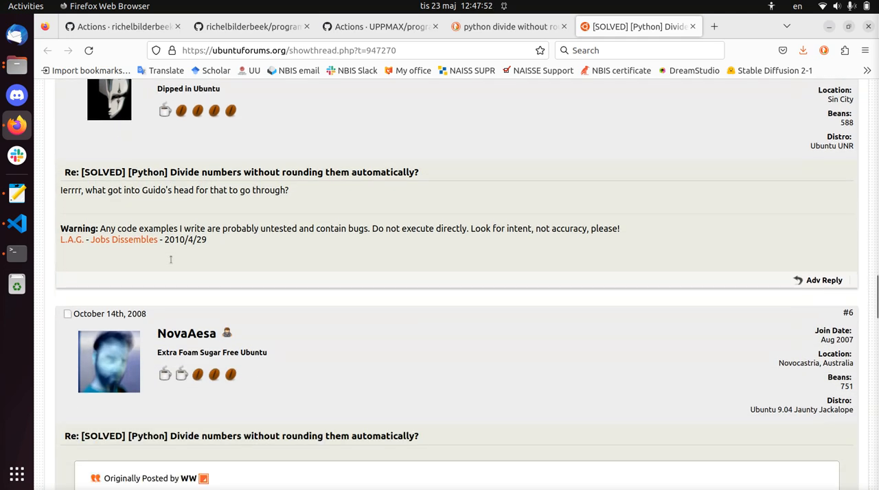
scroll("down", 3)
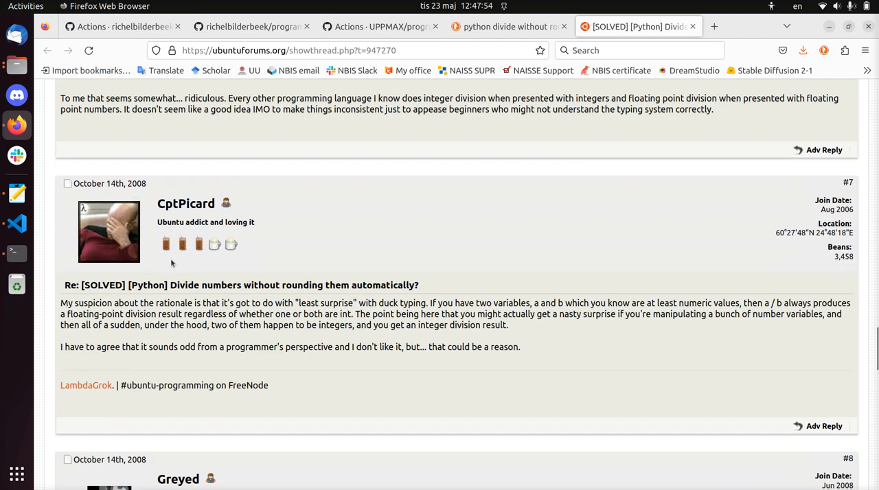
scroll("down", 3)
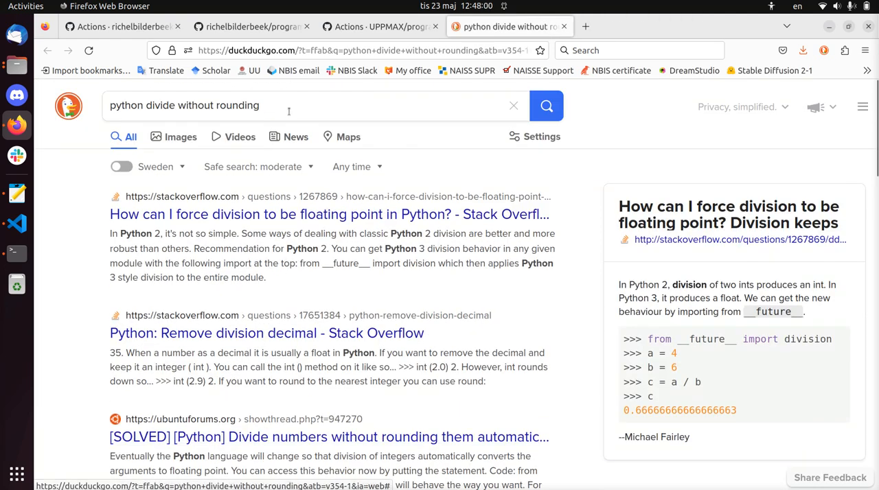
Search 'python integer division' and read the Stack Overflow Python 3 integer division answer.
left_click(288, 104)
type("integer")
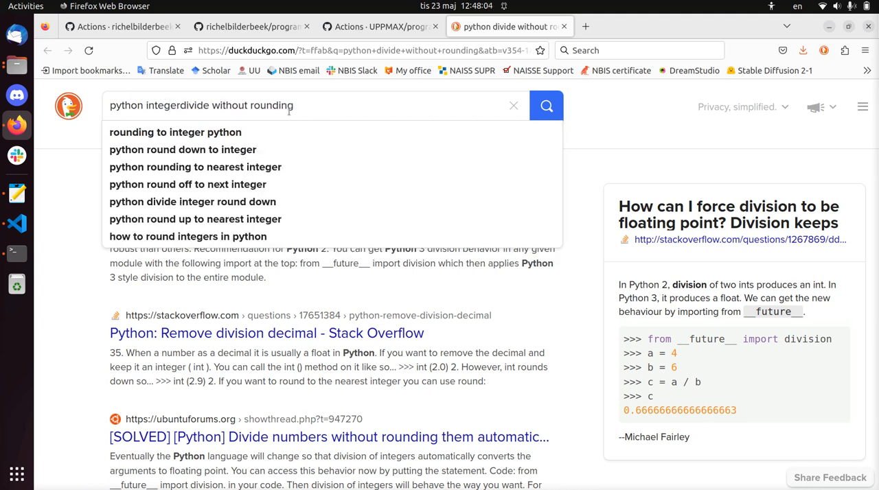
type("python integer division")
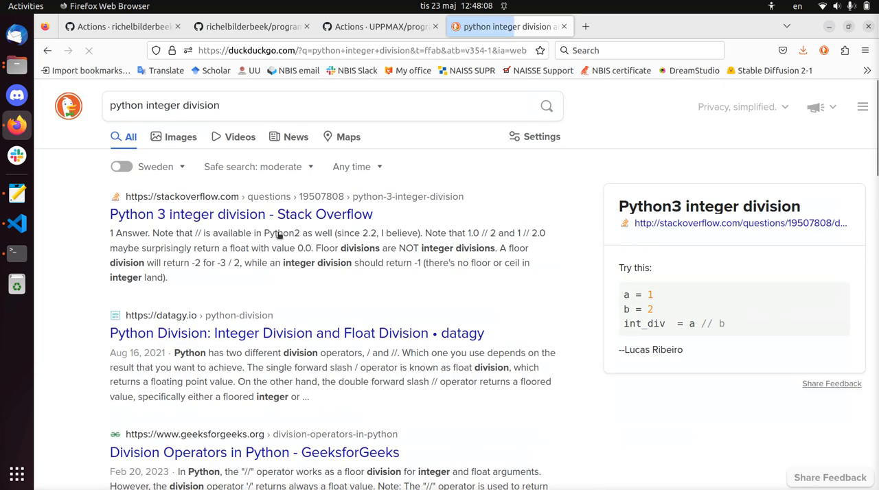
left_click(241, 214)
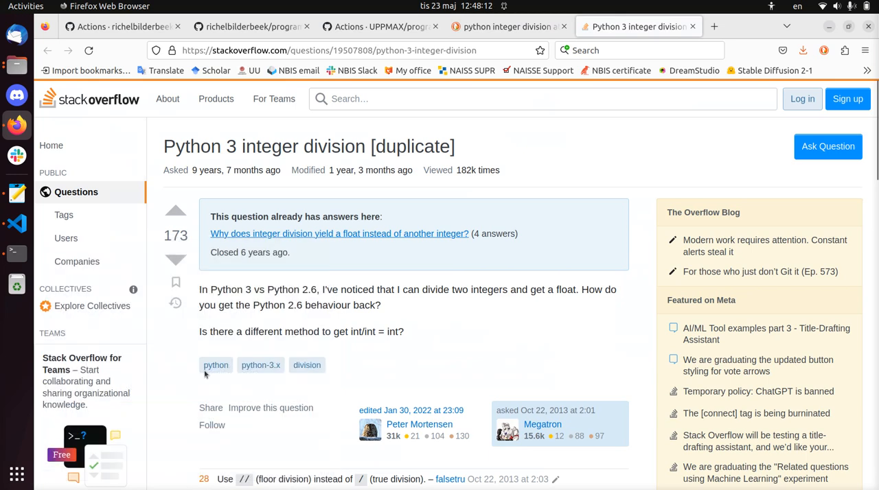
scroll("down", 3)
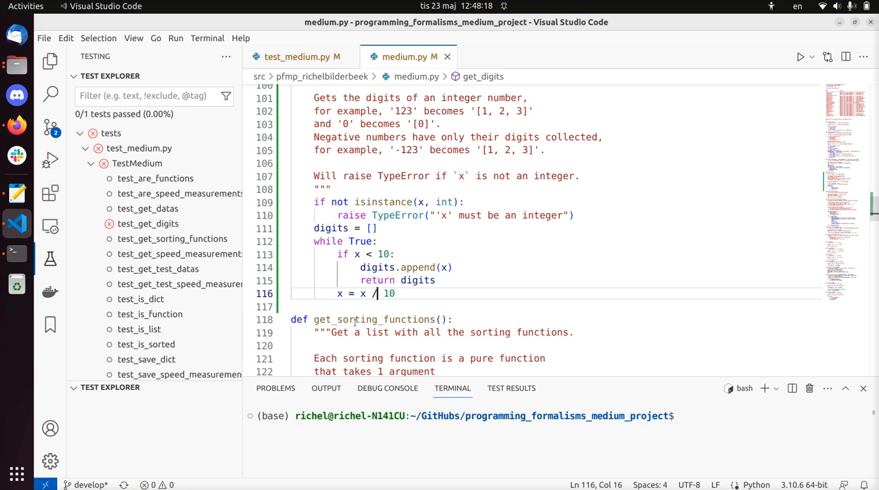
Change the divide line to 'x = x // 10'; test still fails with [1] versus [1, 2].
type("/")
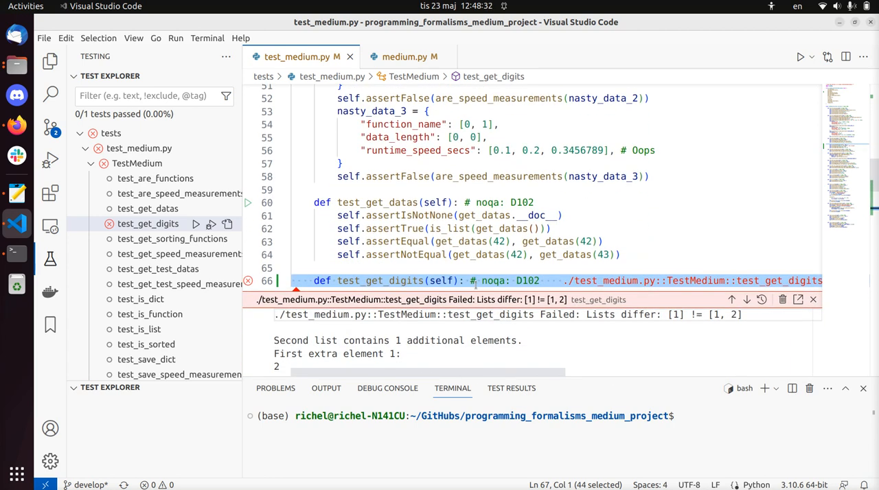
mouse_move(481, 259)
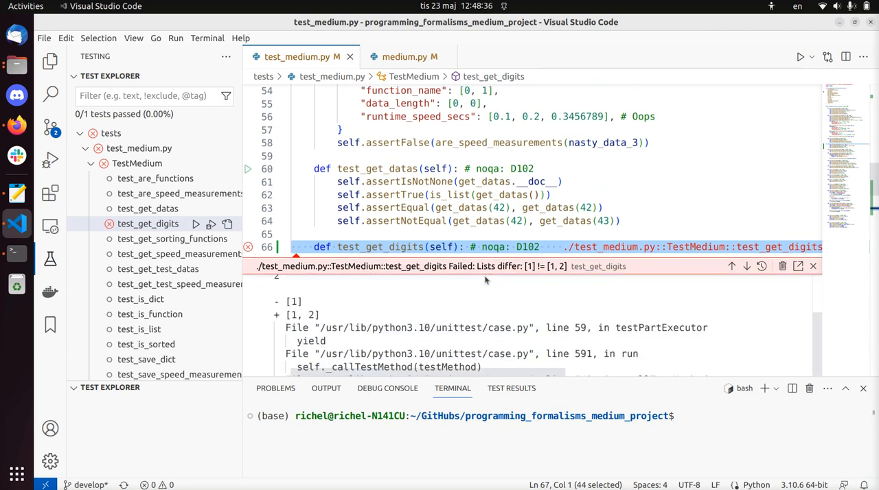
scroll("down", 3)
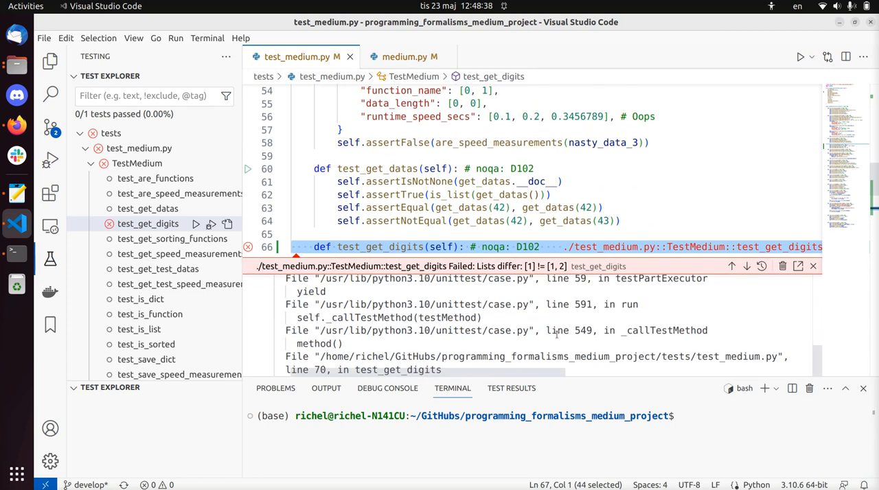
scroll("down", 3)
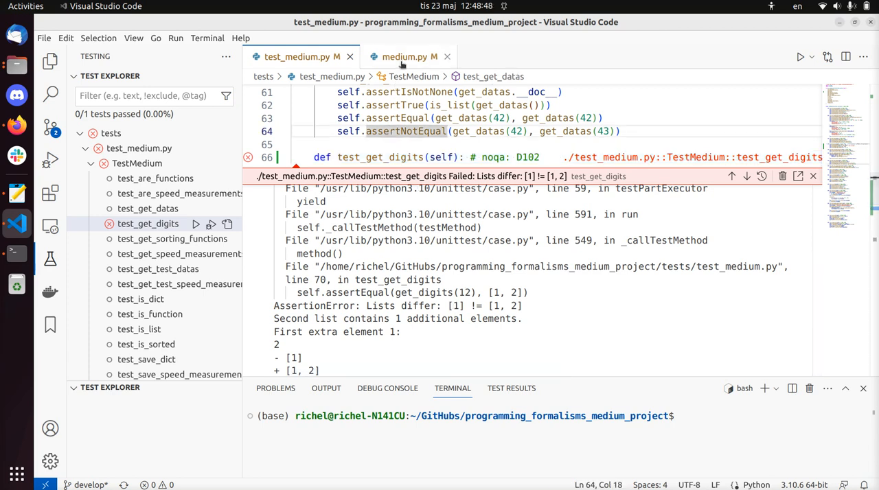
left_click(409, 56)
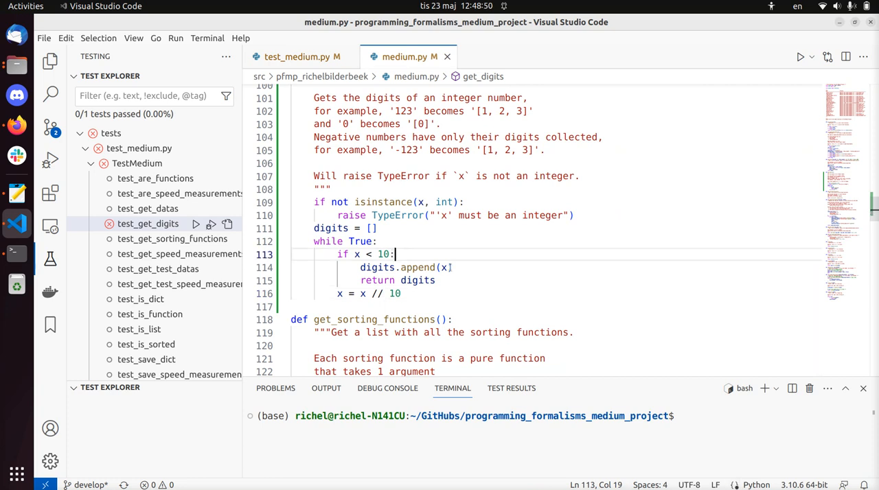
Append x % 10 at the top of the while loop; test now fails with [2, 1] versus [1, 2].
left_click(378, 228)
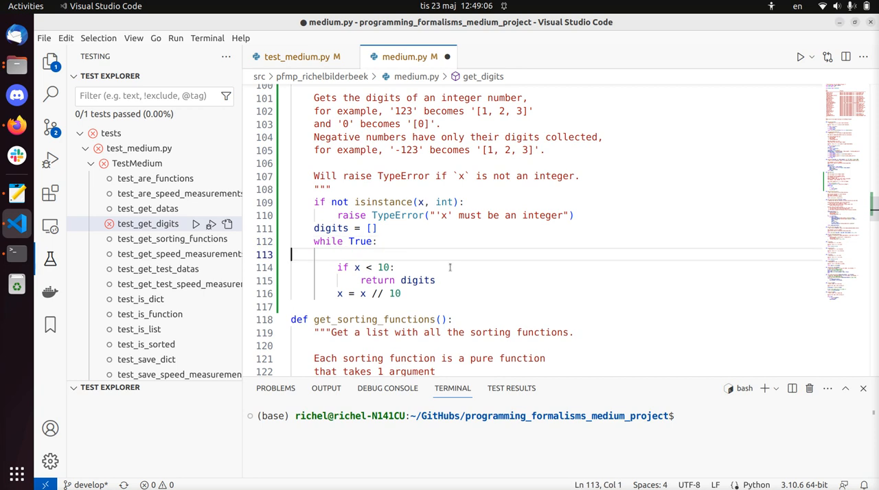
type("digits.append(x)")
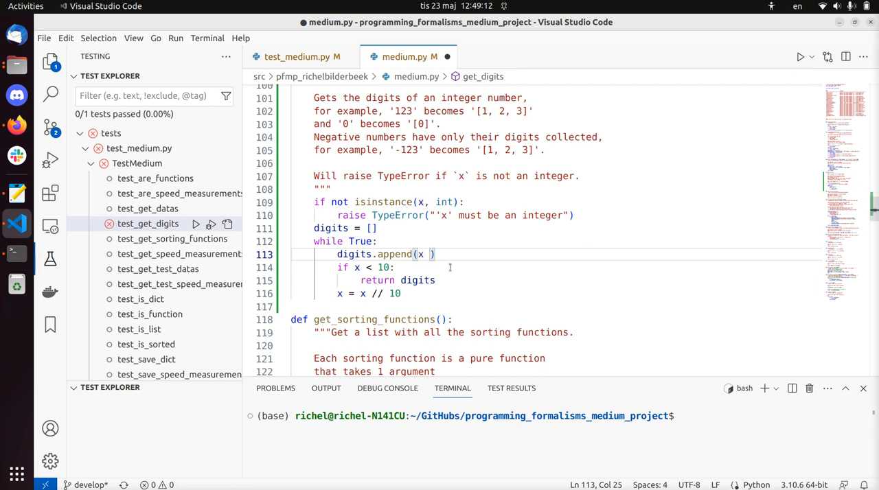
type("%")
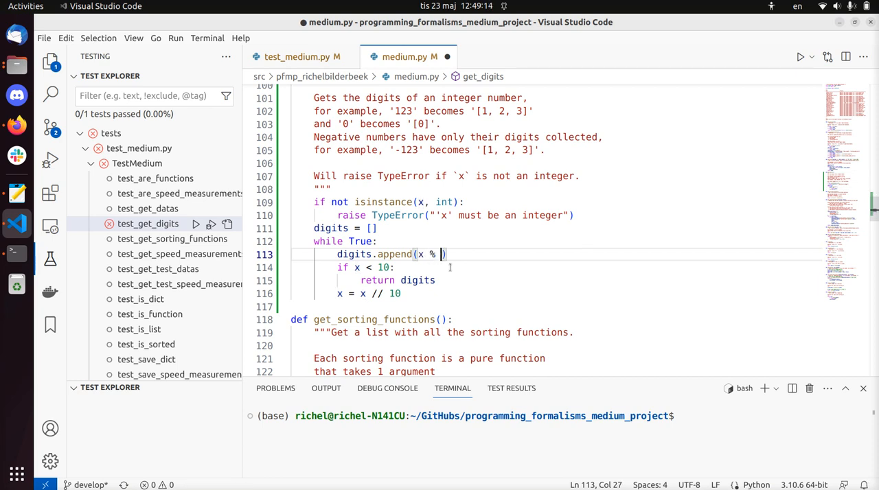
type("10)")
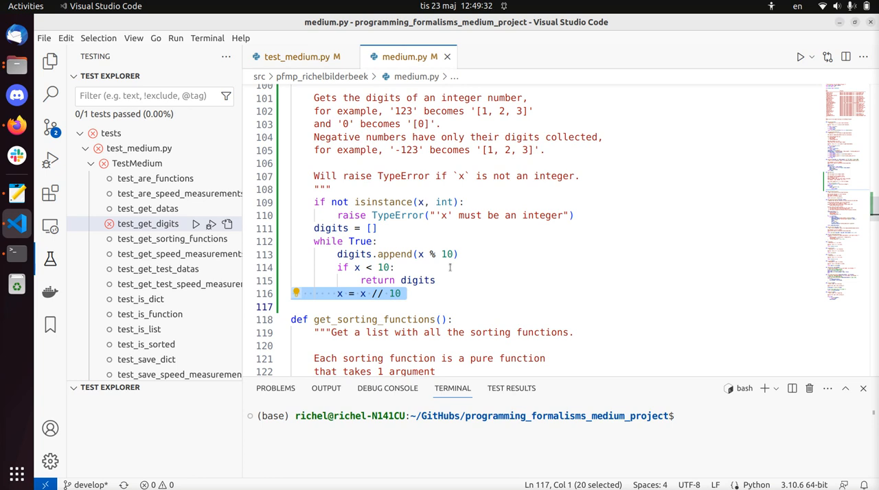
left_click(302, 56)
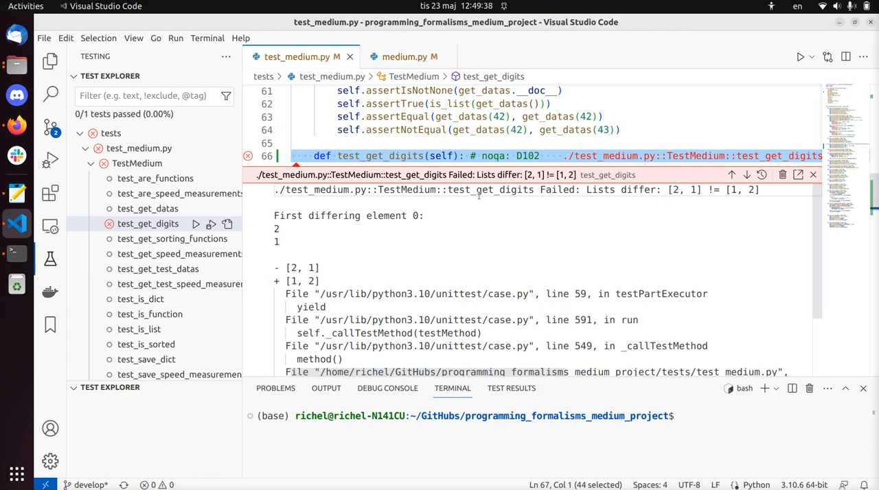
mouse_move(549, 178)
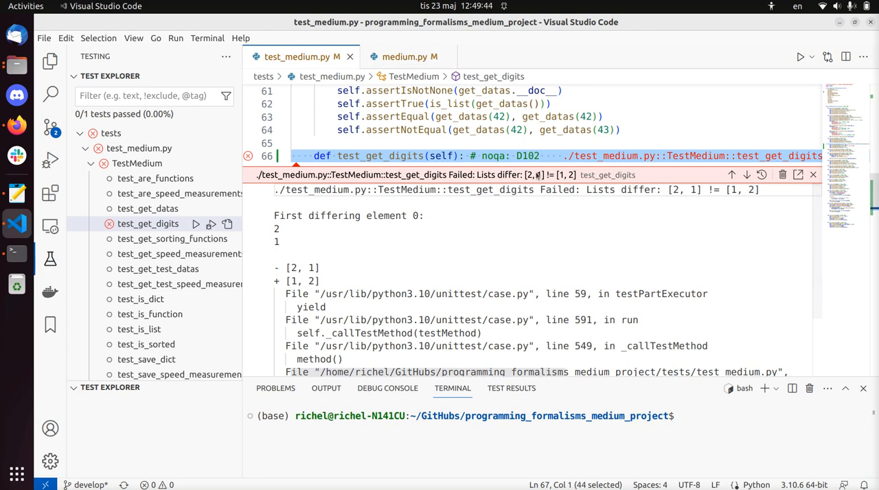
left_click(409, 56)
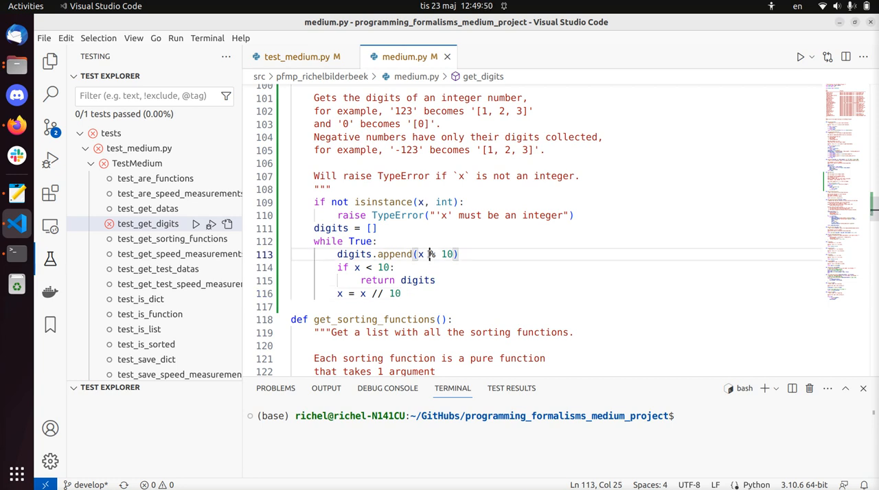
Return reversed(digits) from get_digits; test fails on a list_reverseiterator instead of [0].
double_click(394, 254)
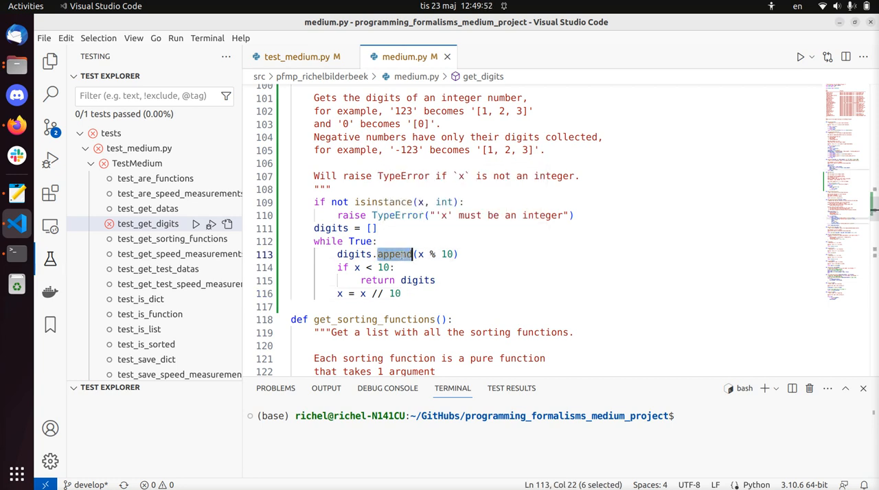
left_click(358, 254)
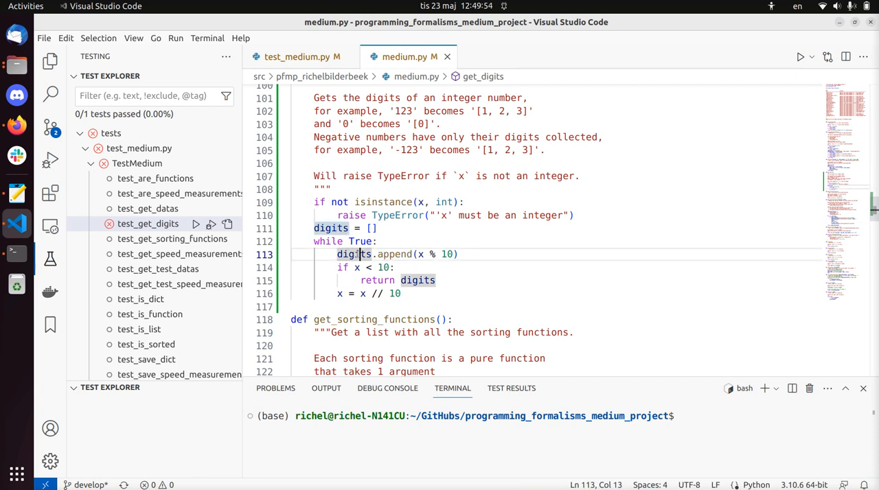
left_click(434, 280)
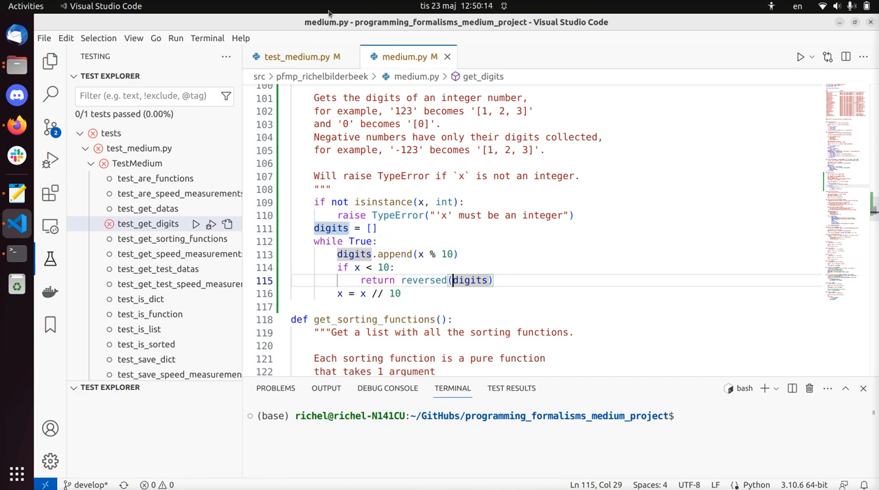
left_click(302, 56)
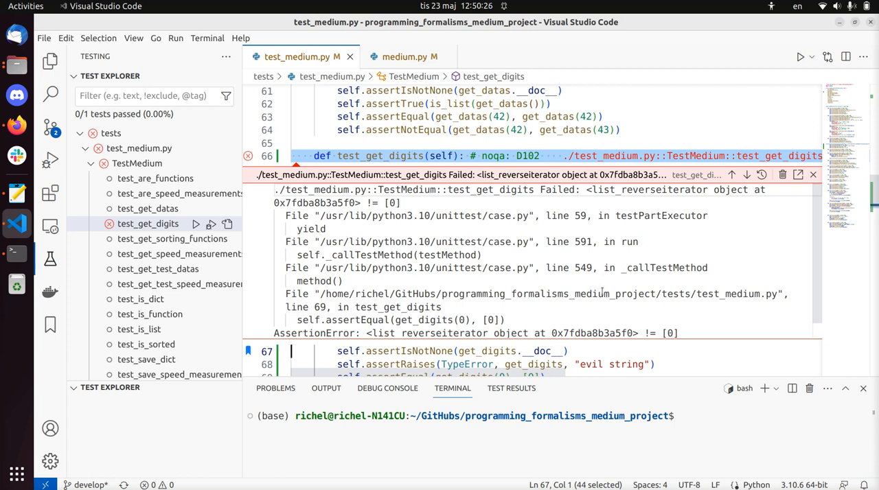
mouse_move(397, 309)
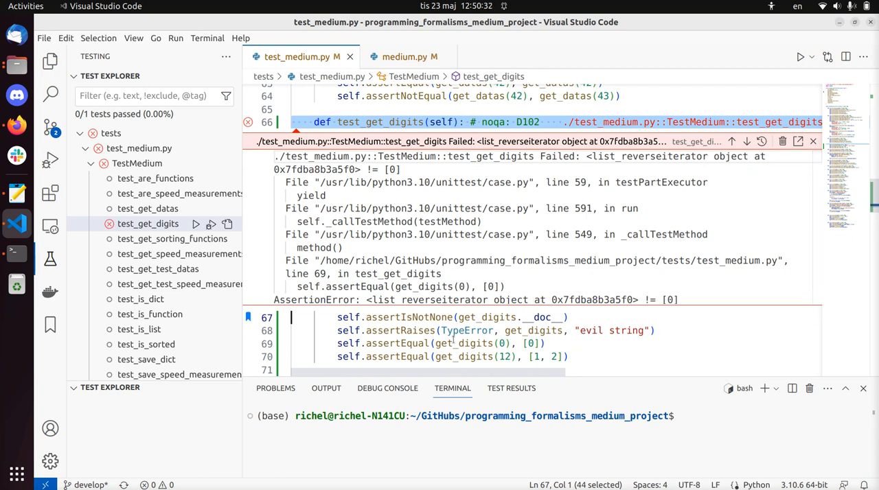
left_click(533, 344)
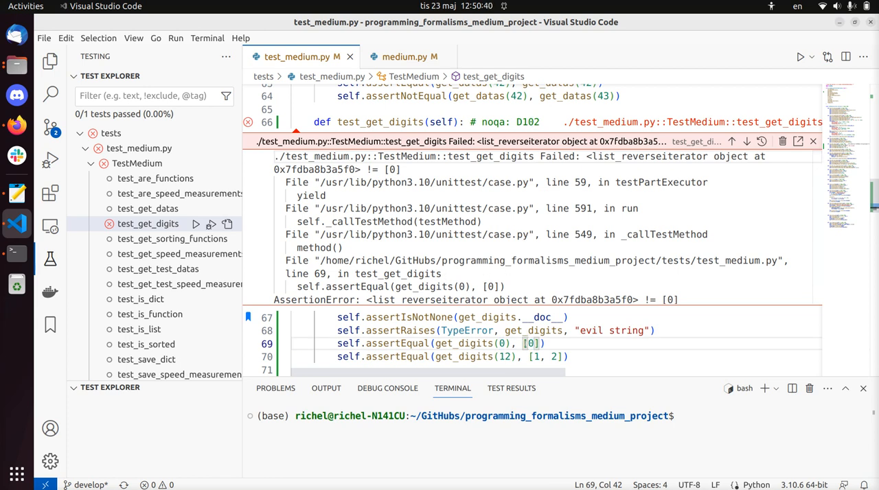
left_click(404, 56)
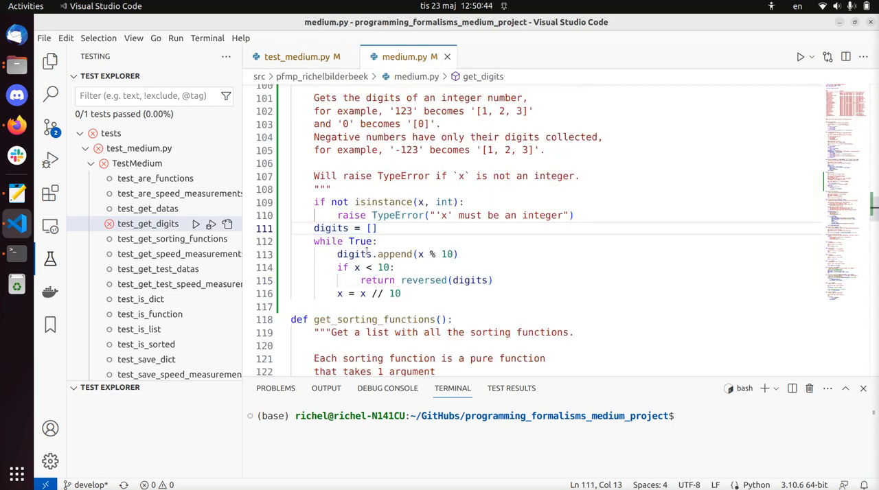
Review the append, stop condition and reversed return in get_digits.
left_click(331, 228)
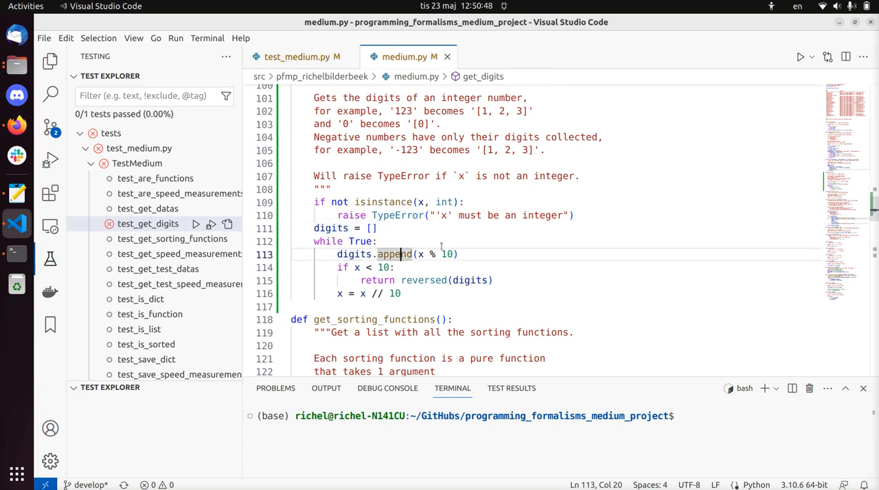
double_click(395, 294)
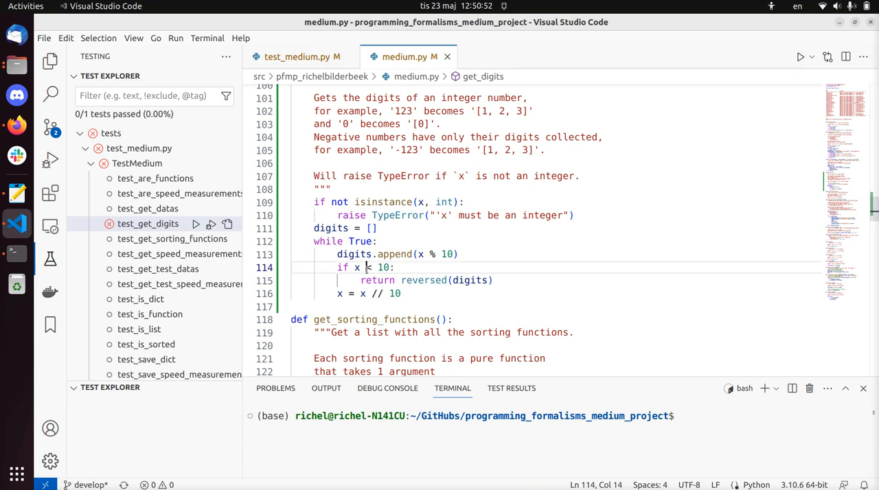
double_click(423, 280)
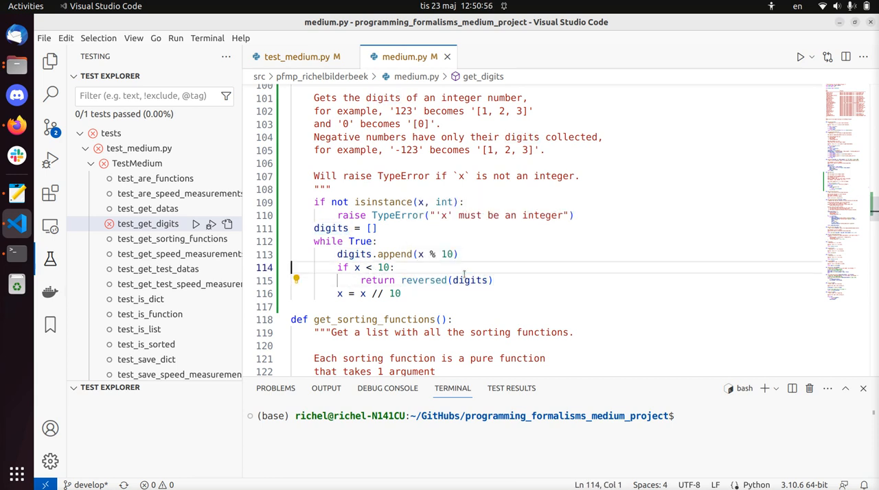
left_click_drag(418, 254, 456, 254)
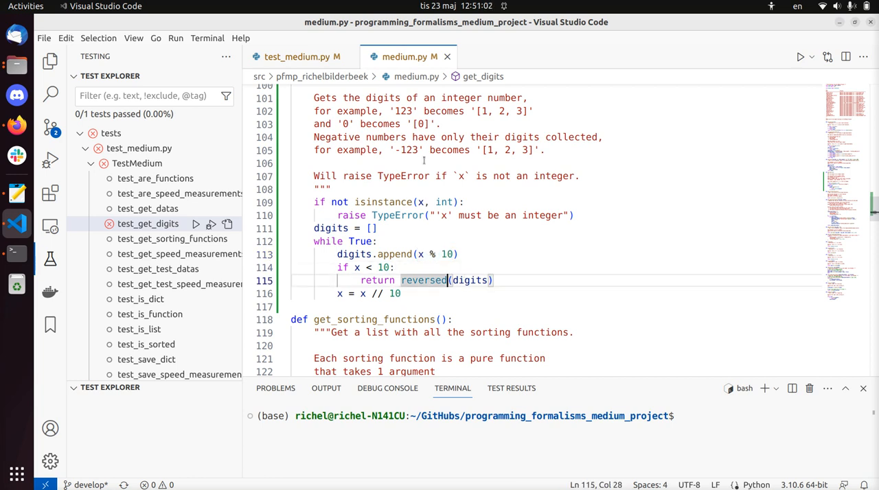
Add assertEqual(get_digits(1), [1]) to test_get_digits; it fails on a reverse iterator.
left_click(302, 56)
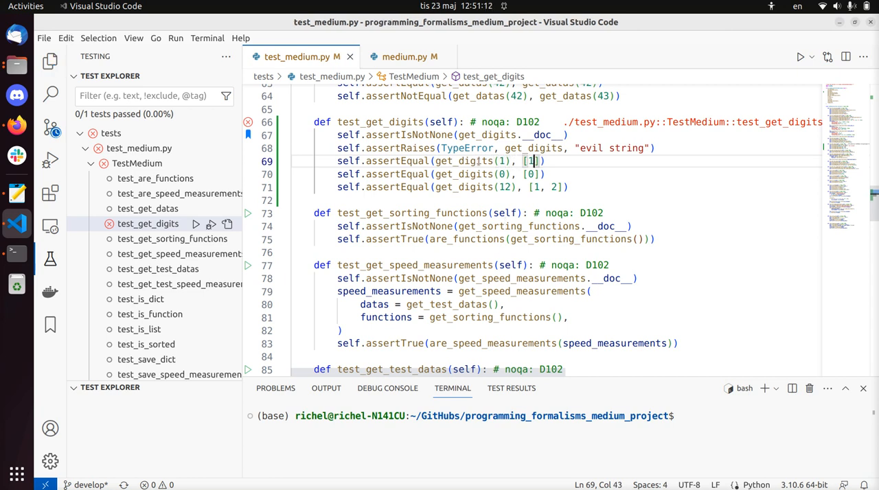
double_click(464, 161)
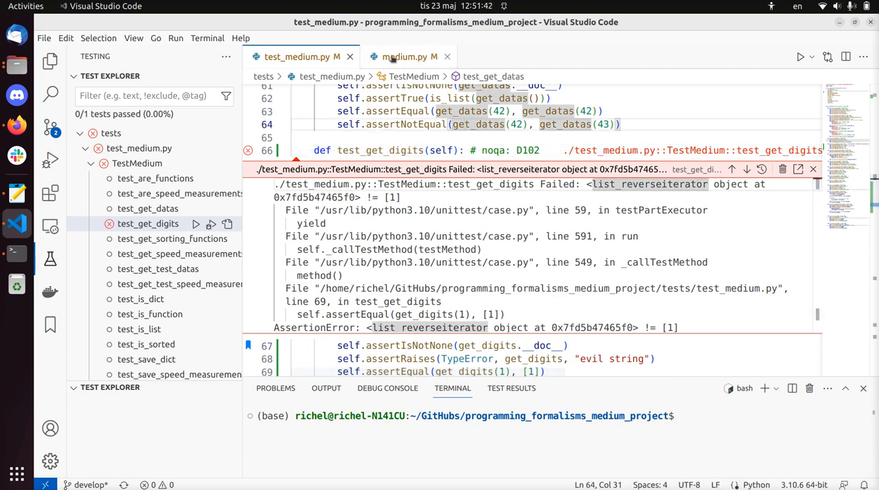
left_click(410, 56)
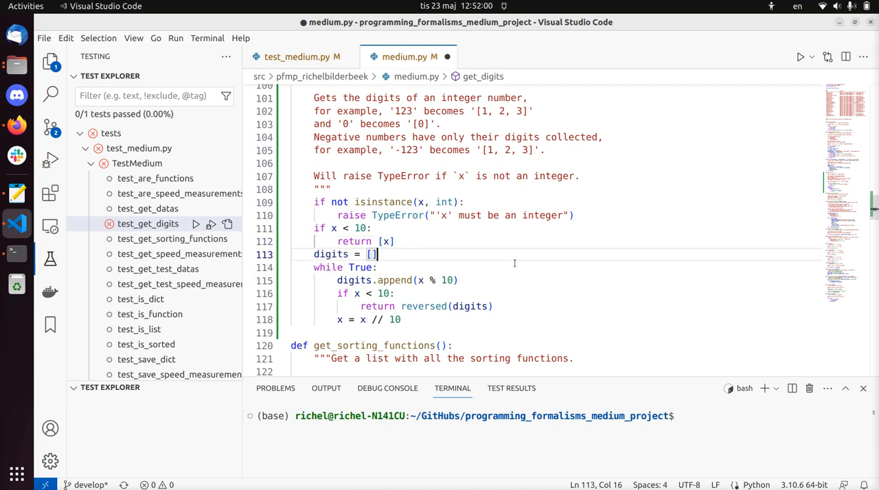
Add 'if x < 10: return [x]' before the loop; test now fails only at get_digits(12).
left_click(314, 266)
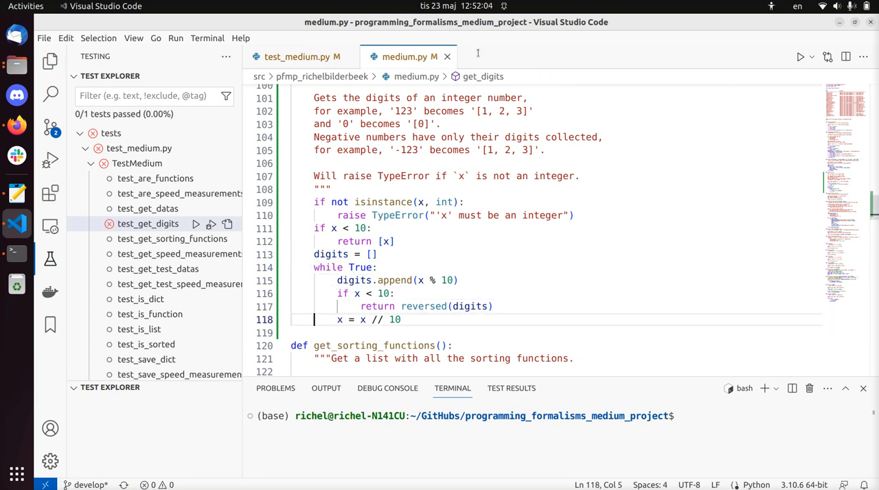
left_click(302, 56)
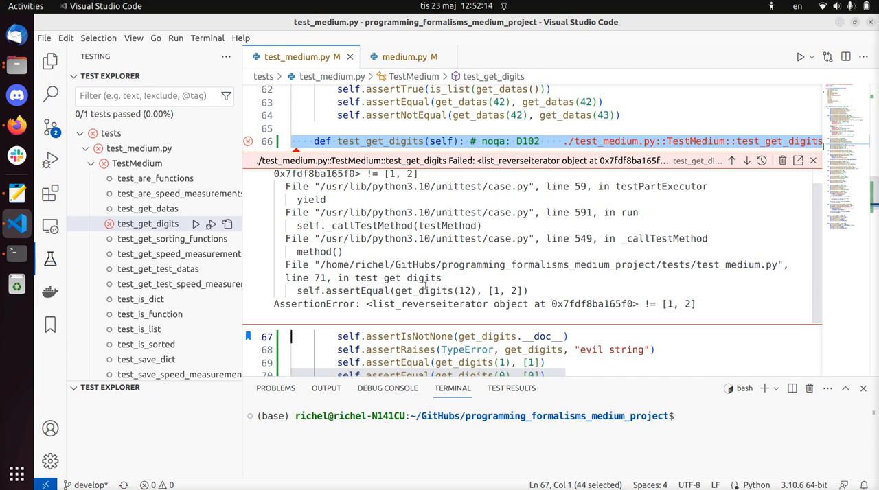
double_click(429, 304)
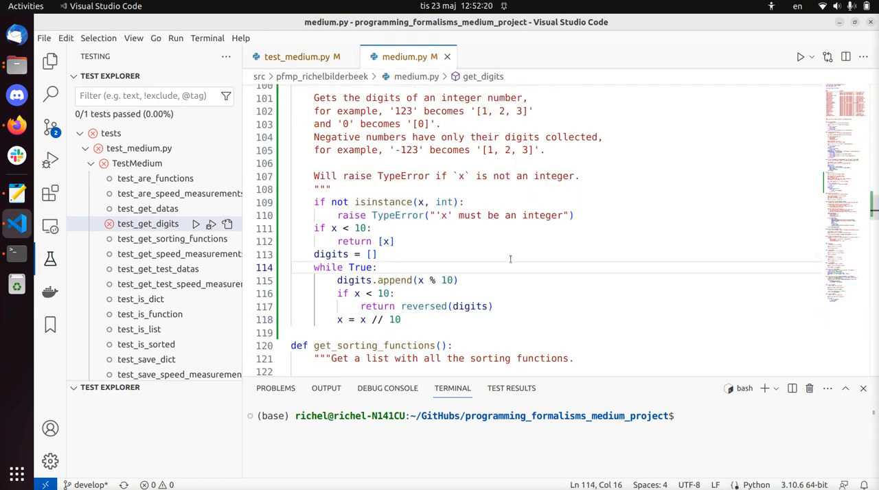
double_click(423, 306)
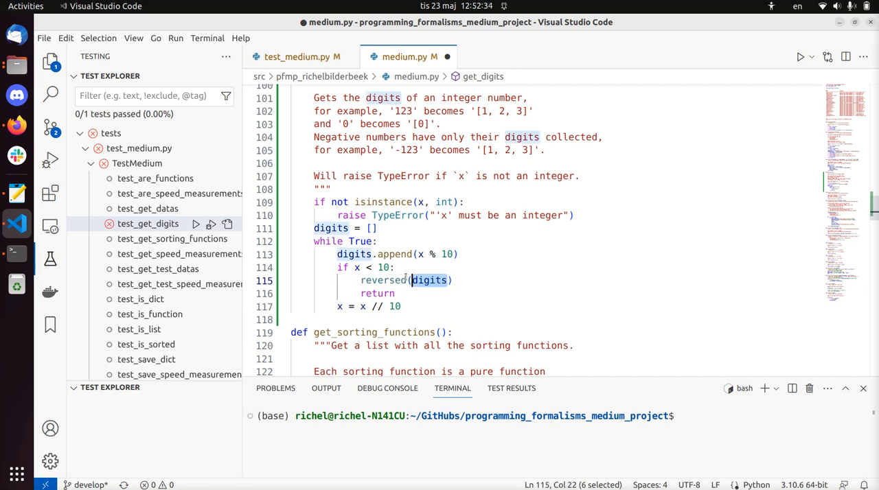
End get_digits with 'return digits', rerun test_get_digits and review the [2, 1] vs [1, 2] failure.
type("digits")
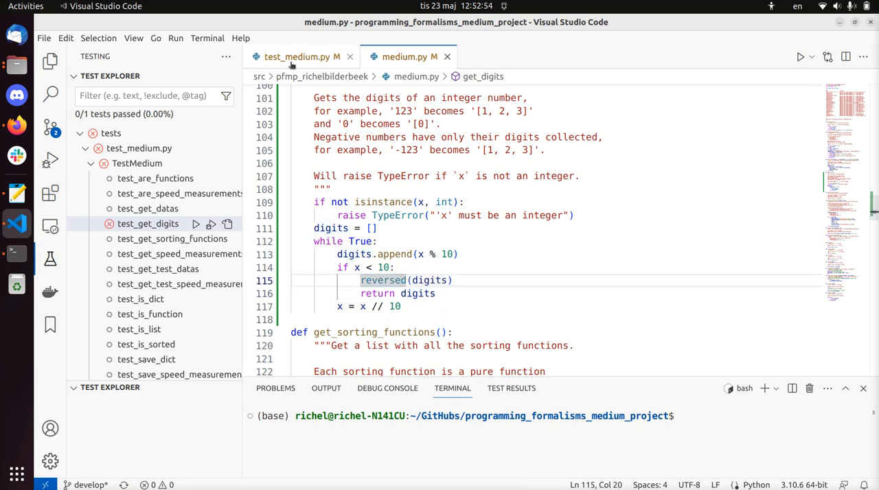
left_click(302, 57)
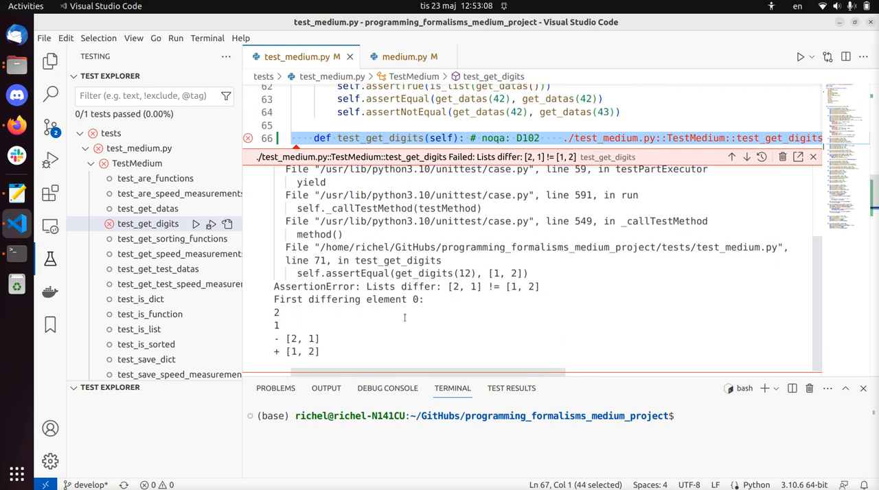
scroll("down", 3)
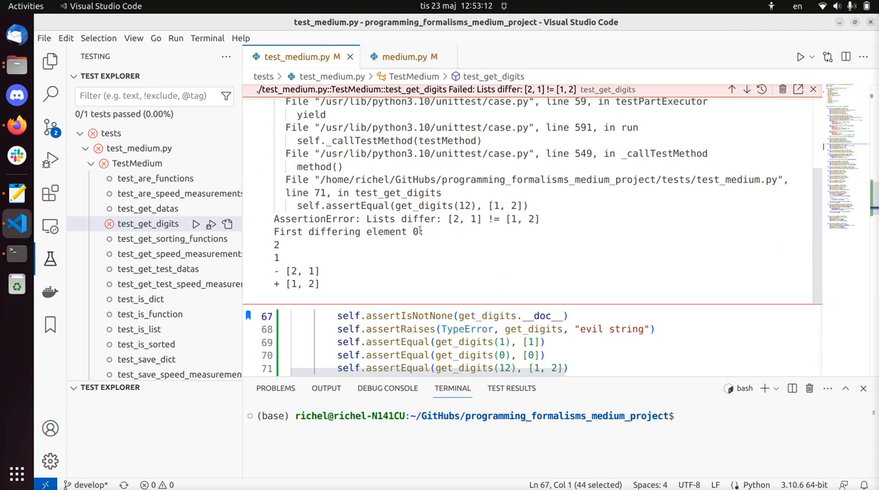
scroll("down", 3)
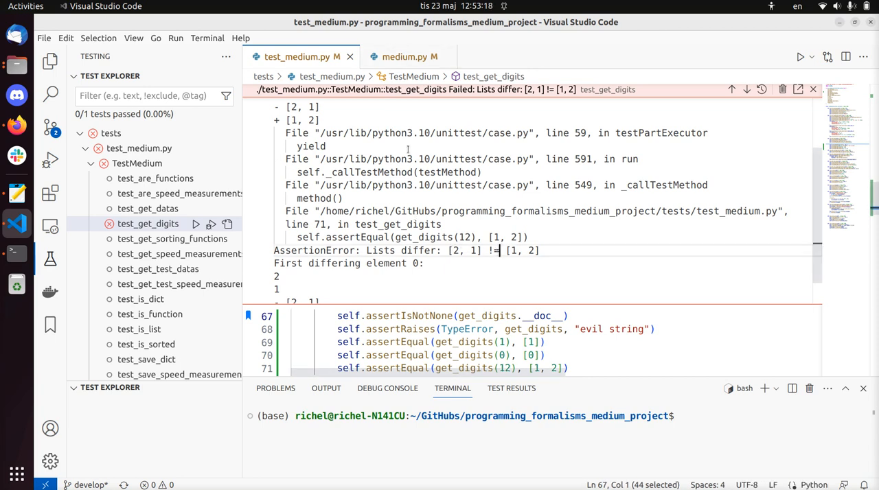
left_click(405, 56)
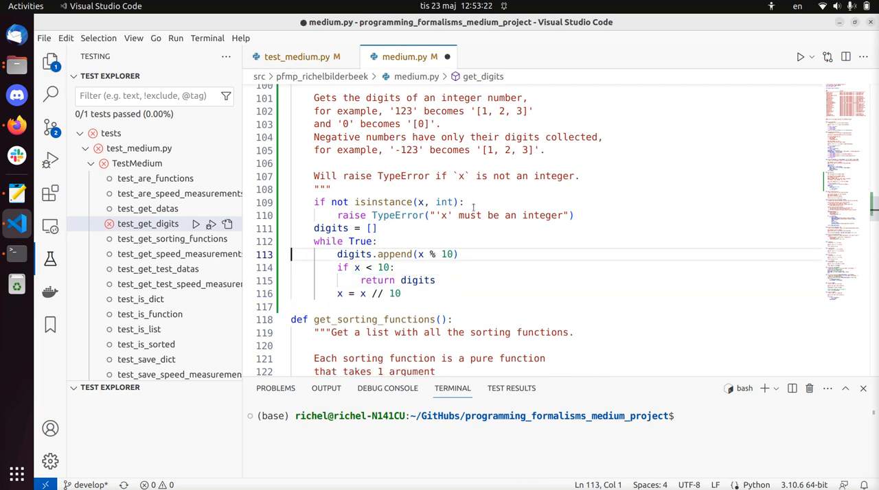
Probe autocomplete on 'digits.' for a prepend-style method such as pre or app.
type("pre")
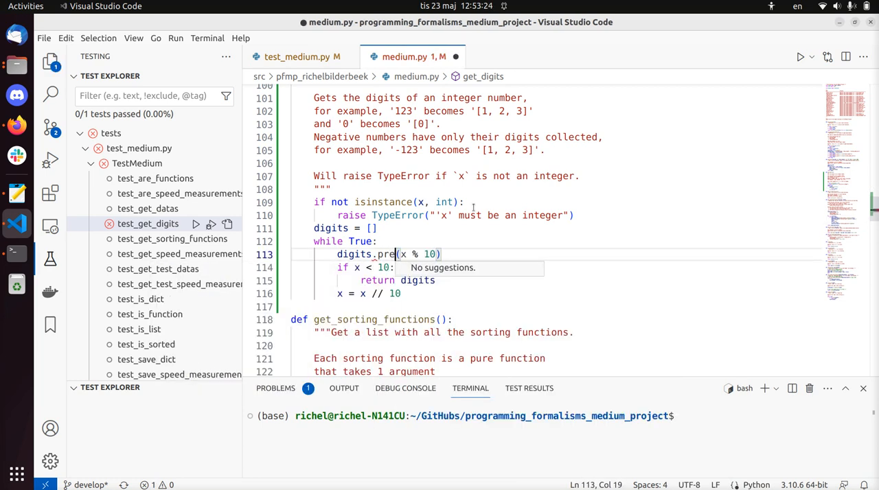
type("appen")
type("difit")
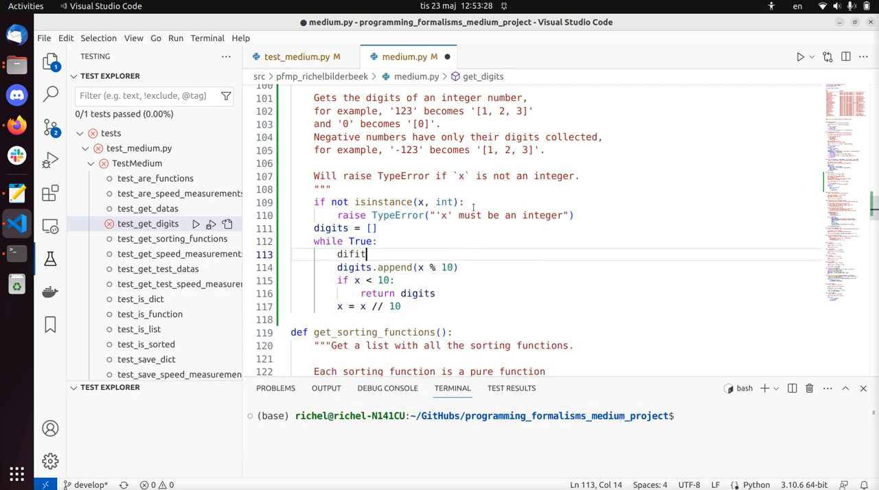
type("digits.")
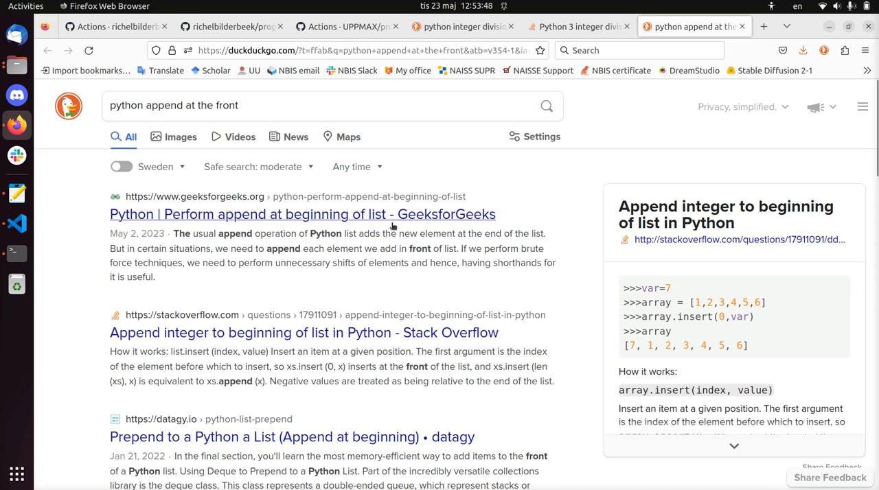
Read the Stack Overflow question on adding an integer to the beginning of a list.
left_click(304, 332)
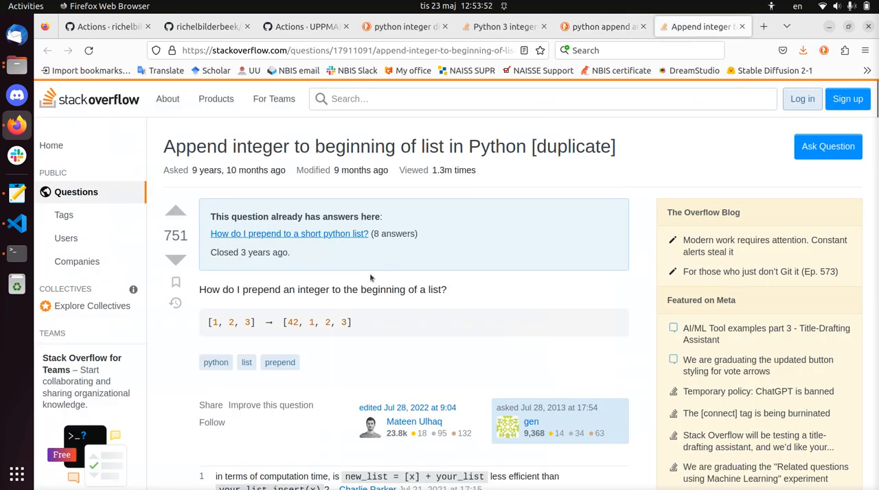
scroll("down", 3)
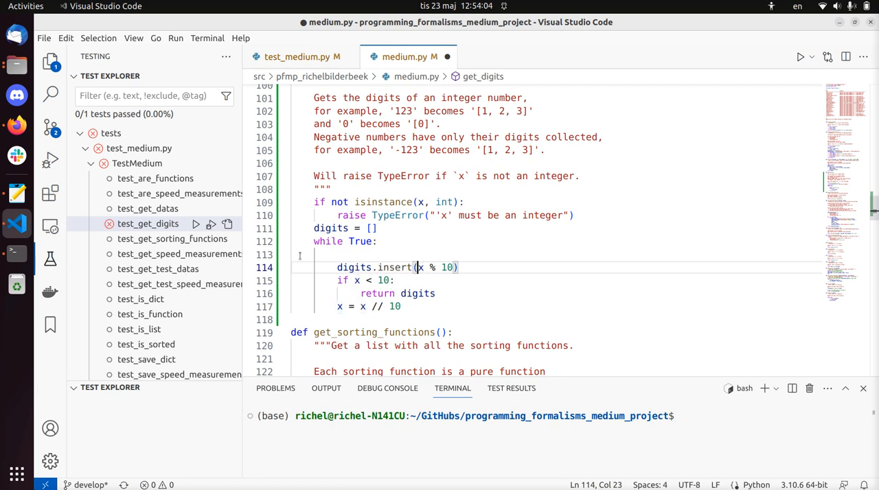
Use digits.insert(0, x % 10) so get_digits(12) == [1, 2] passes.
type("0,")
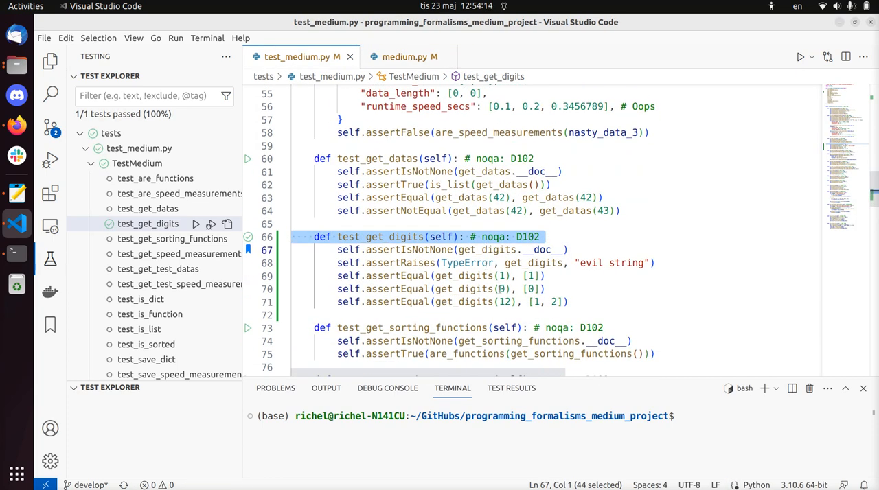
left_click(501, 288)
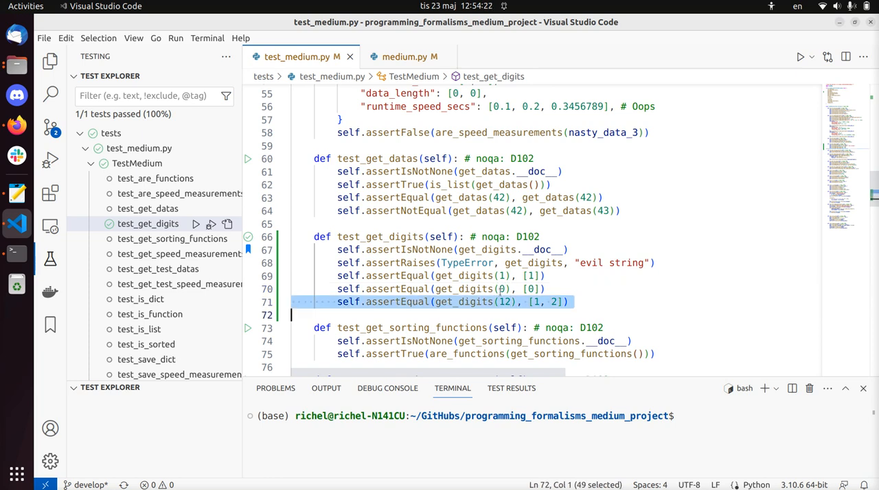
Paste a copy of the get_digits(12) assertion as the basis for a negative-number check.
key("ctrl+v")
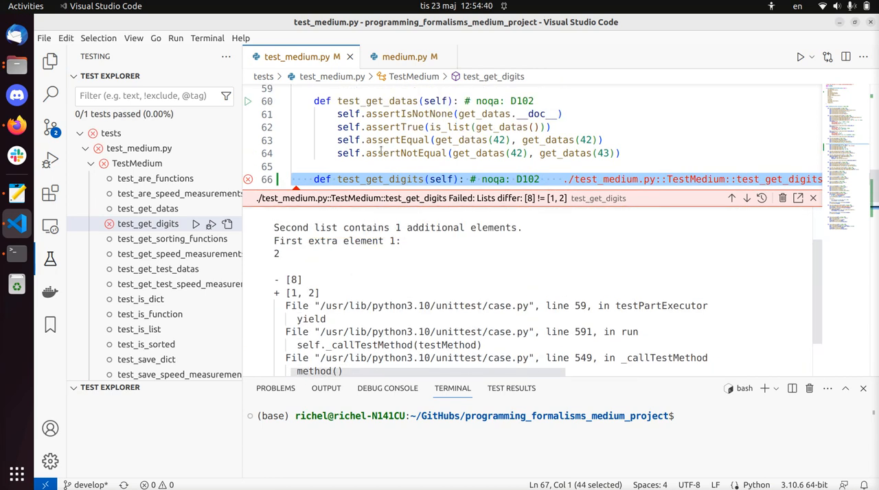
mouse_move(409, 57)
type("if x")
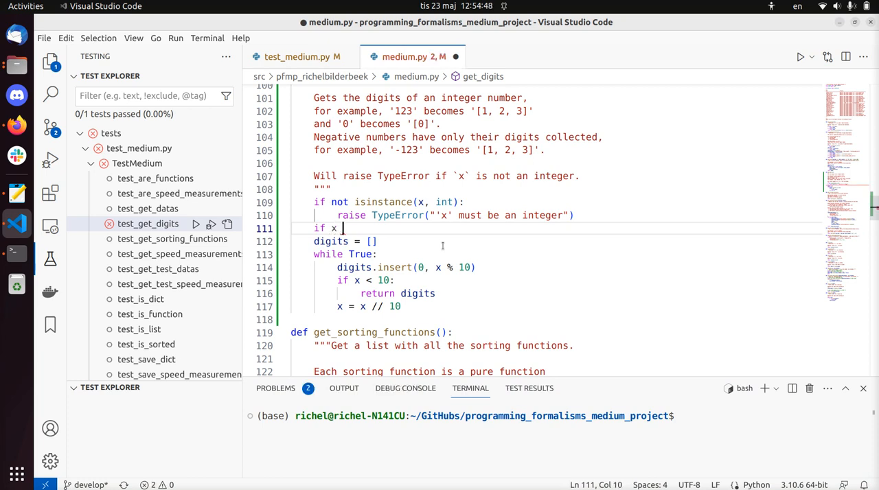
Add 'if x < 0: return get_digits(-x)' so the -12 assertion in test_get_digits passes.
type("< 0:")
type("return")
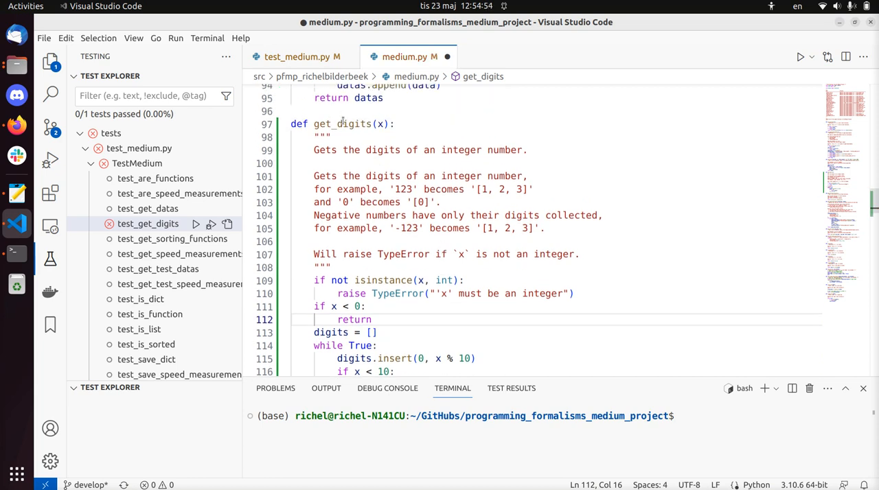
type("get_digits")
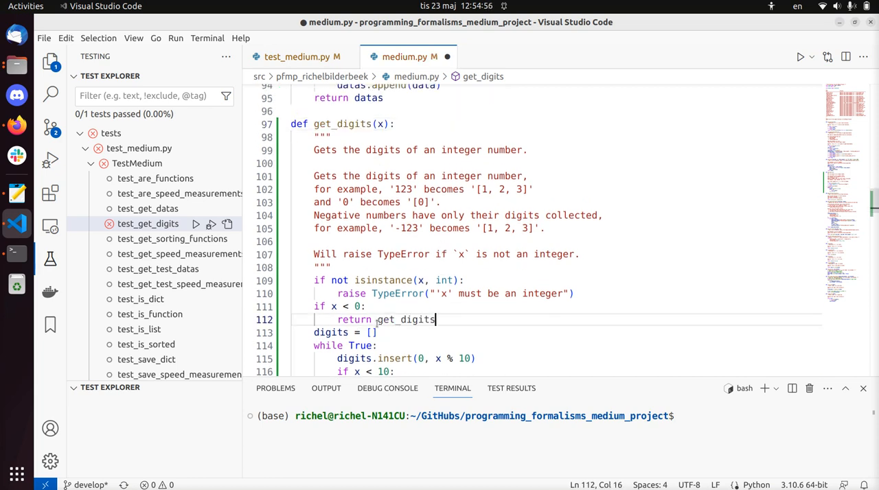
type("(-x")
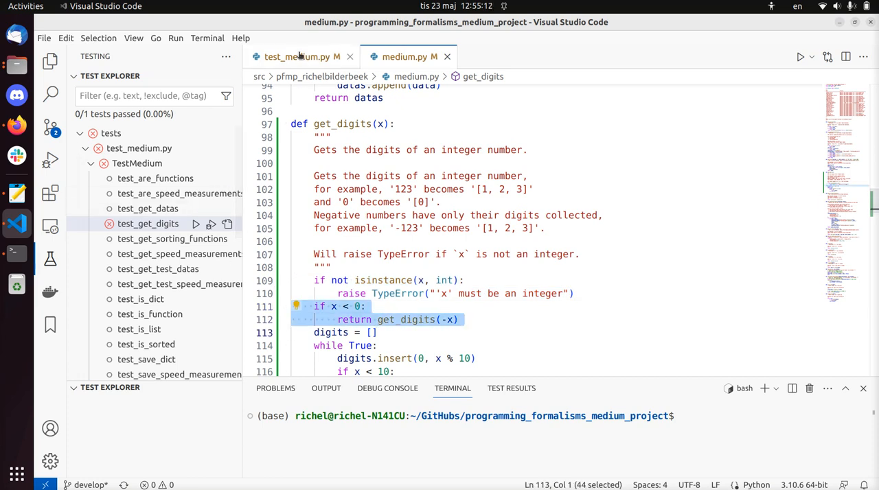
left_click(295, 56)
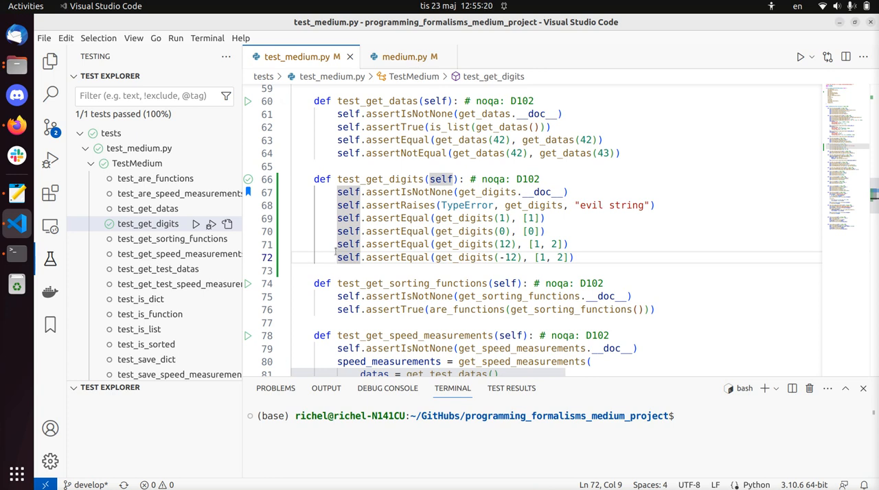
key("alt+Tab")
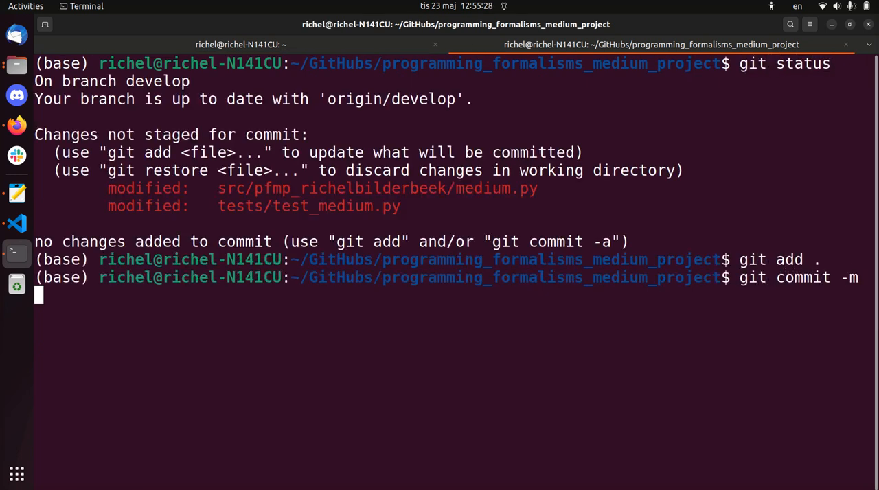
Start the git commit message "Add 'get_digits'" for the staged medium.py and test_medium.py.
type("\"Add 'get")
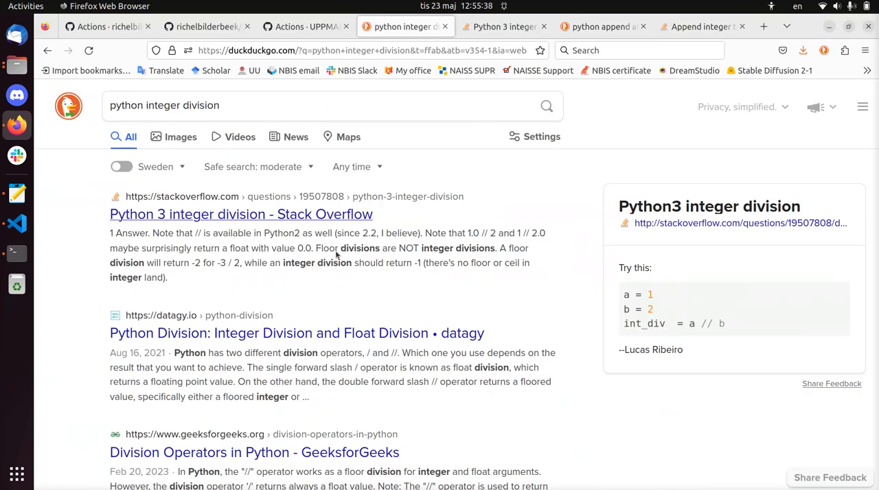
Show the project repository's GitHub Actions workflow runs.
left_click(206, 26)
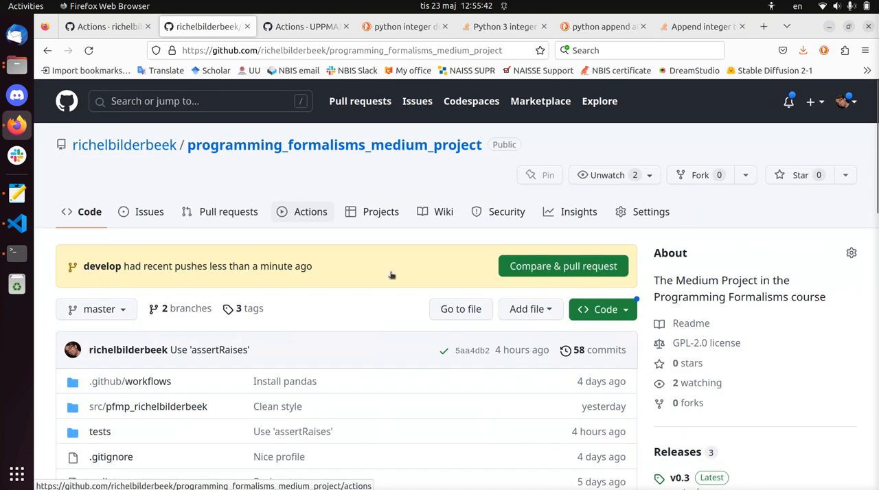
left_click(310, 211)
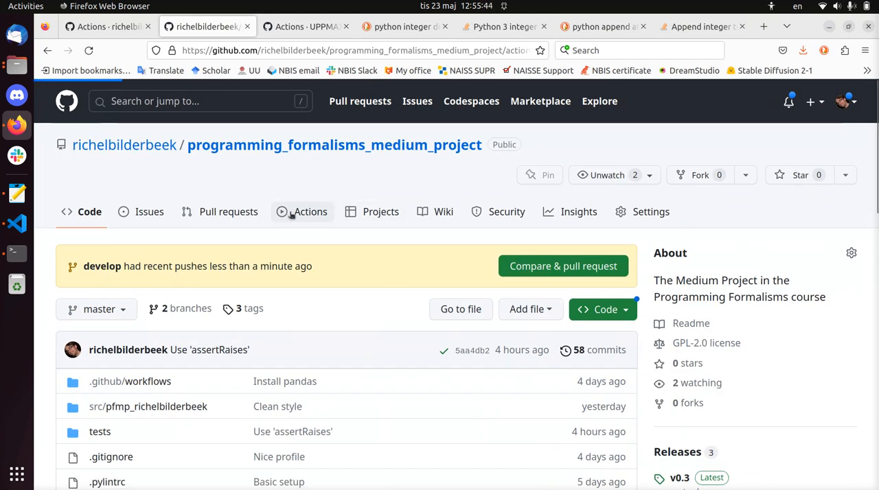
left_click(311, 211)
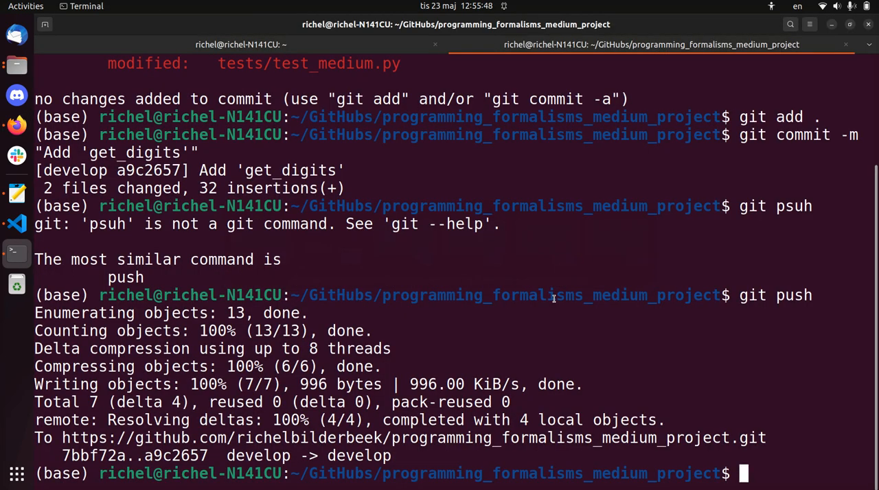
Run ruff on the project after committing and pushing 'Add get_digits' to develop.
type("ruff")
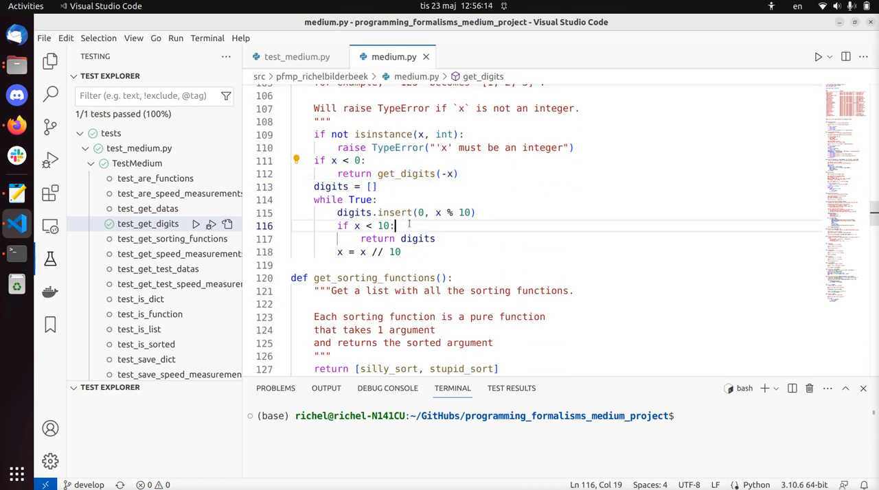
Begin a '# noqa' comment after 'if x < 10:' on line 116 of medium.py.
type("#")
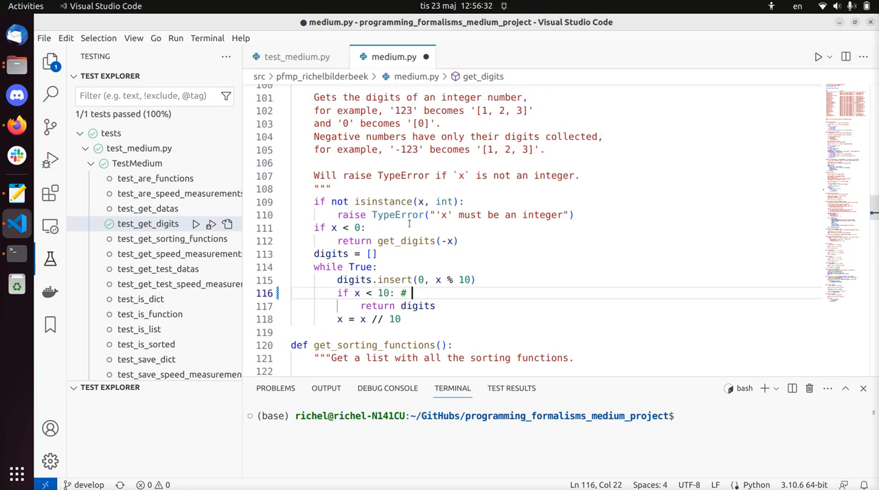
type("no")
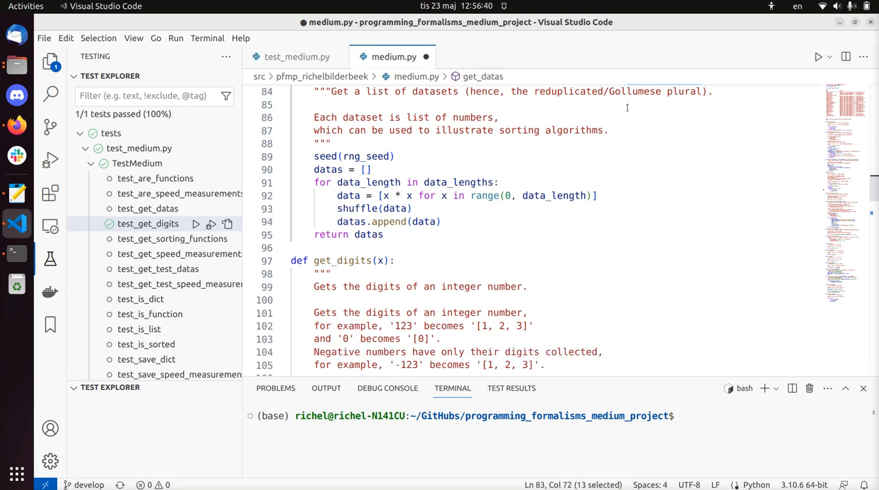
Scroll the Actions page to the 'Add get_digits' runs, where Lint code failed and other checks passed.
scroll("down", 3)
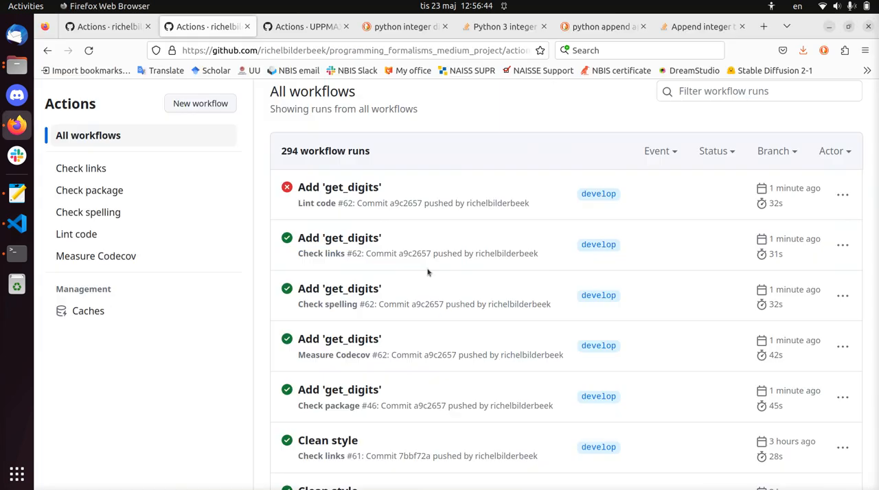
mouse_move(339, 187)
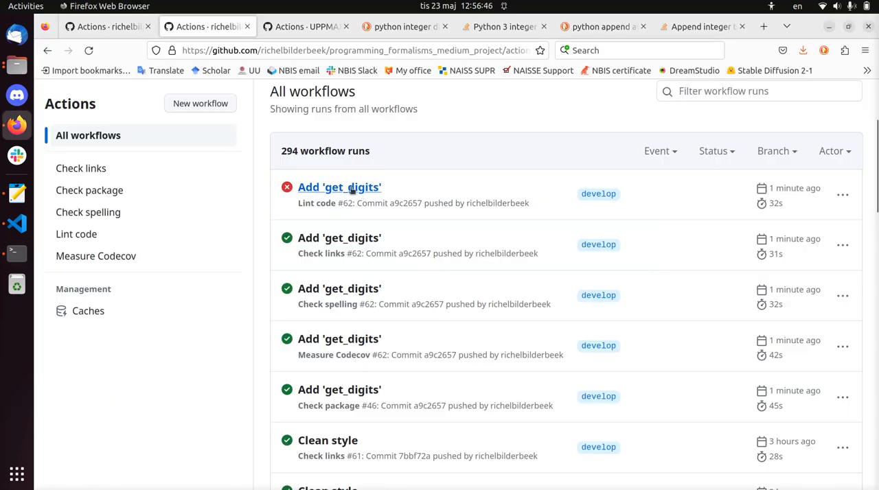
mouse_move(339, 187)
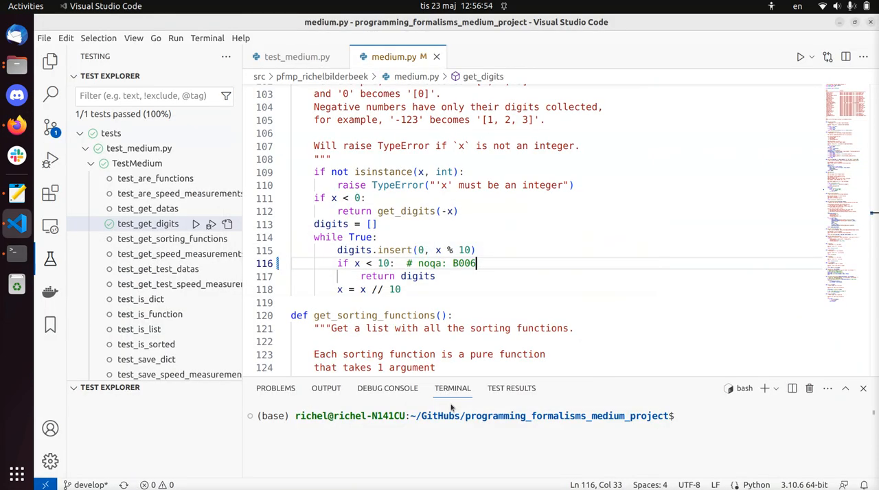
Copy the PLR2004 rule code from ruff's output and add '# noqa: PLR2004' to the x < 10 check in medium.py.
type("PLR2004")
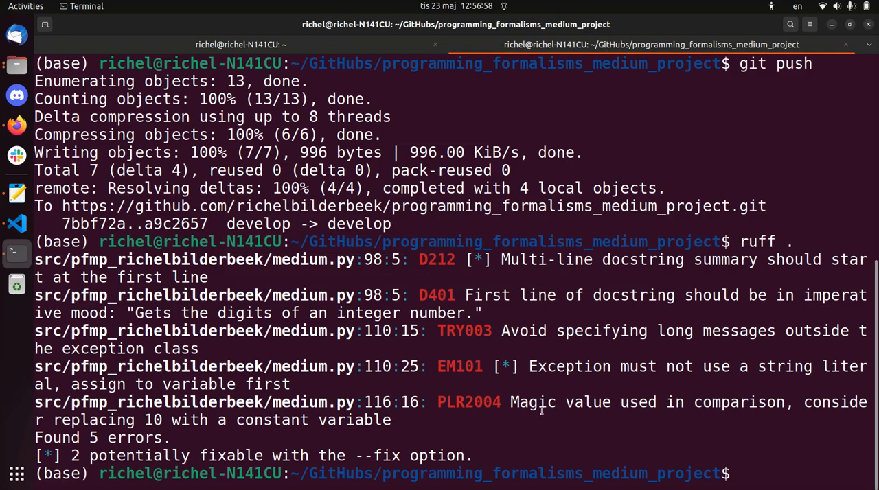
double_click(568, 365)
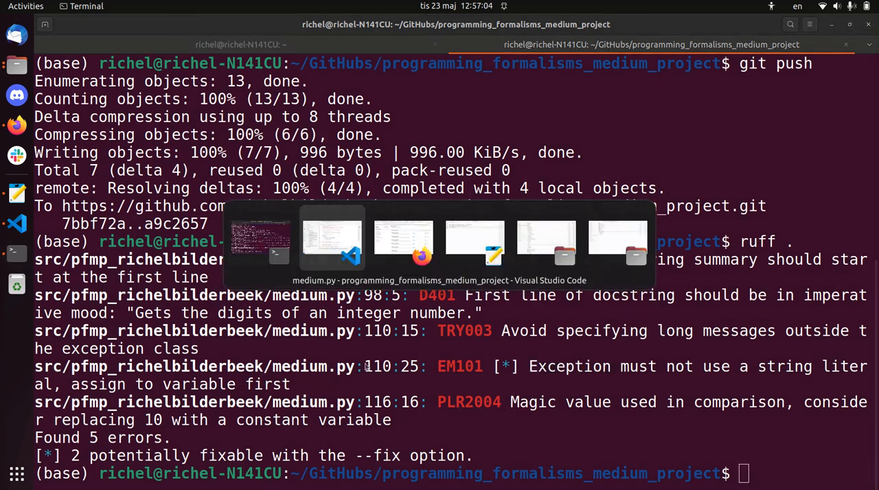
left_click(332, 241)
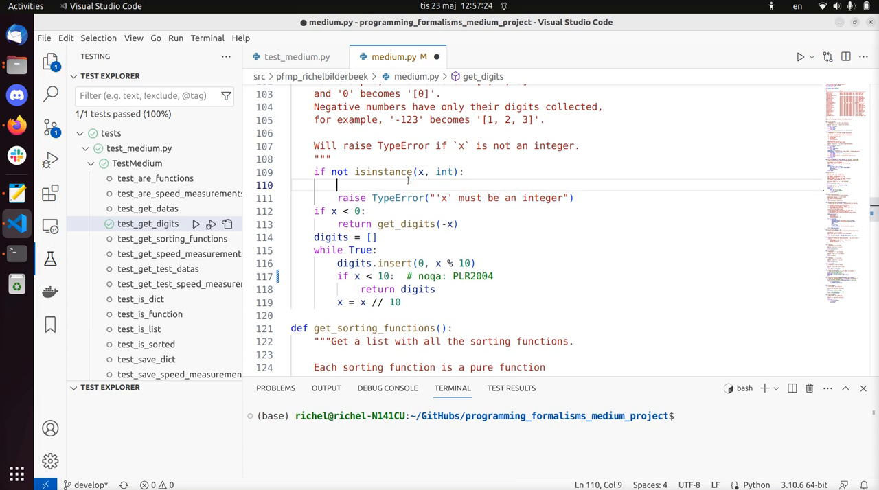
Store "'x' must be an integer" in a message variable and raise TypeError(message) in get_digits.
type("msg =")
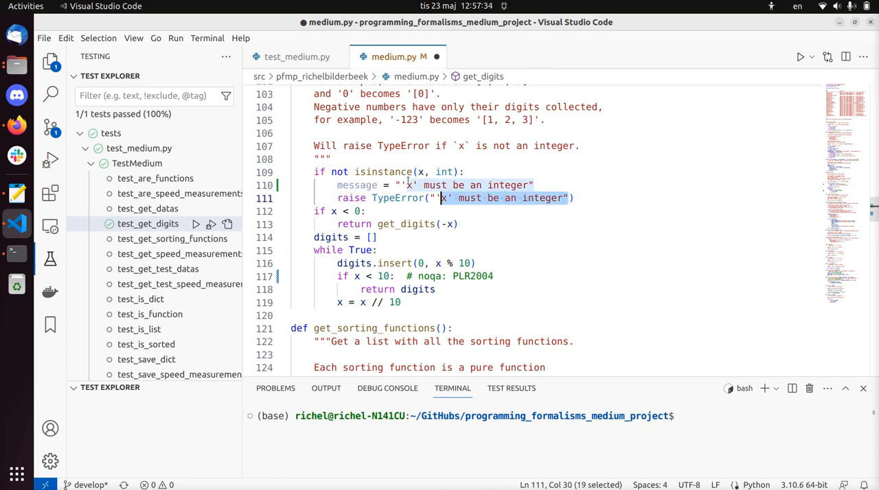
type("message")
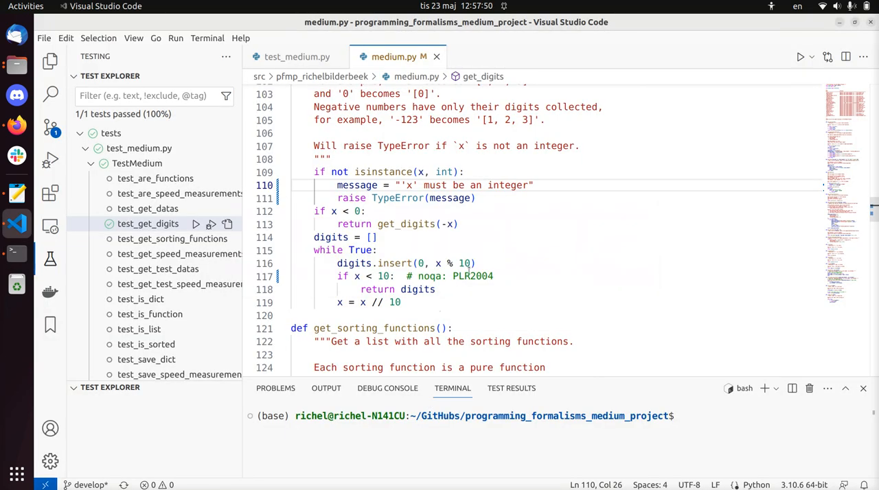
scroll("up", 3)
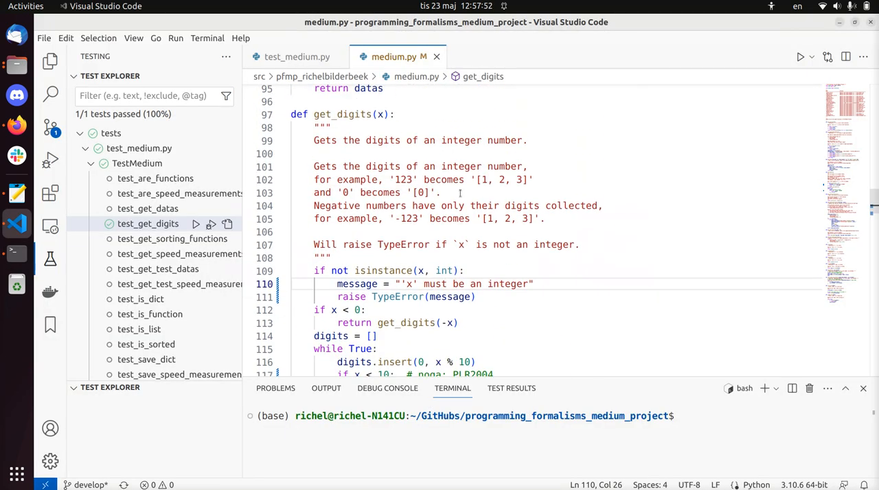
left_click(335, 140)
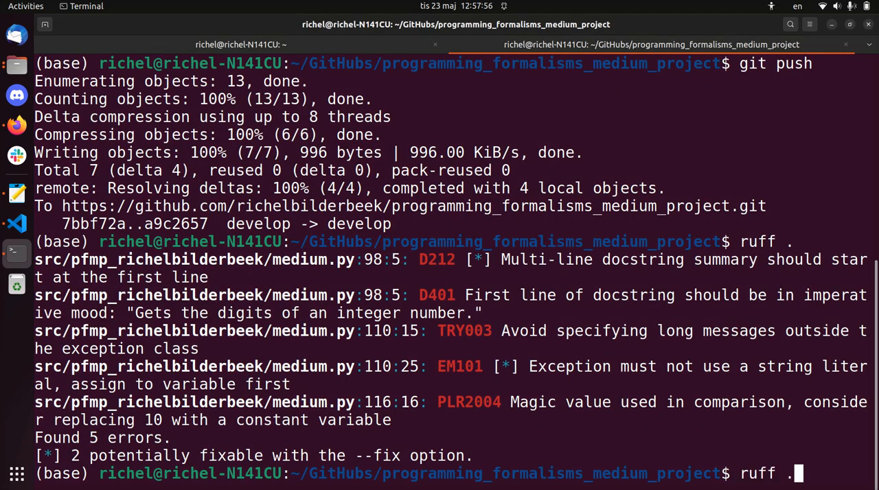
Rerun ruff to a clean report, then stage, commit as "Clean style" and push to GitHub.
key("Return")
type("ruff .")
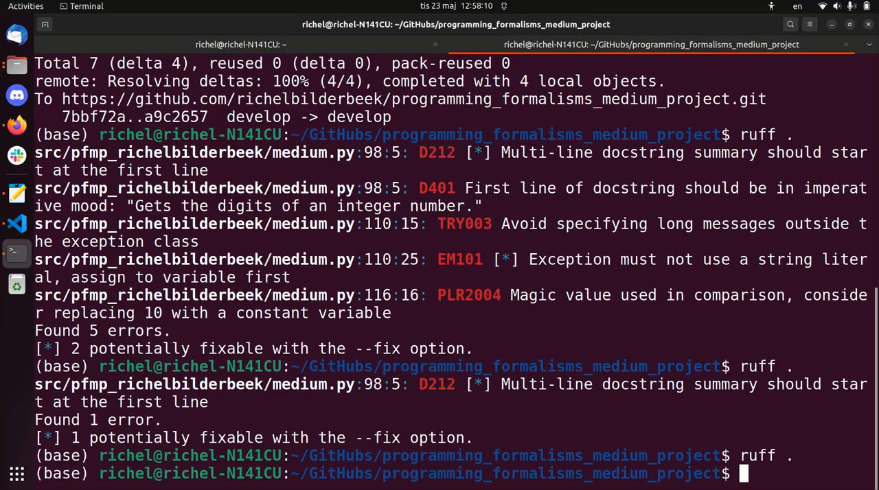
type("git status")
type("git add .")
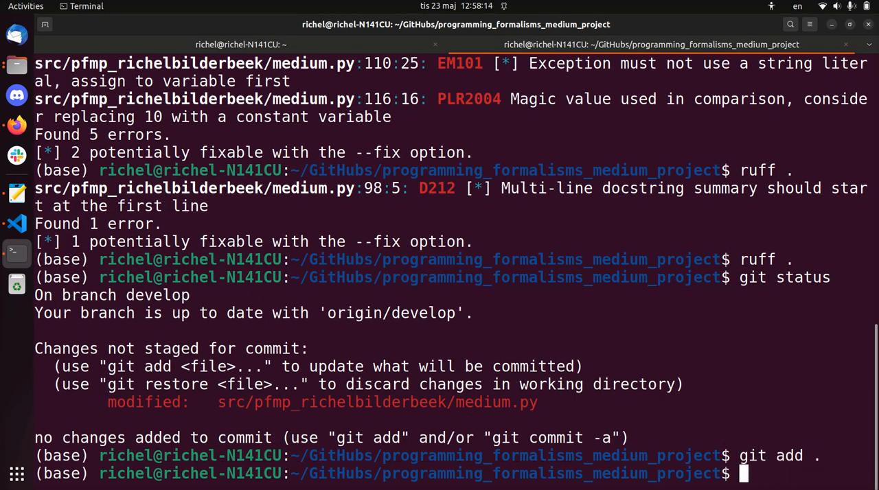
type("git commit -m \"Clean style")
type("git pus")
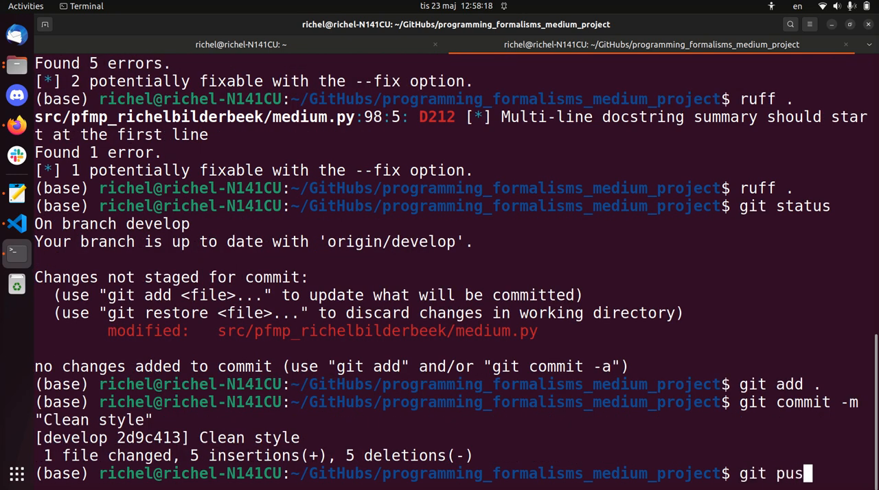
key("Return")
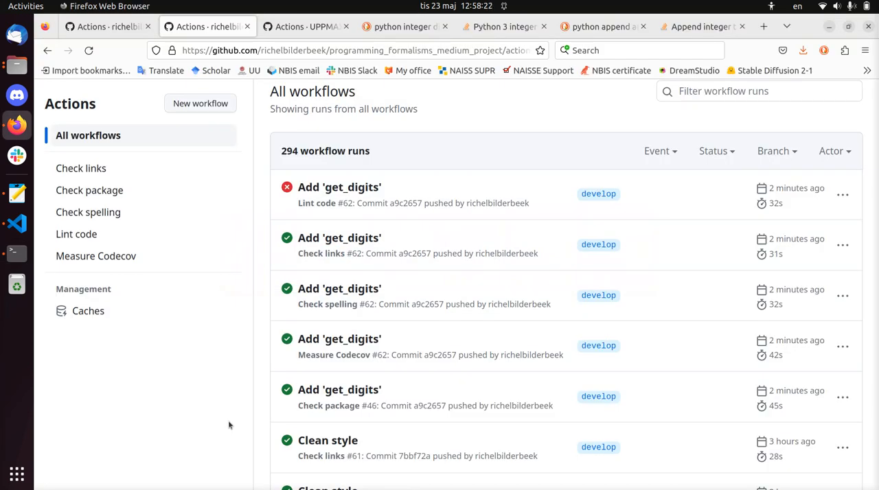
mouse_move(339, 390)
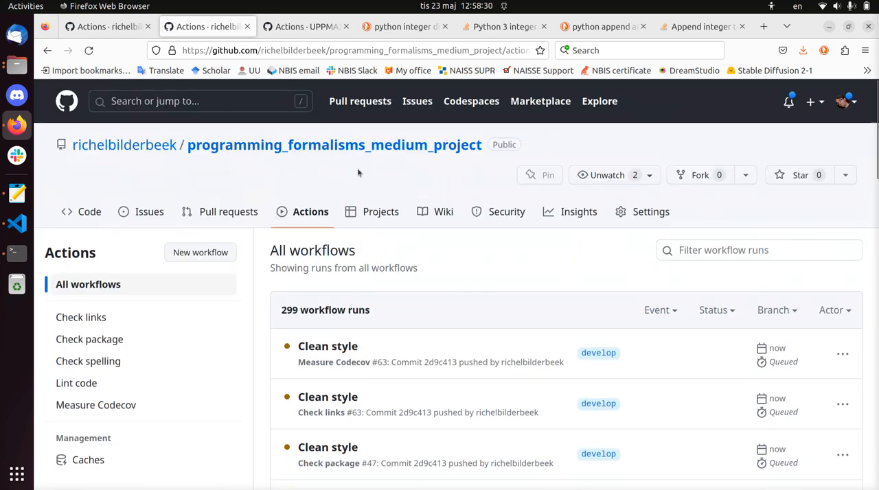
Check the README badges on the repository page, then view the 'Clean style' workflow runs with lint passing.
left_click(333, 144)
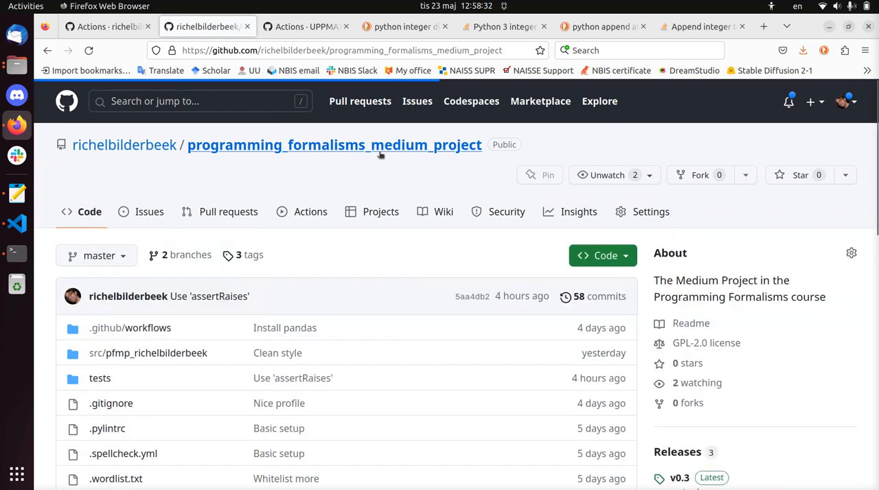
scroll("down", 3)
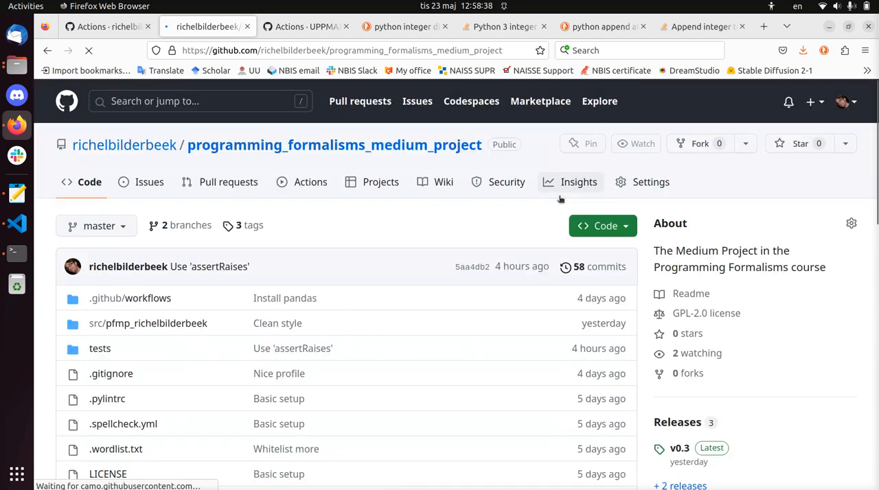
scroll("down", 3)
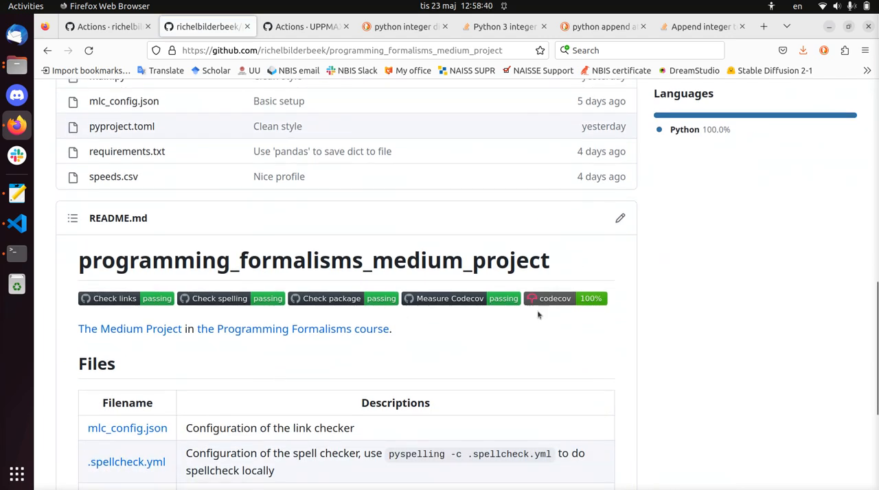
mouse_move(547, 305)
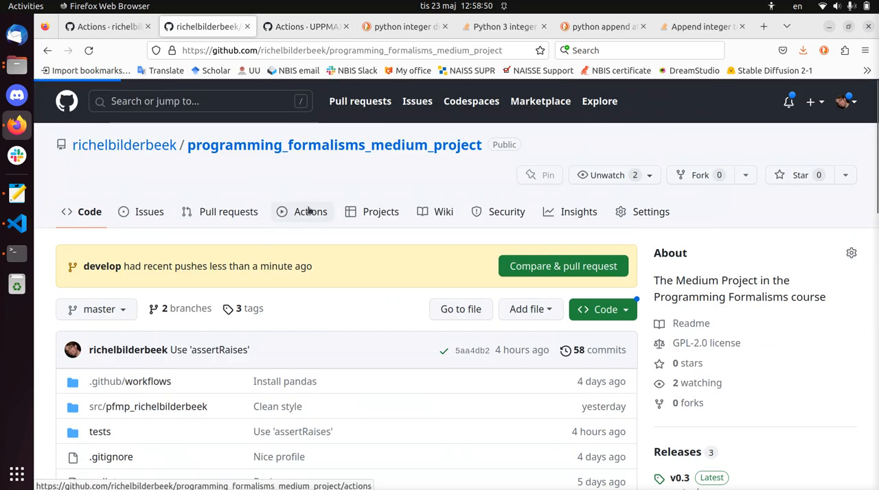
left_click(310, 212)
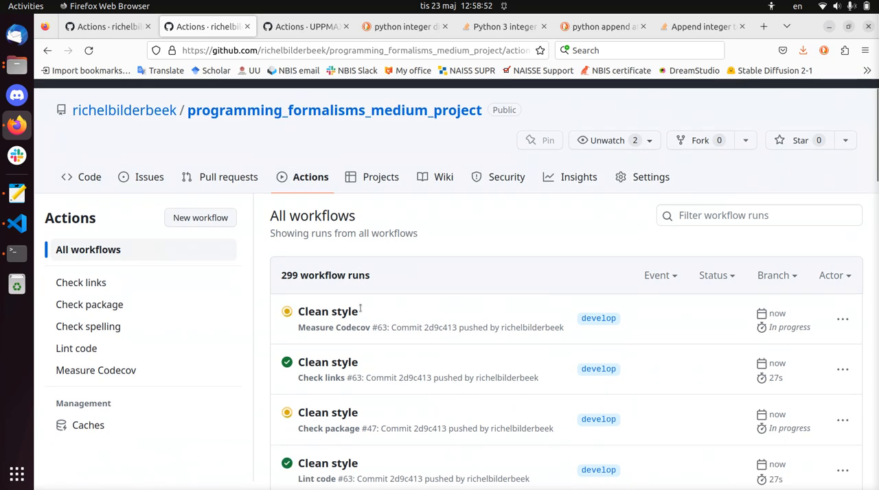